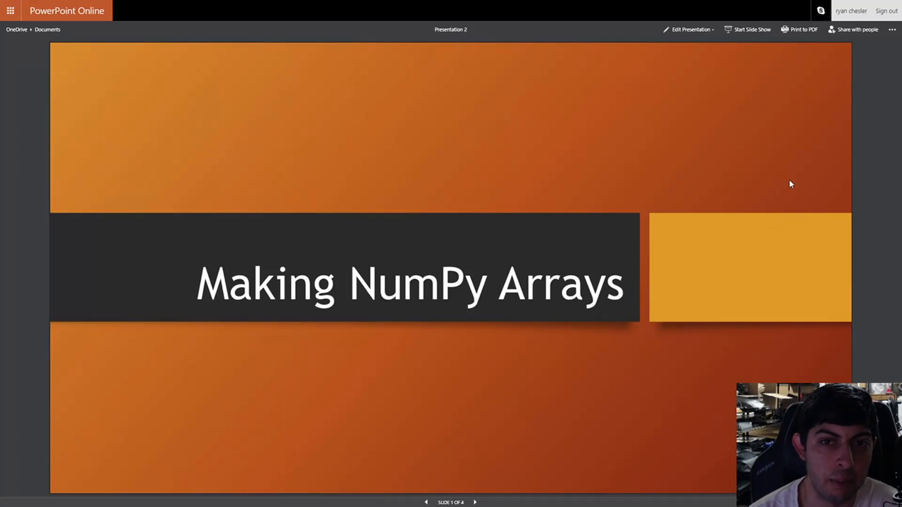
mouse_move(789, 169)
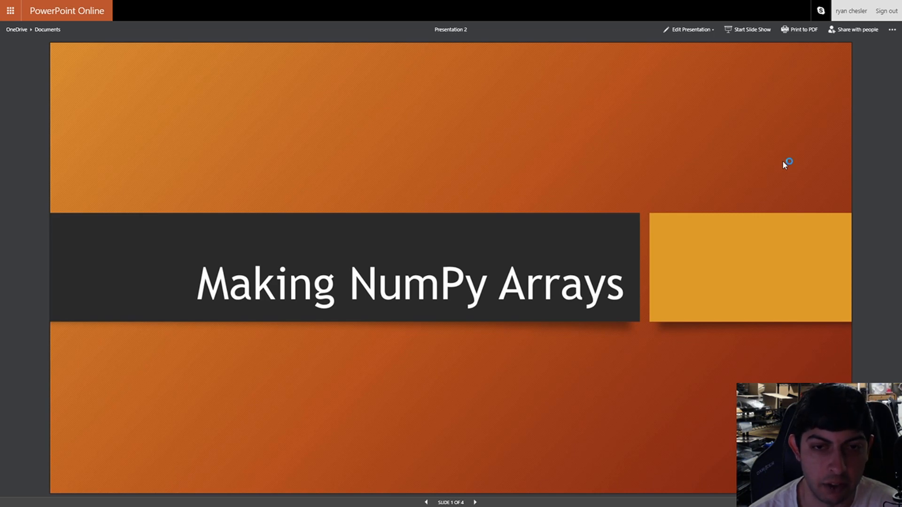
mouse_move(468, 157)
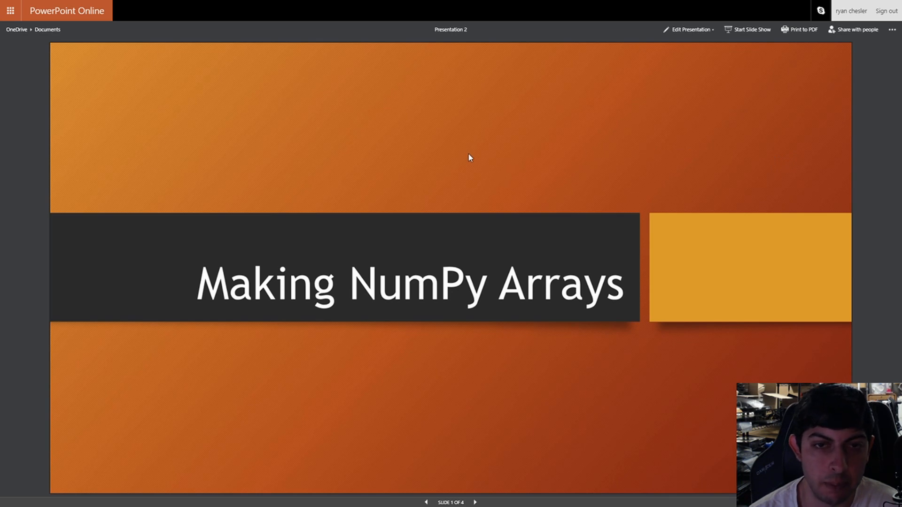
mouse_move(637, 159)
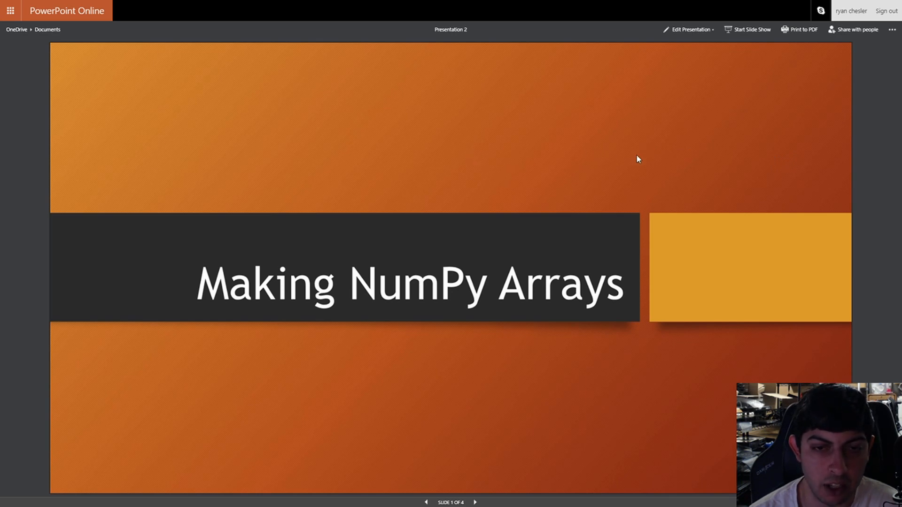
mouse_move(666, 160)
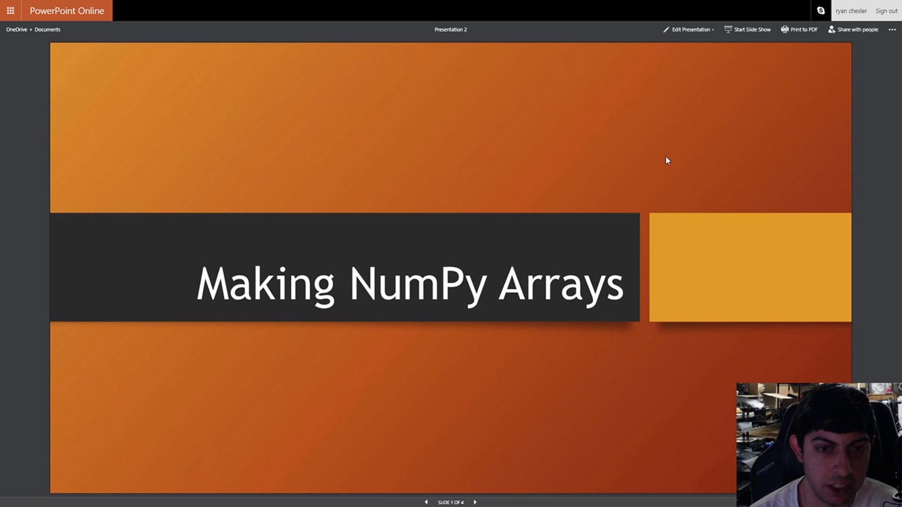
Advance to the NumPy Dimensions slide, then switch to the empty makearraytut.py in Sublime Text.
click(474, 502)
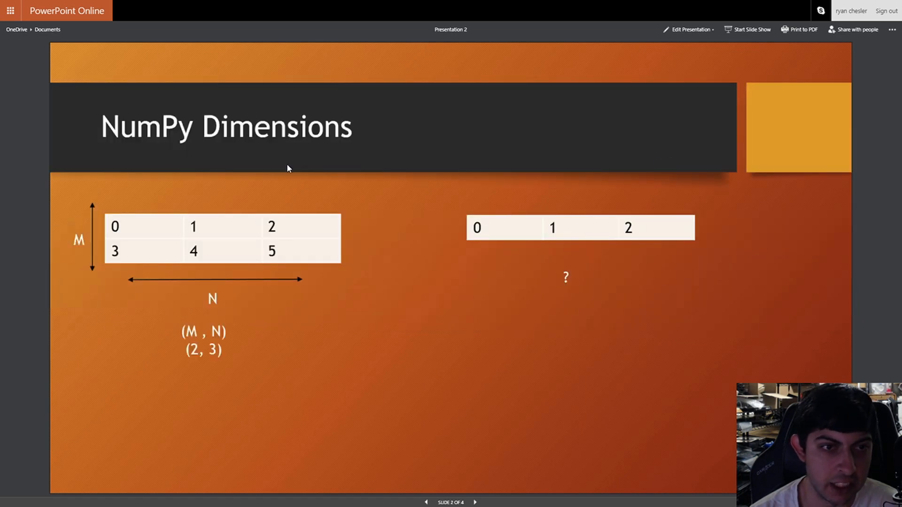
mouse_move(87, 142)
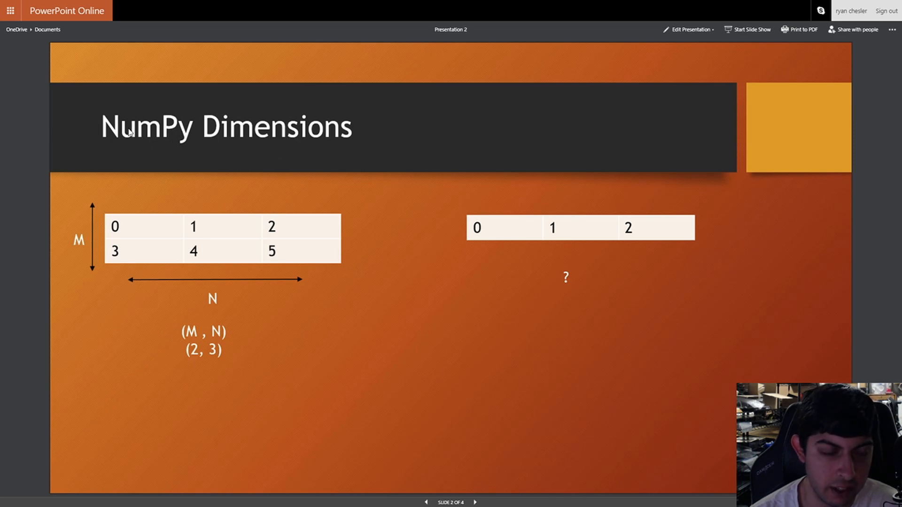
mouse_move(238, 148)
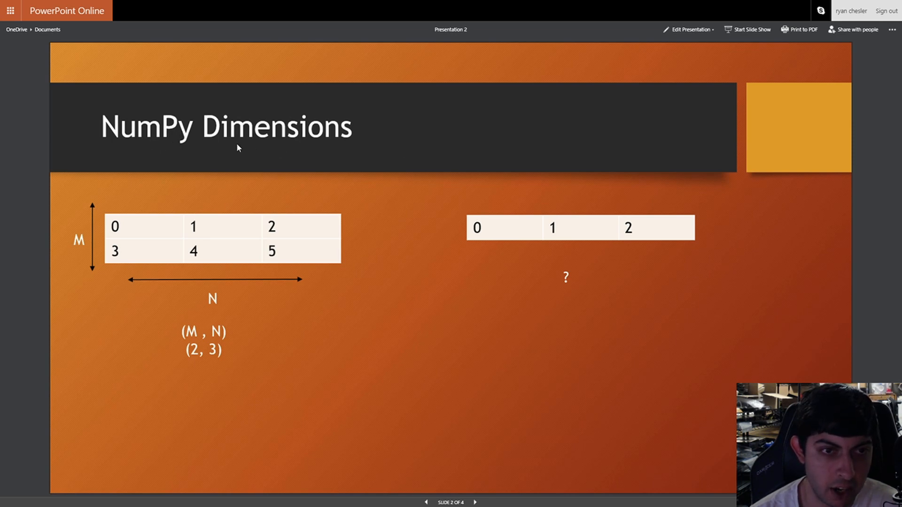
mouse_move(428, 134)
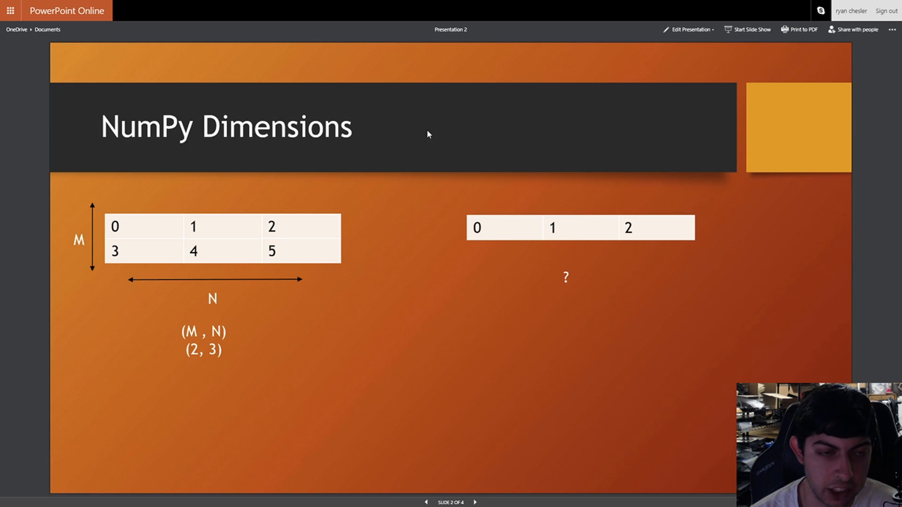
mouse_move(95, 225)
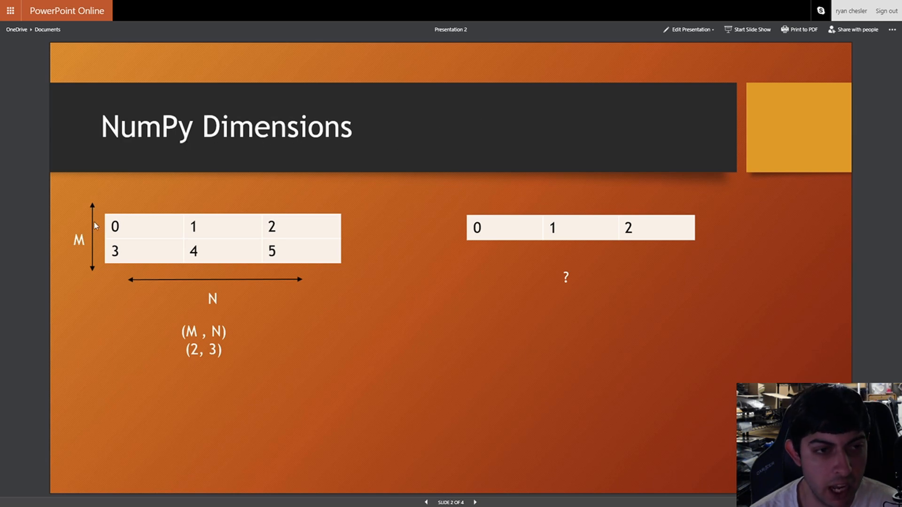
mouse_move(118, 228)
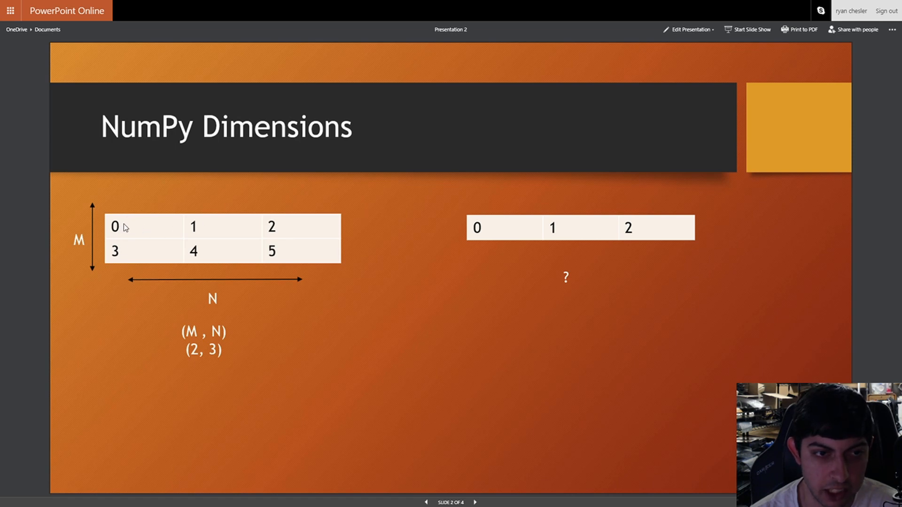
mouse_move(126, 259)
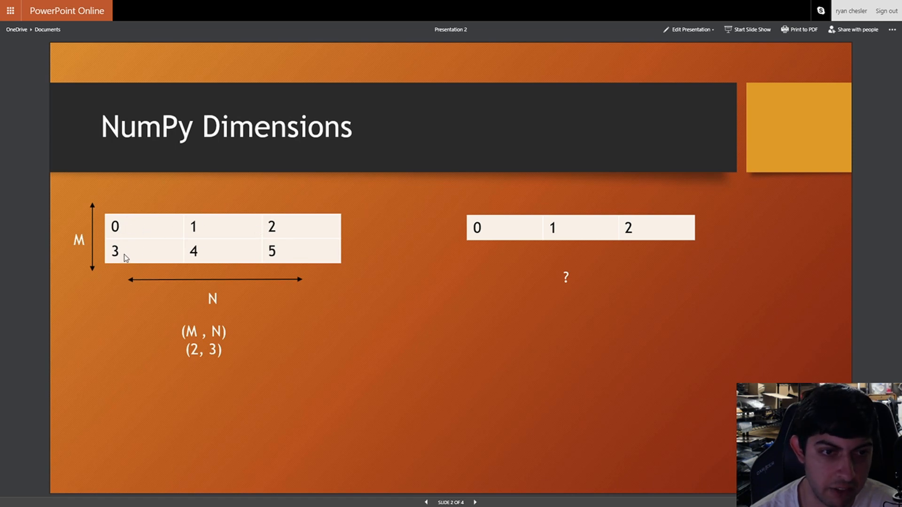
mouse_move(153, 316)
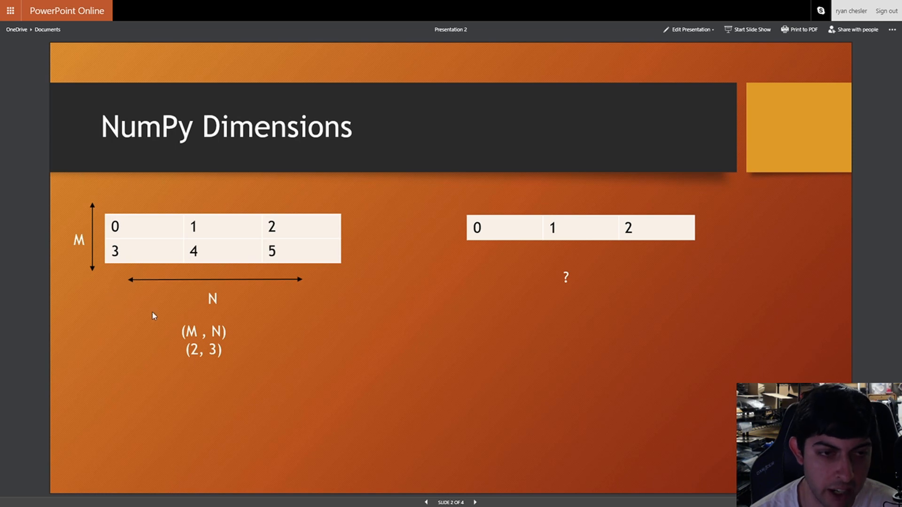
mouse_move(69, 212)
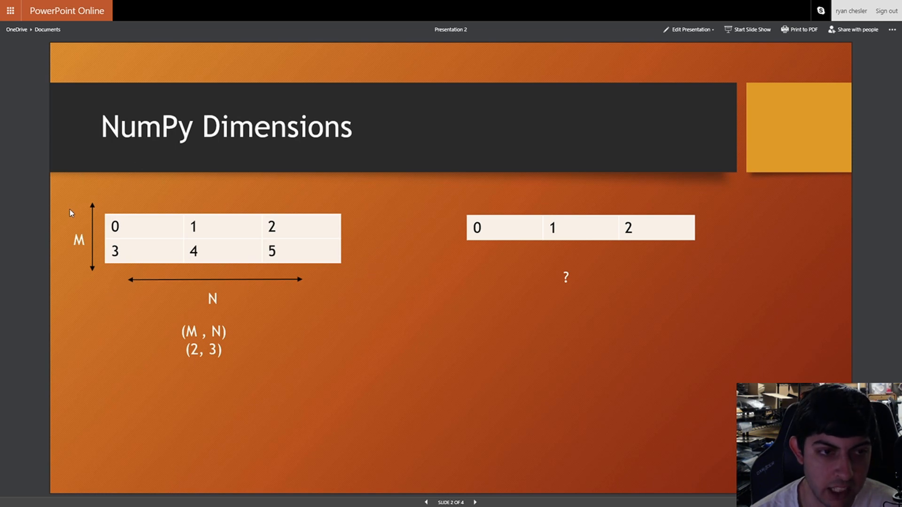
mouse_move(98, 190)
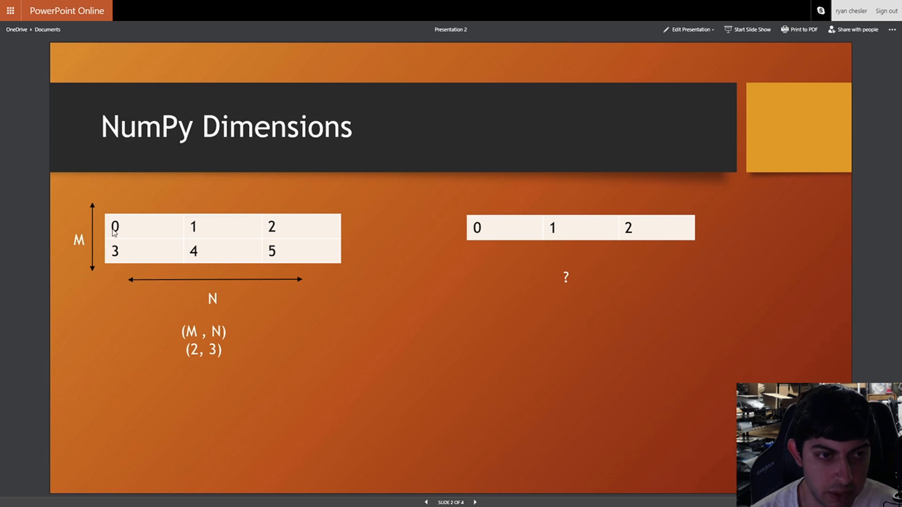
mouse_move(121, 259)
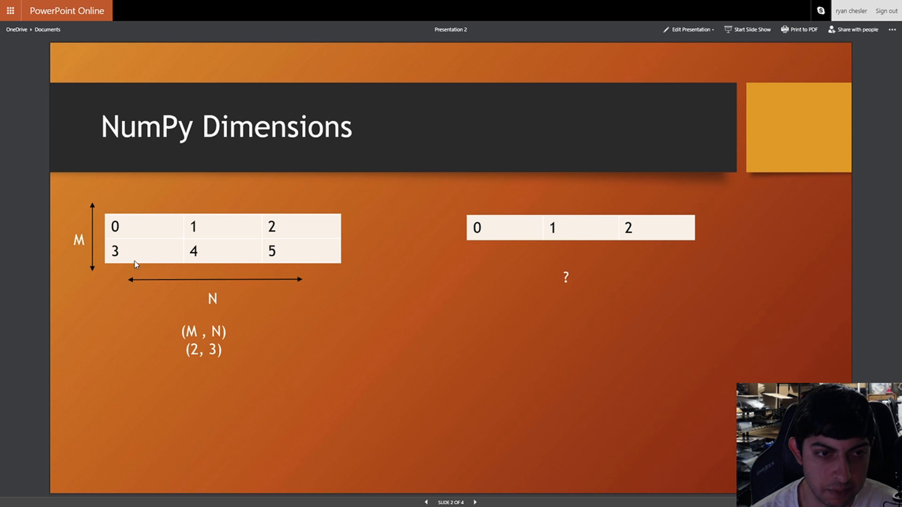
mouse_move(92, 186)
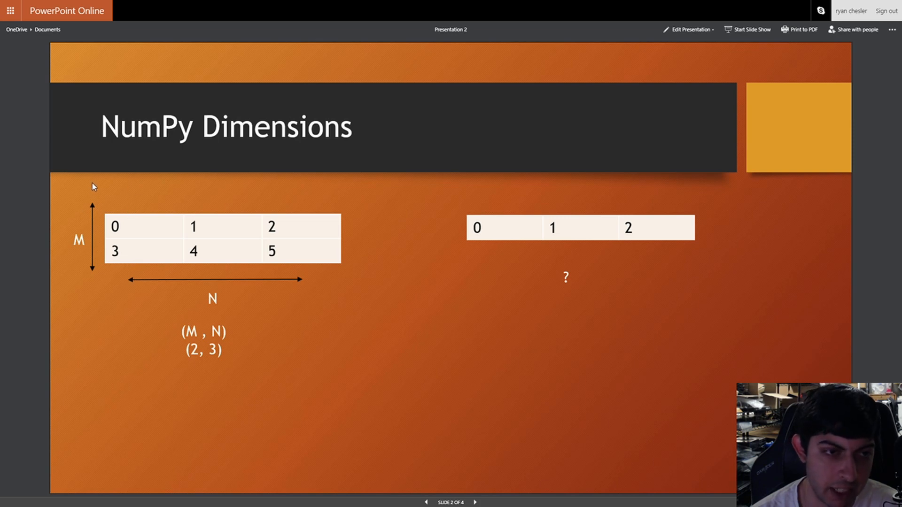
mouse_move(94, 253)
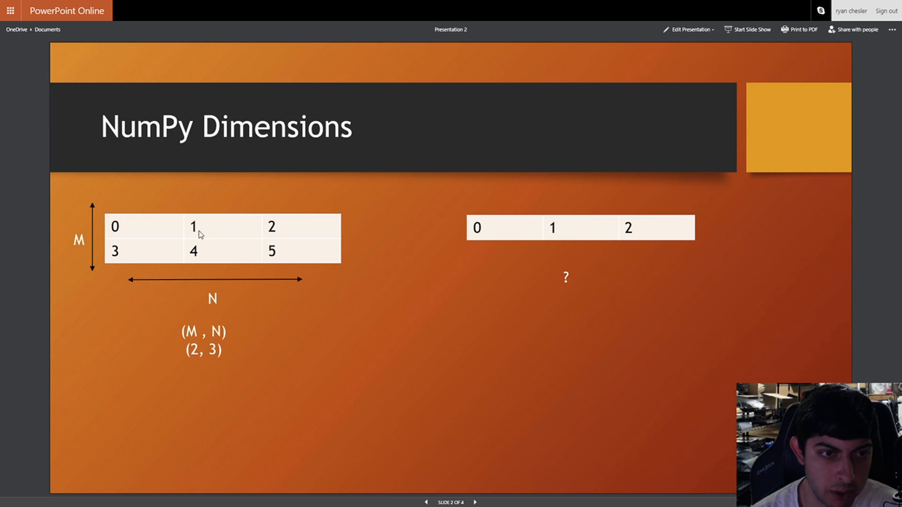
mouse_move(134, 224)
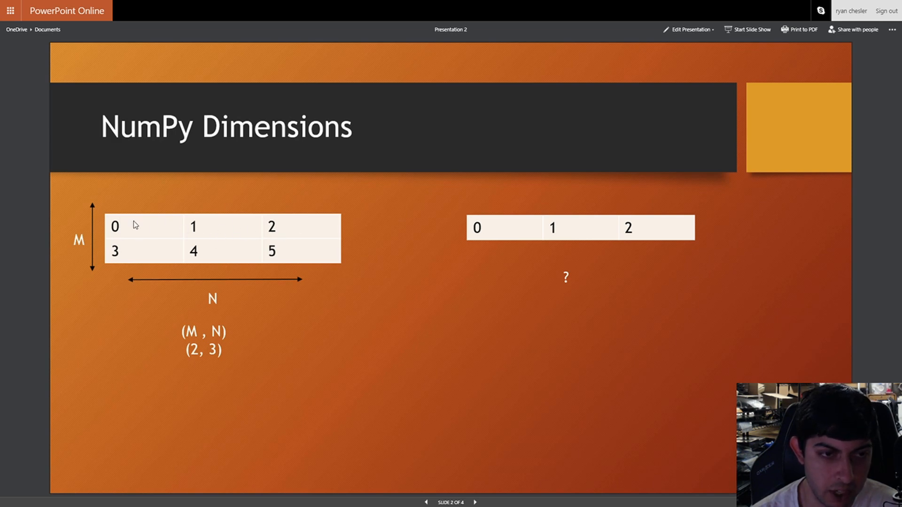
mouse_move(148, 259)
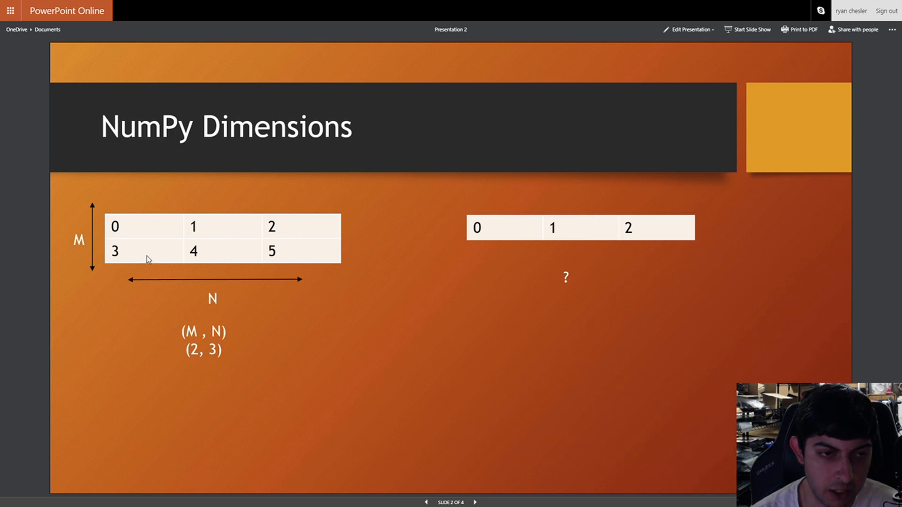
mouse_move(160, 238)
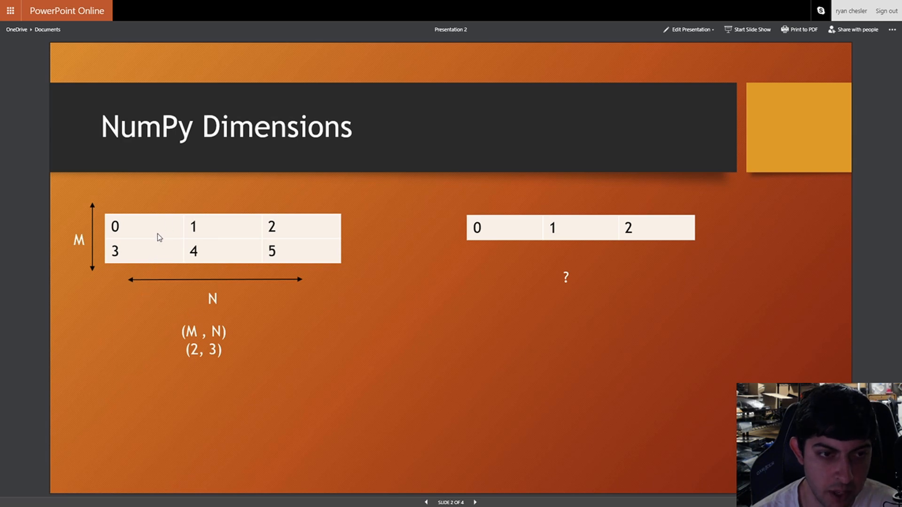
mouse_move(177, 348)
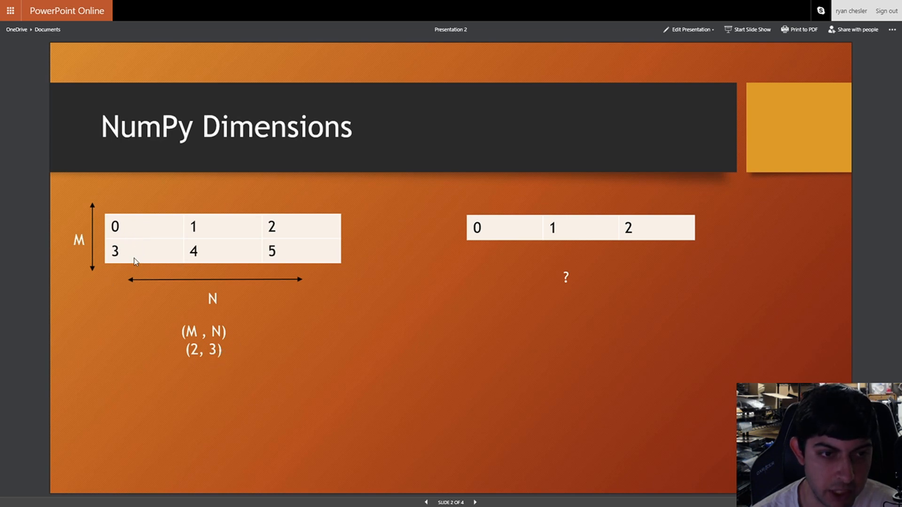
mouse_move(182, 267)
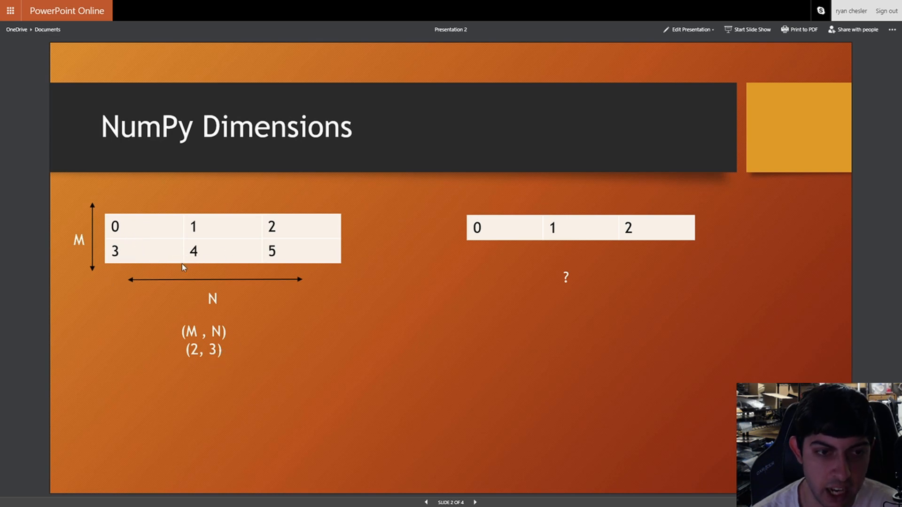
mouse_move(466, 344)
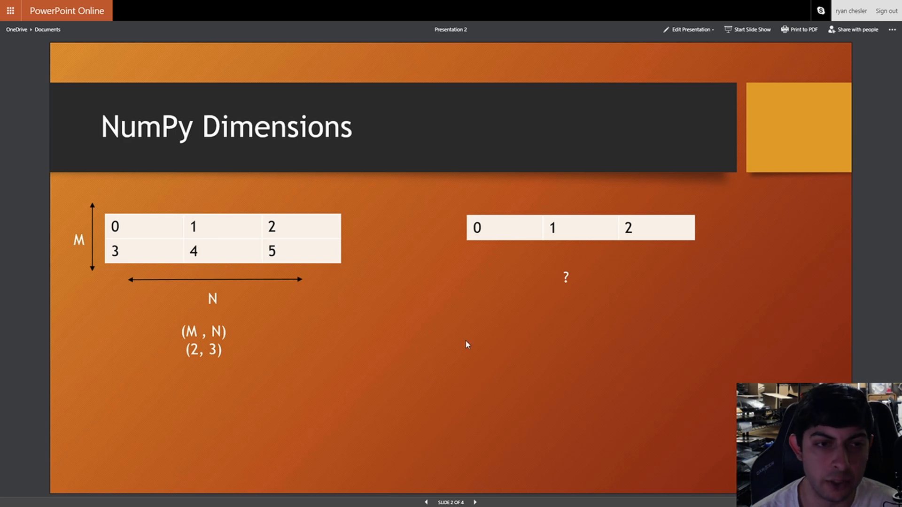
mouse_move(531, 233)
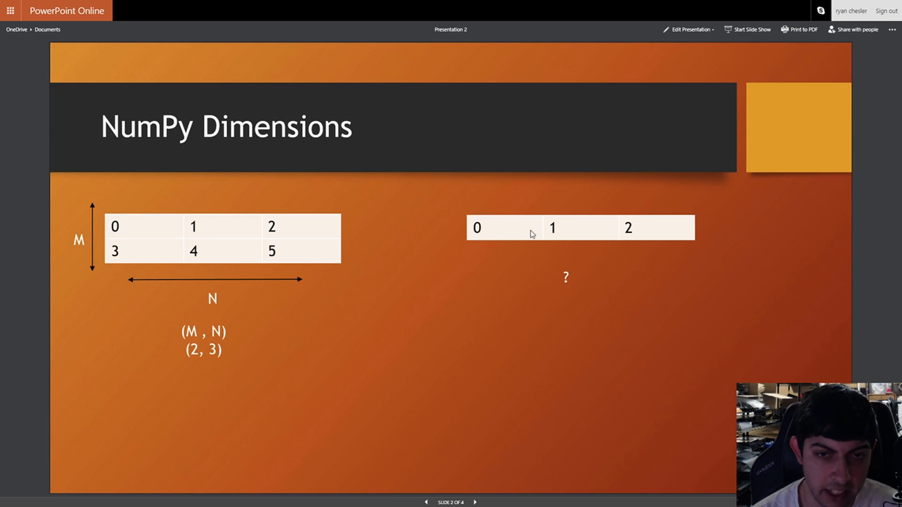
mouse_move(502, 241)
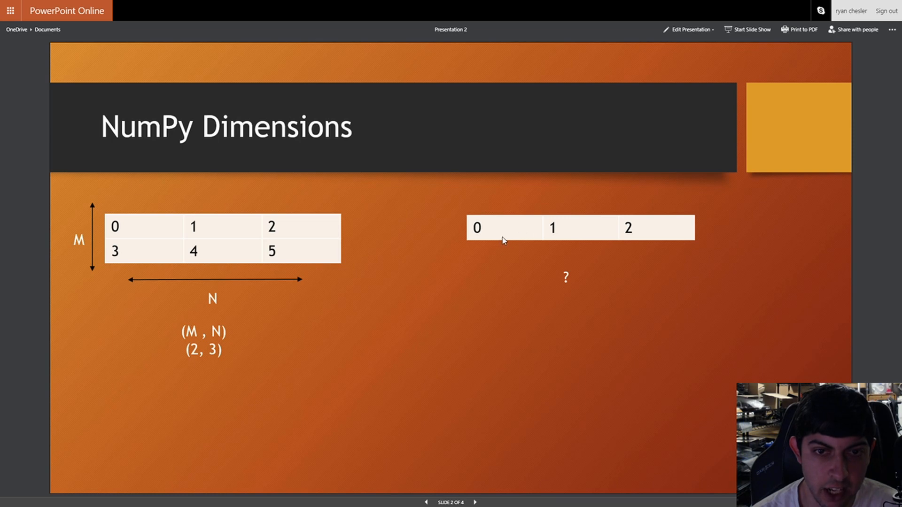
mouse_move(463, 259)
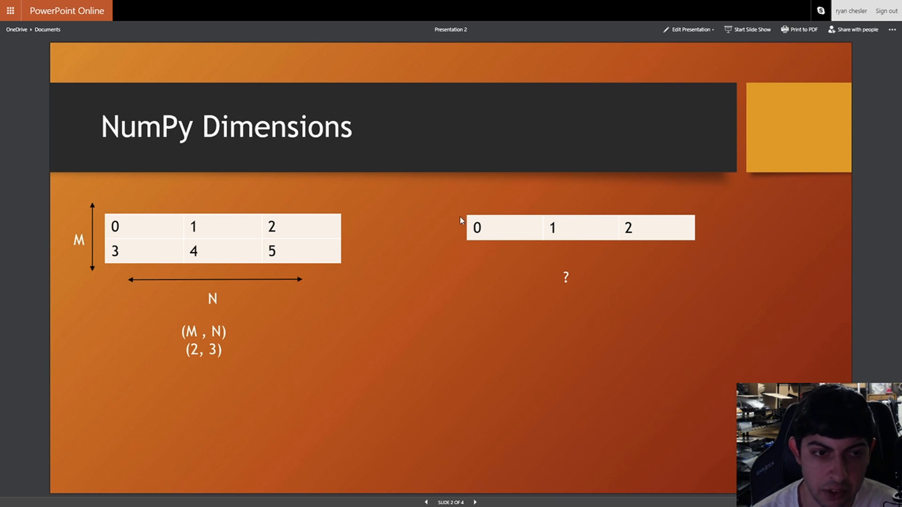
mouse_move(487, 258)
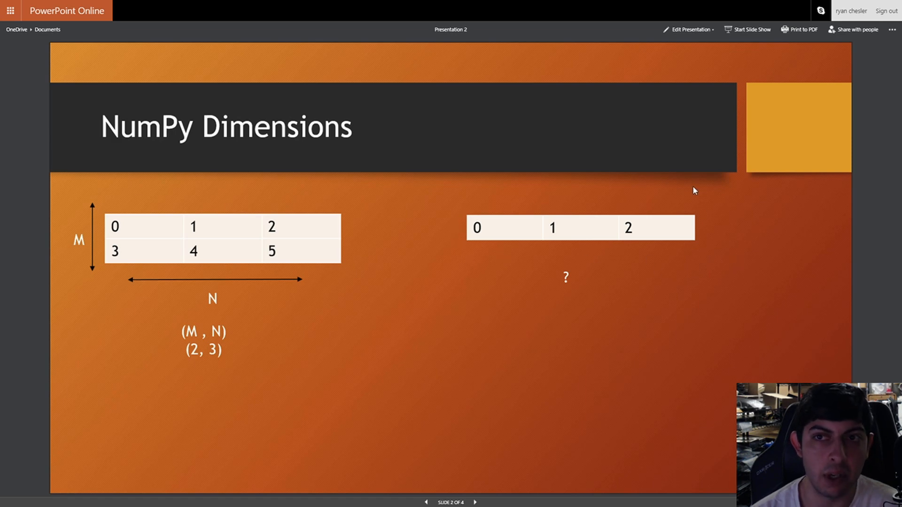
mouse_move(607, 146)
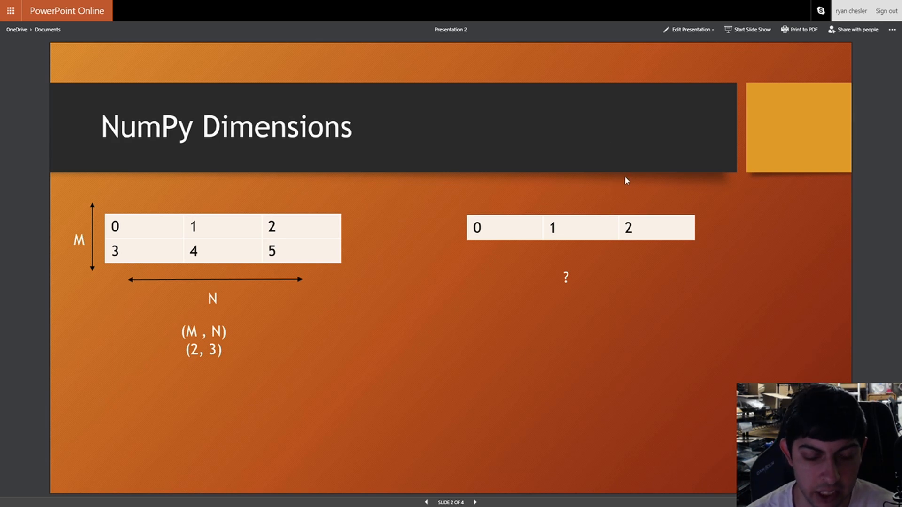
mouse_move(677, 154)
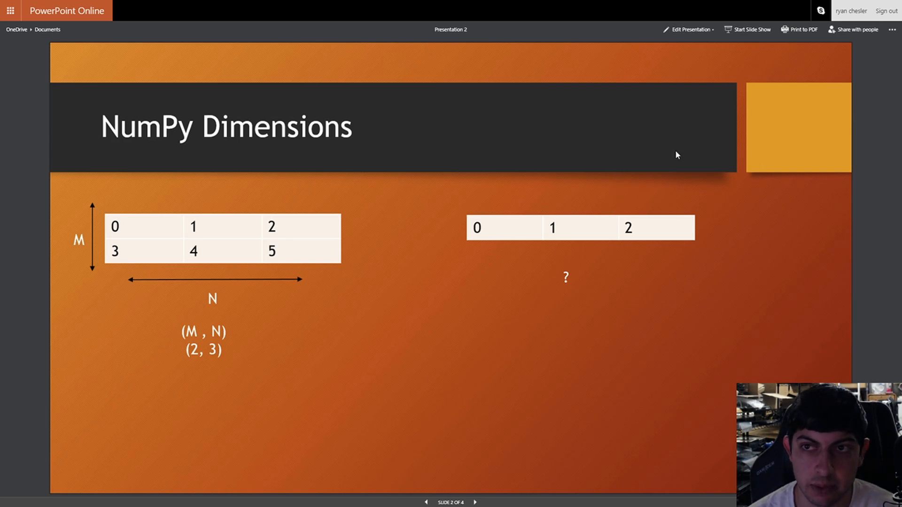
mouse_move(671, 11)
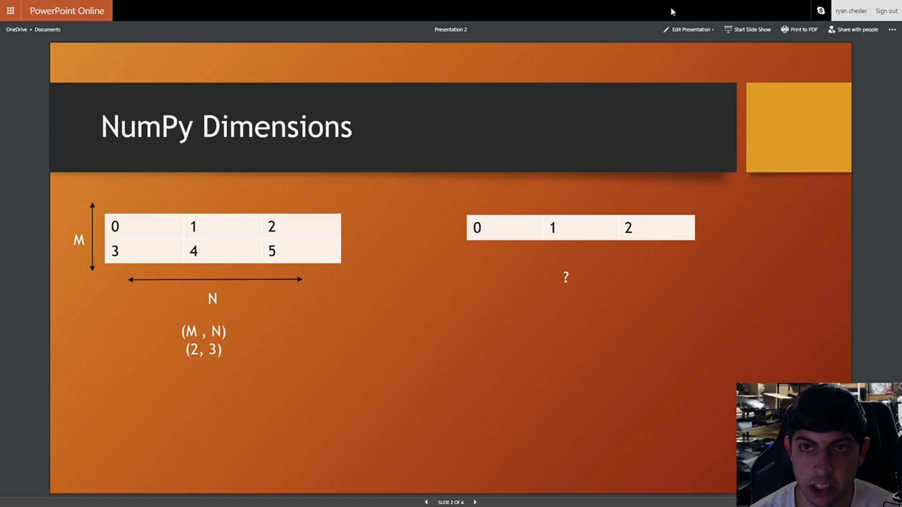
mouse_move(744, 156)
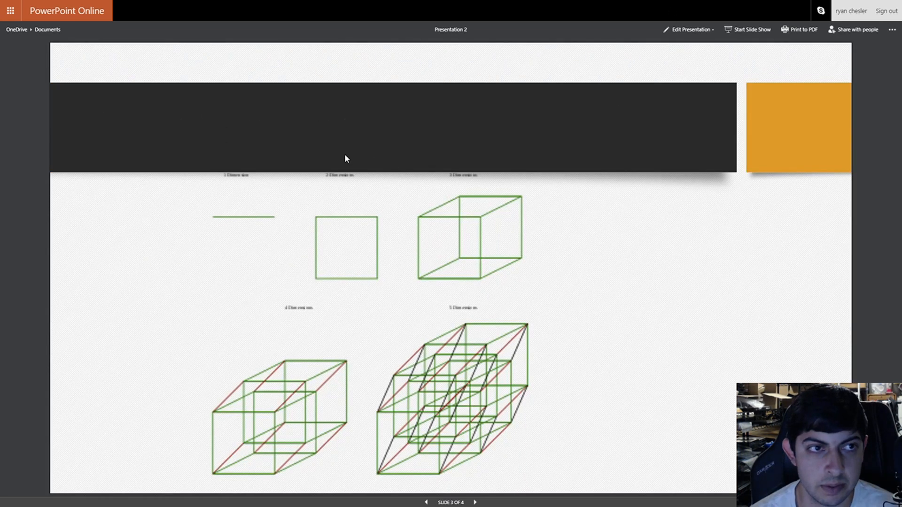
mouse_move(221, 145)
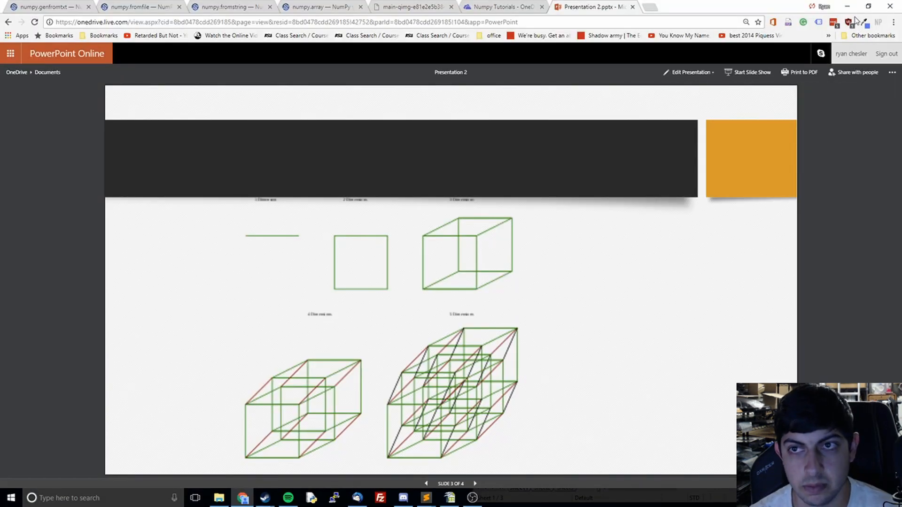
click(426, 498)
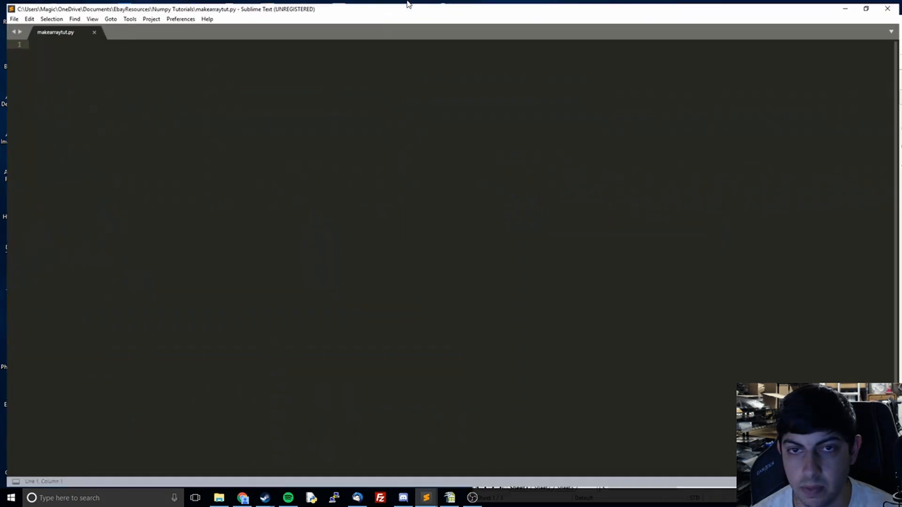
Write 'import numpy as np' and begin line 2 with 'a= np.array([])'.
text(import numpy as nb)
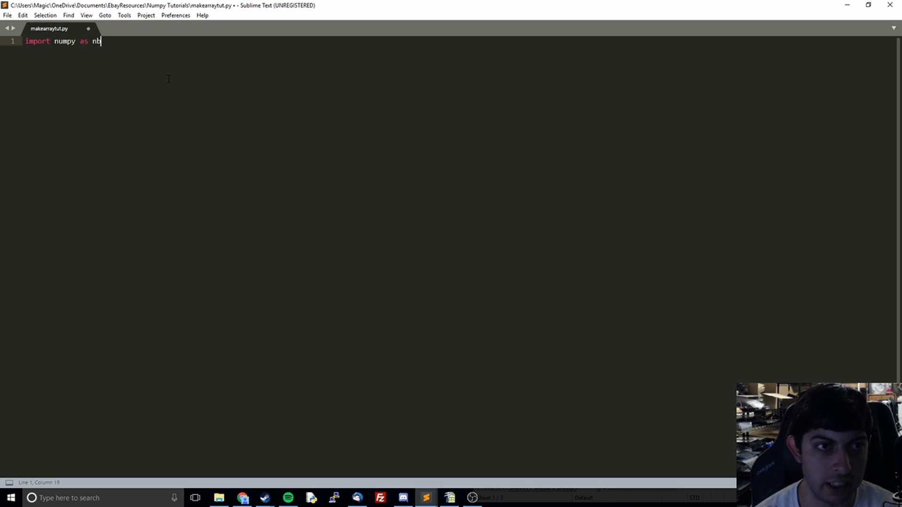
text(p)
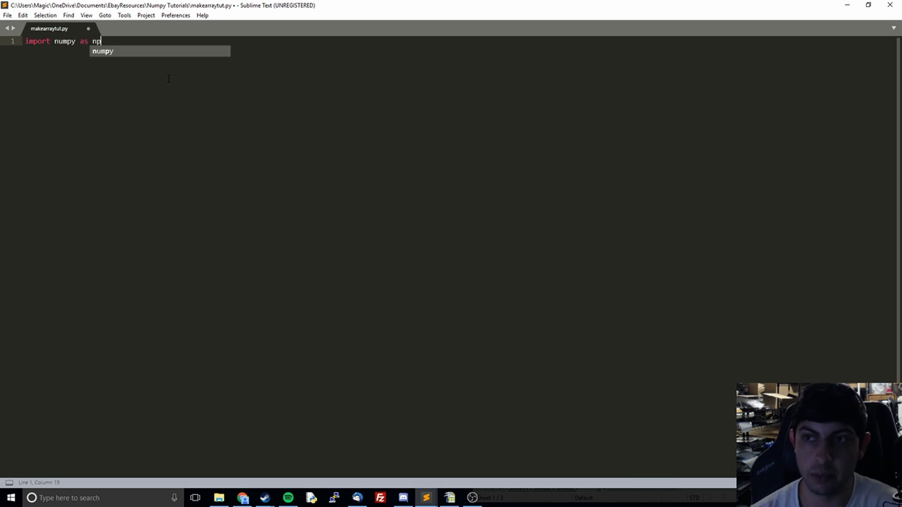
key(enter)
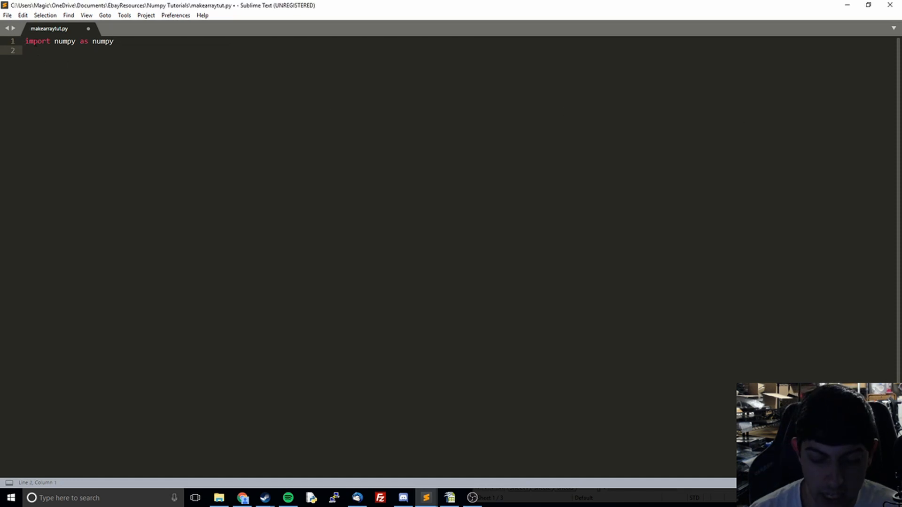
text(a= np.array)
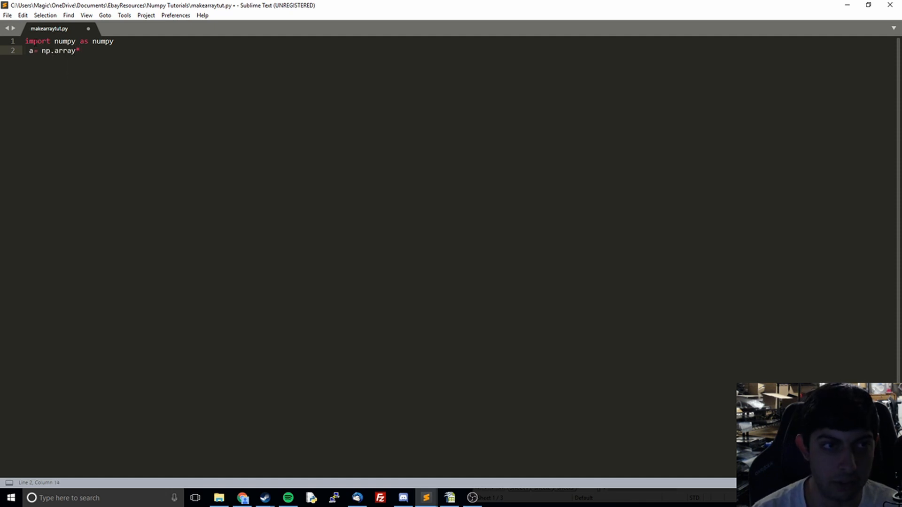
text(())
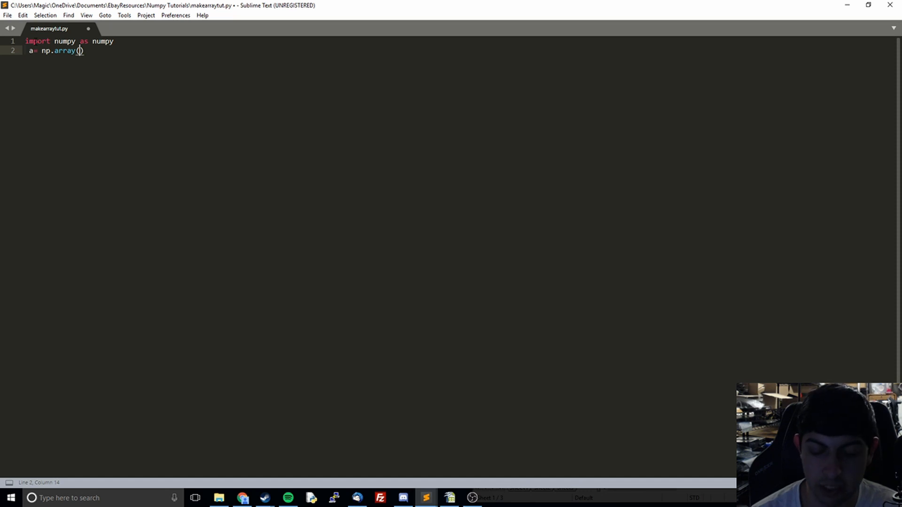
text([)
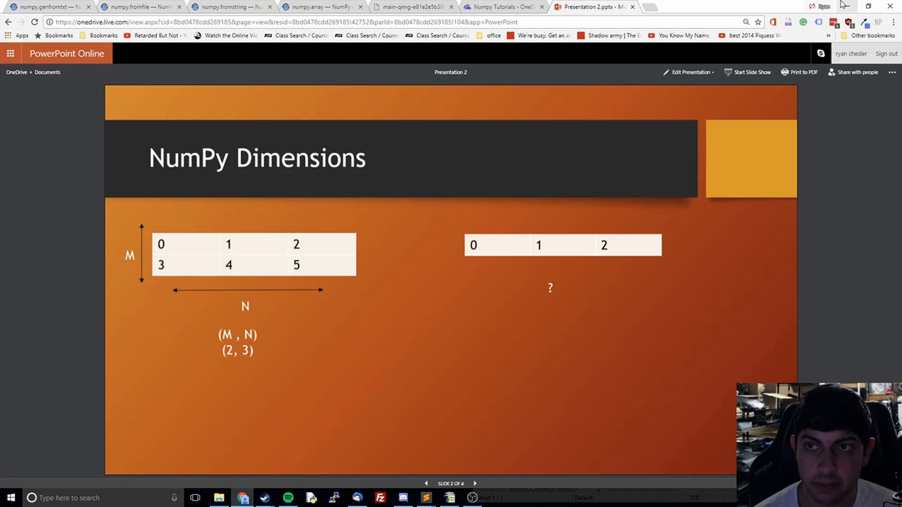
click(425, 498)
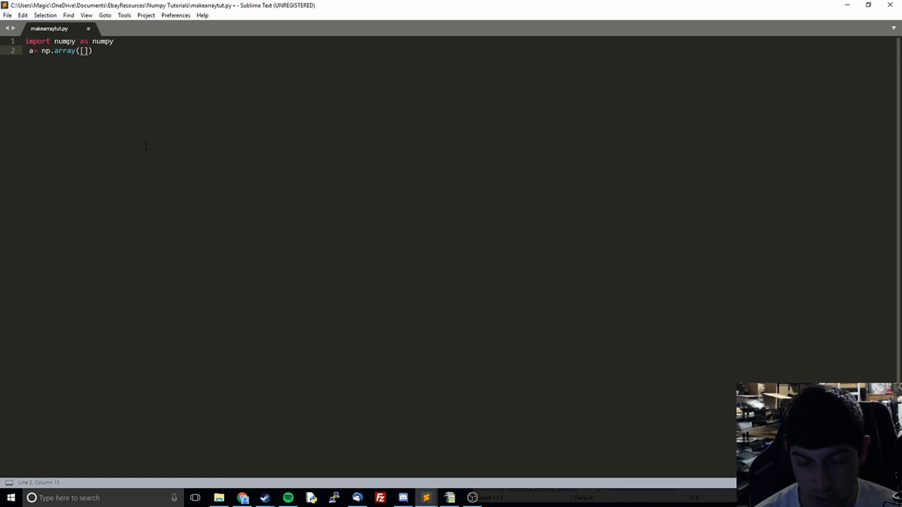
Fill the array with rows [0, 1, 2] and [3, 4, 5], the second on its own line.
text(0, 1, 2)
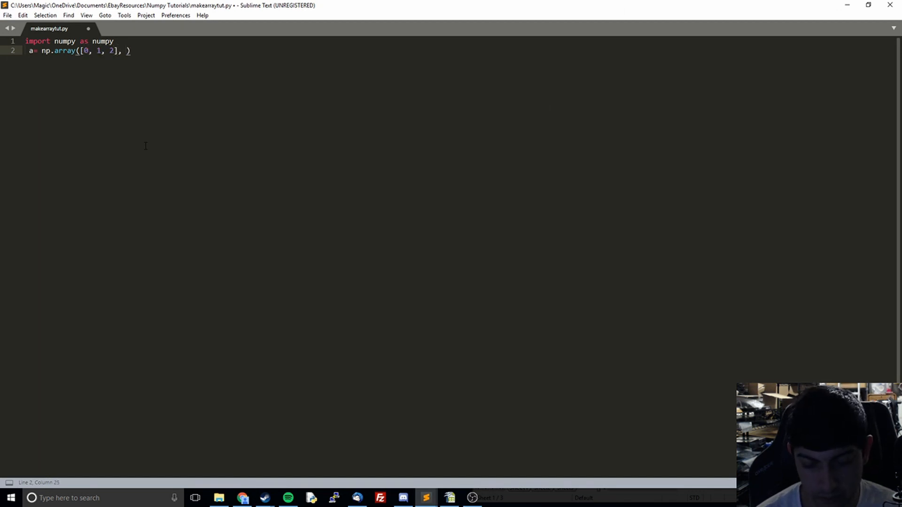
text([3, 4, 5)
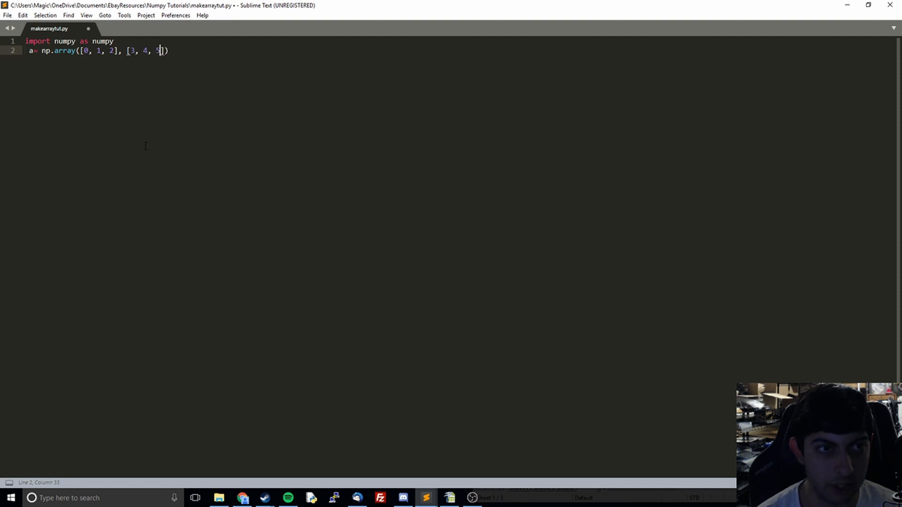
text(])
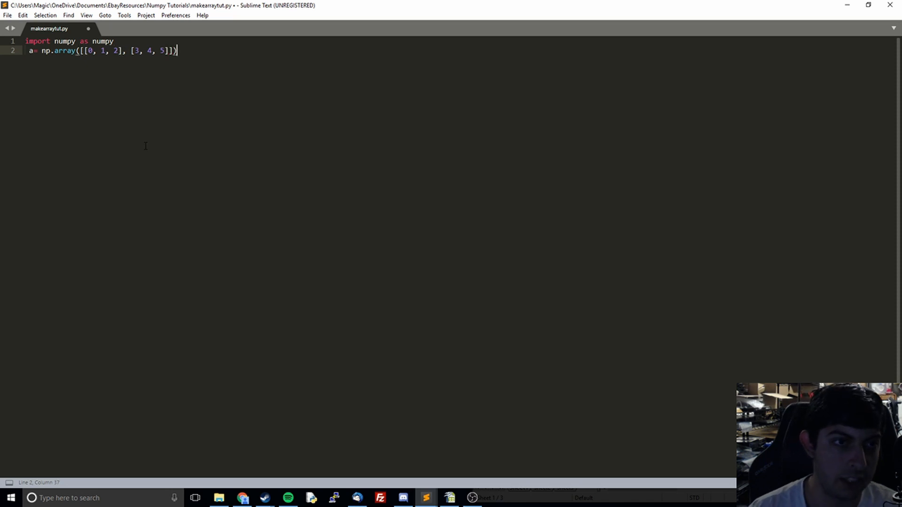
click(121, 51)
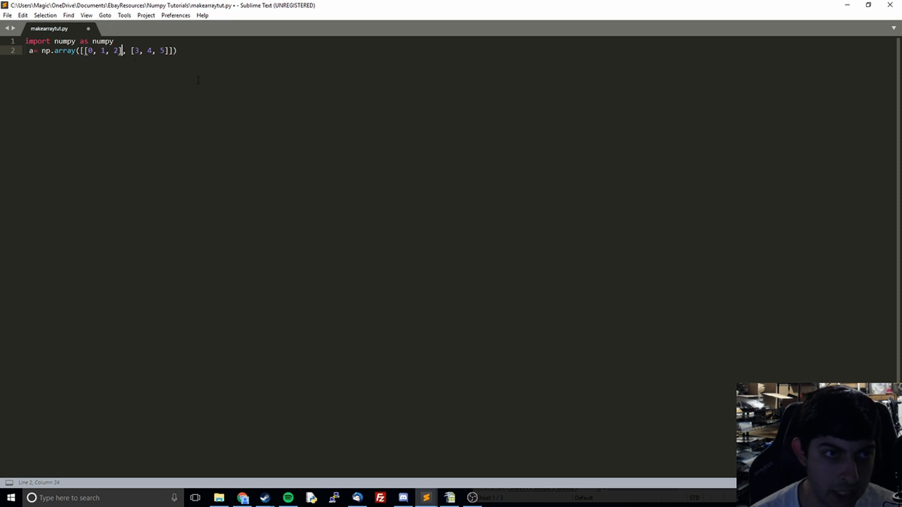
key(Enter)
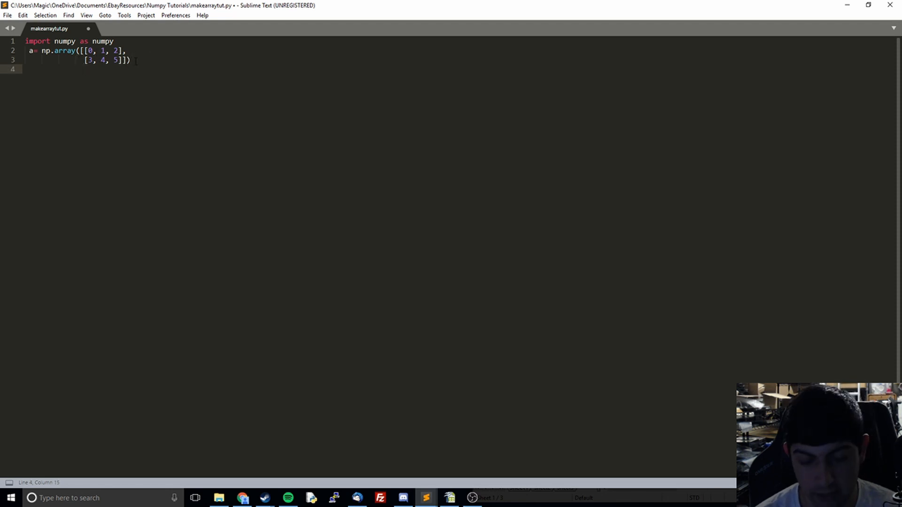
Add print(a) and build the script, which raises an IndentationError.
text(pr)
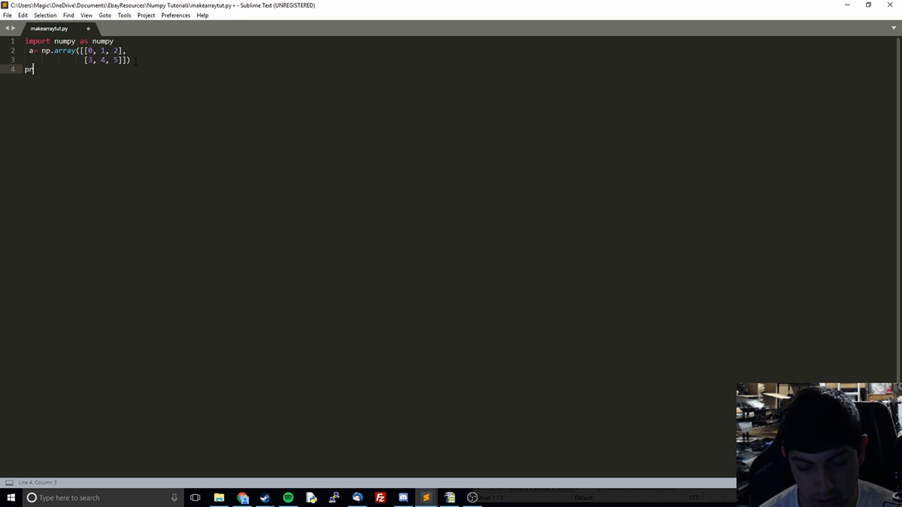
text(int(a))
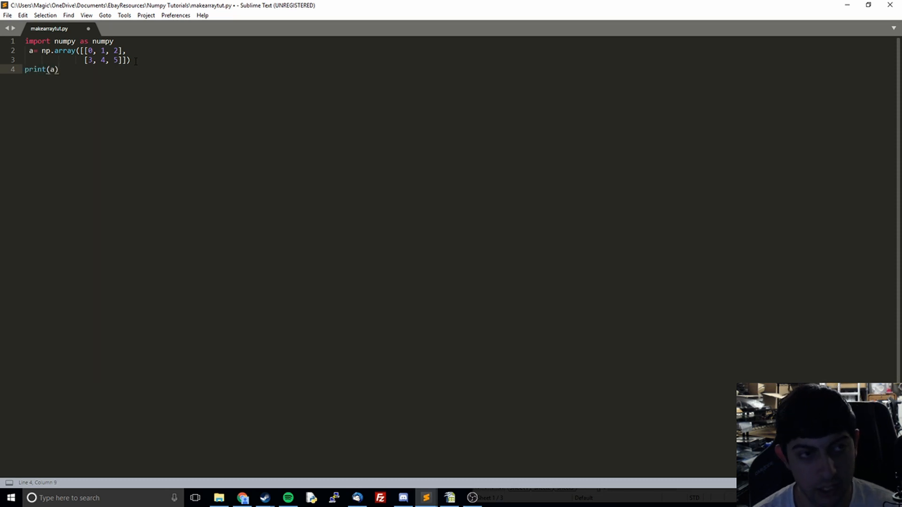
key(ctrl+b)
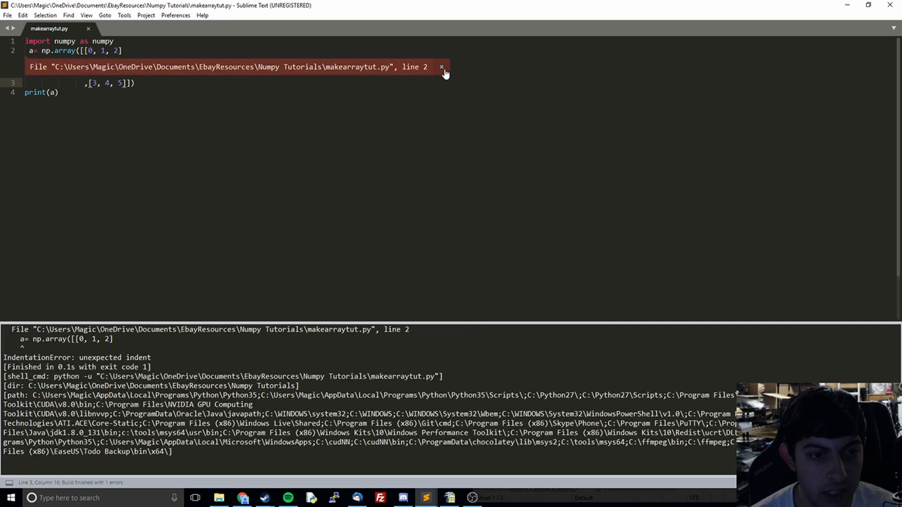
Dismiss the error popups and backspace the array rows back onto one line.
click(441, 66)
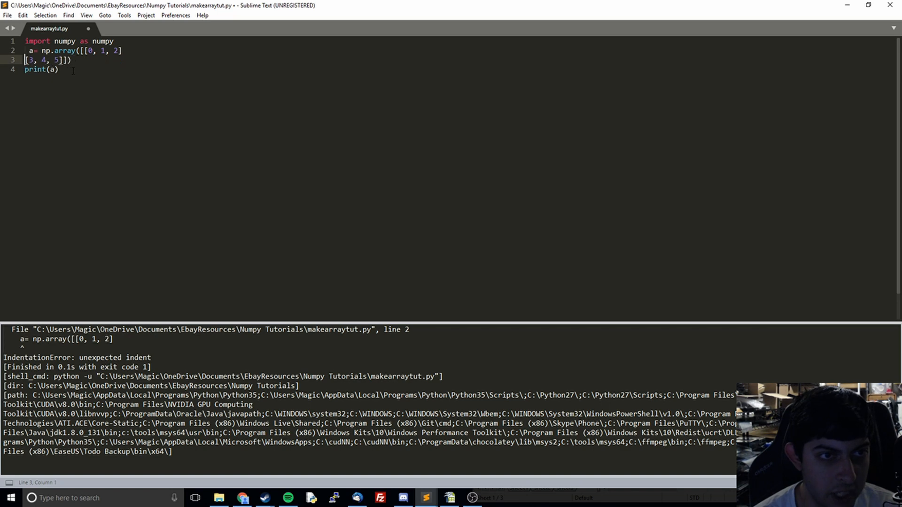
key(Backspace)
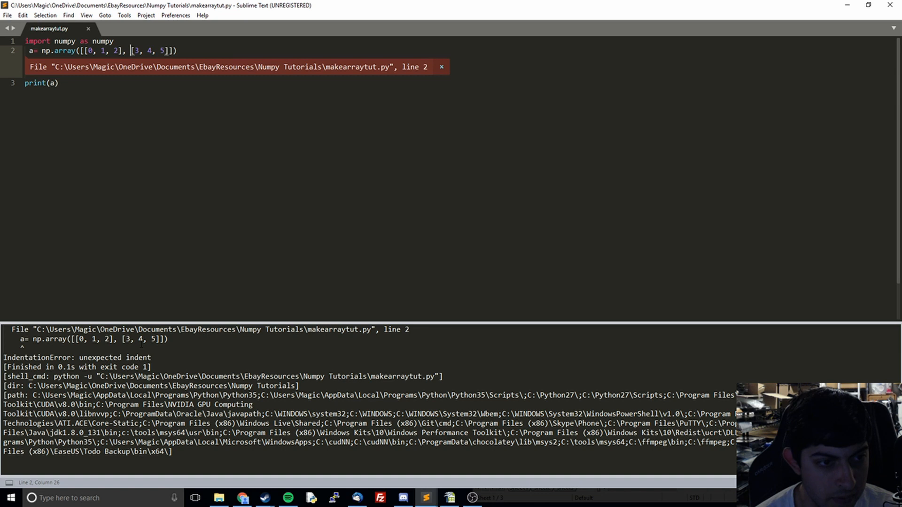
click(441, 67)
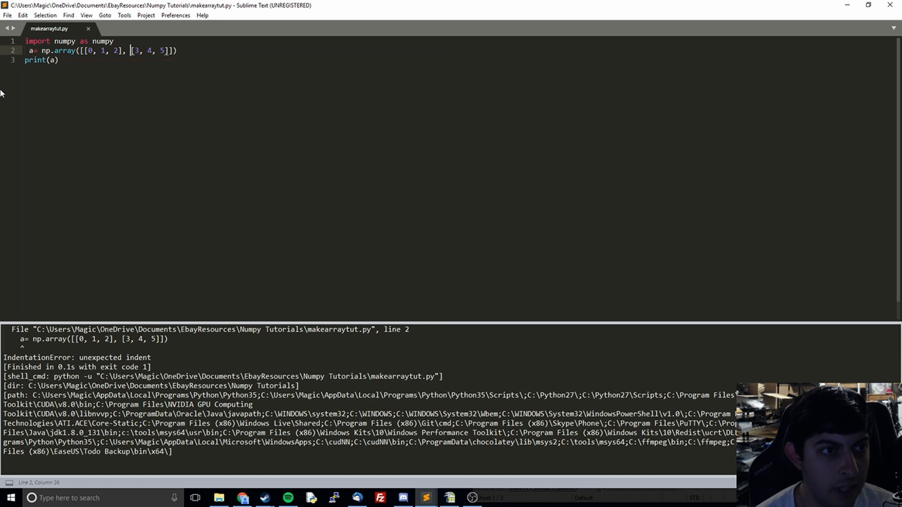
key(backspace)
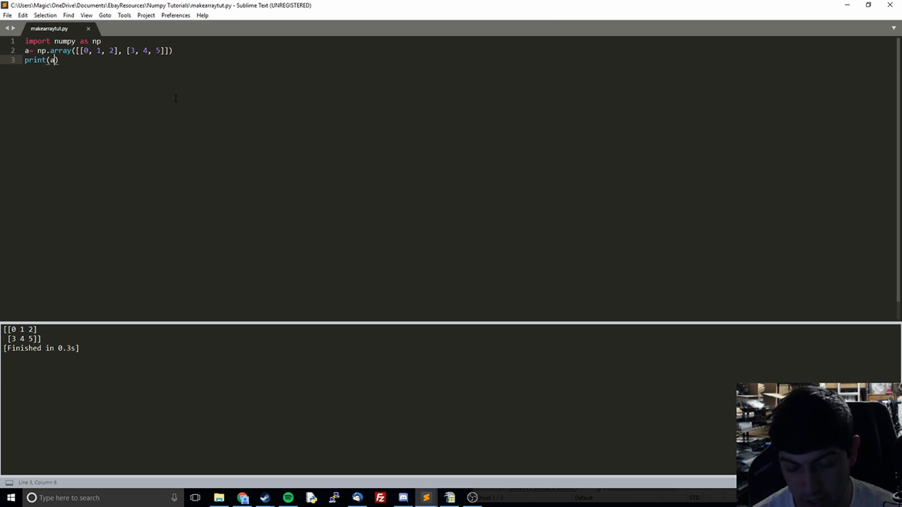
Change the print line to print(a.shape), then return to the NumPy Dimensions slide.
text(.shape)
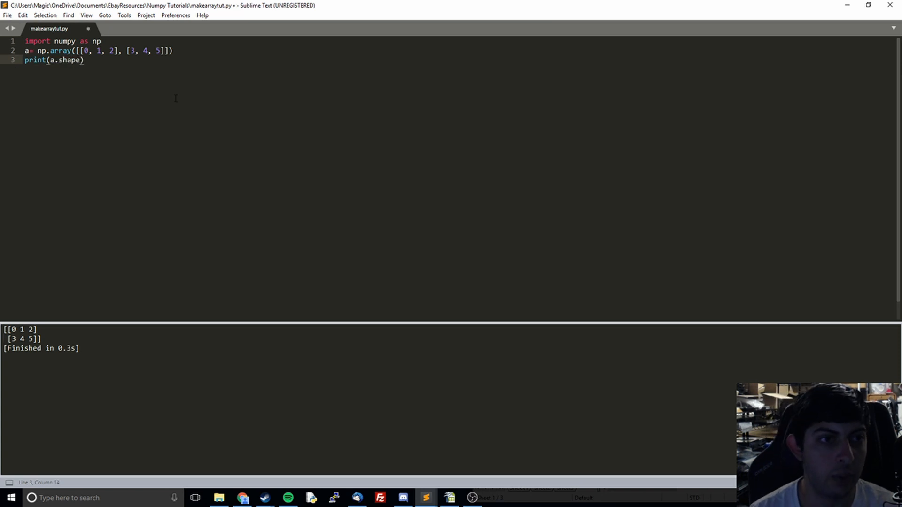
click(56, 60)
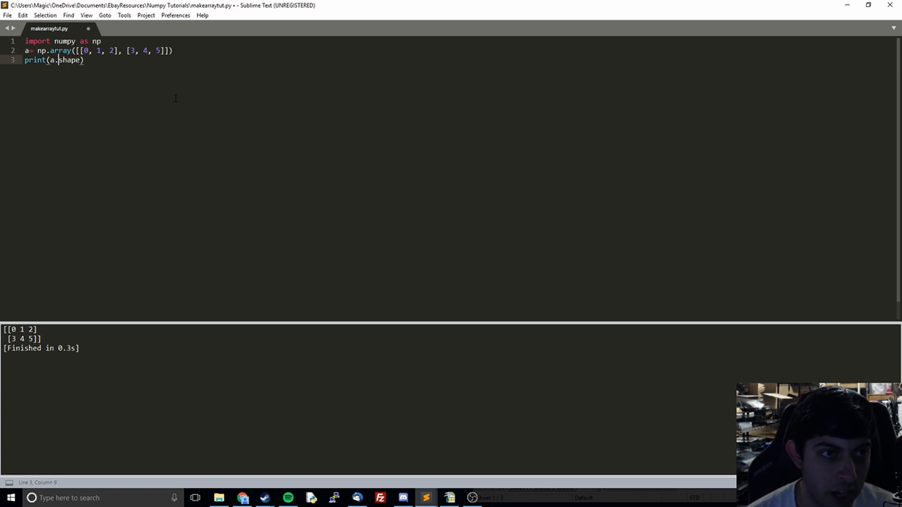
click(51, 61)
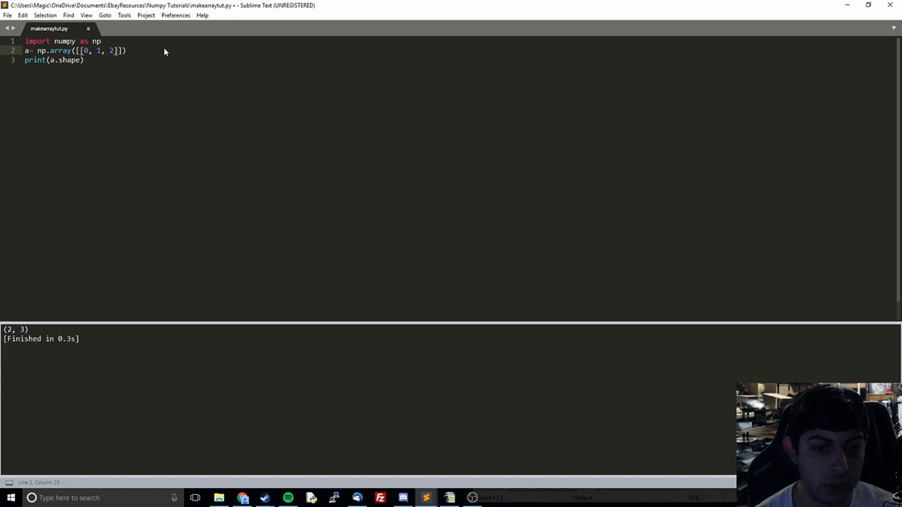
click(241, 498)
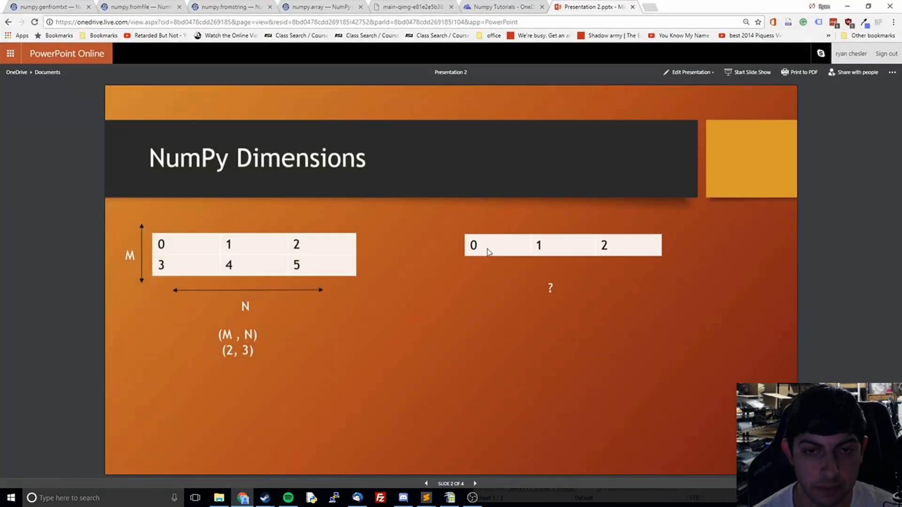
mouse_move(612, 248)
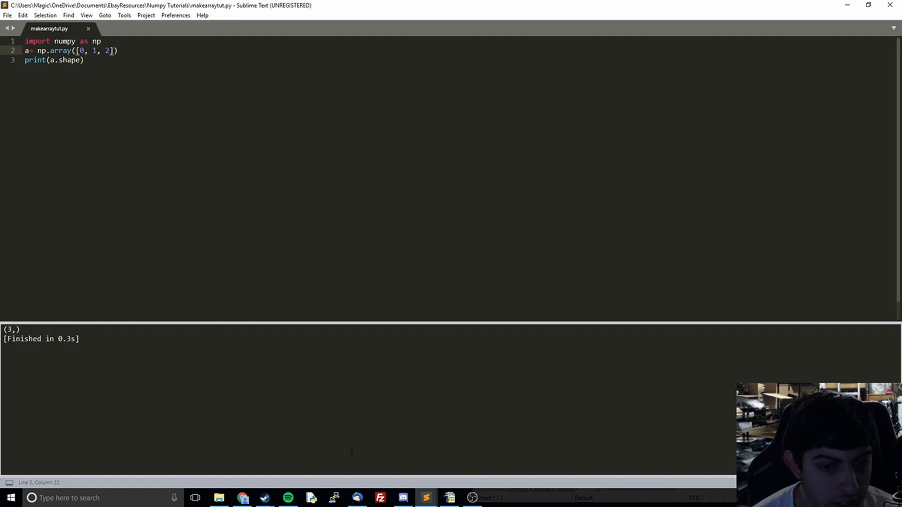
mouse_move(242, 498)
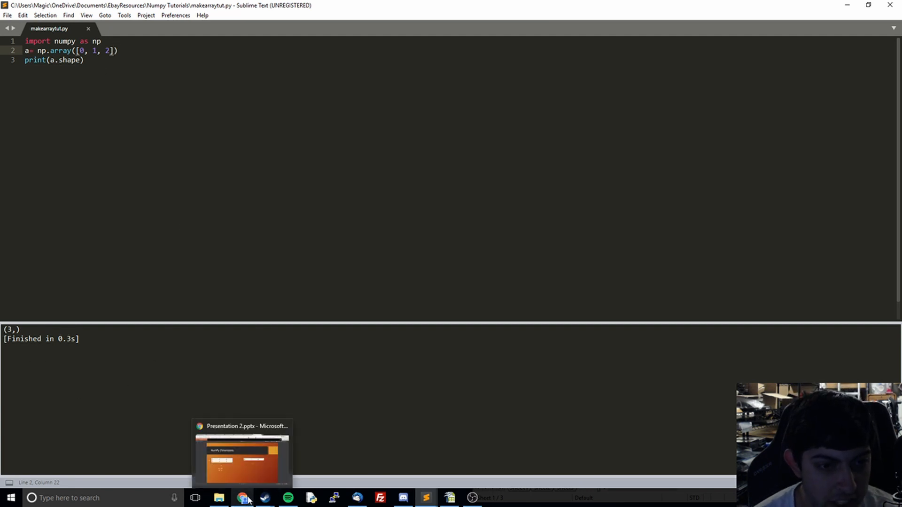
Switch back to the presentation's line, square, cube and hypercube diagrams.
click(241, 455)
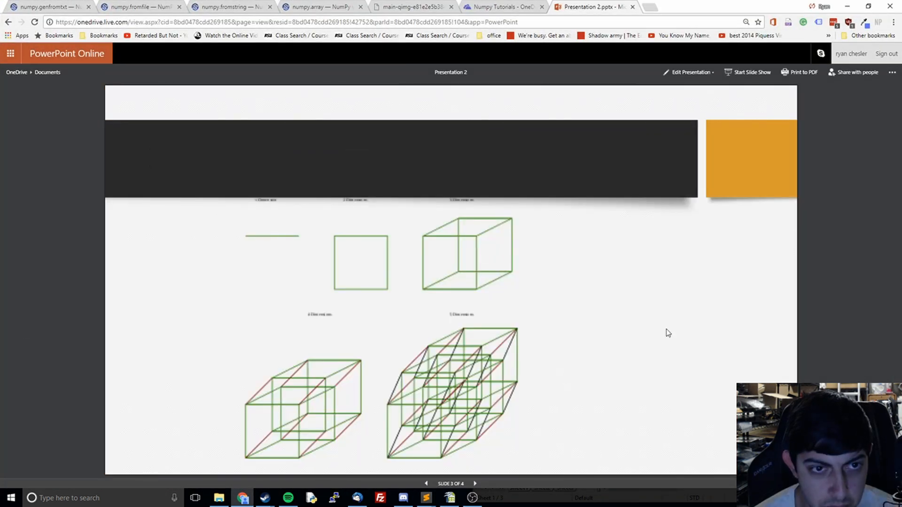
mouse_move(369, 224)
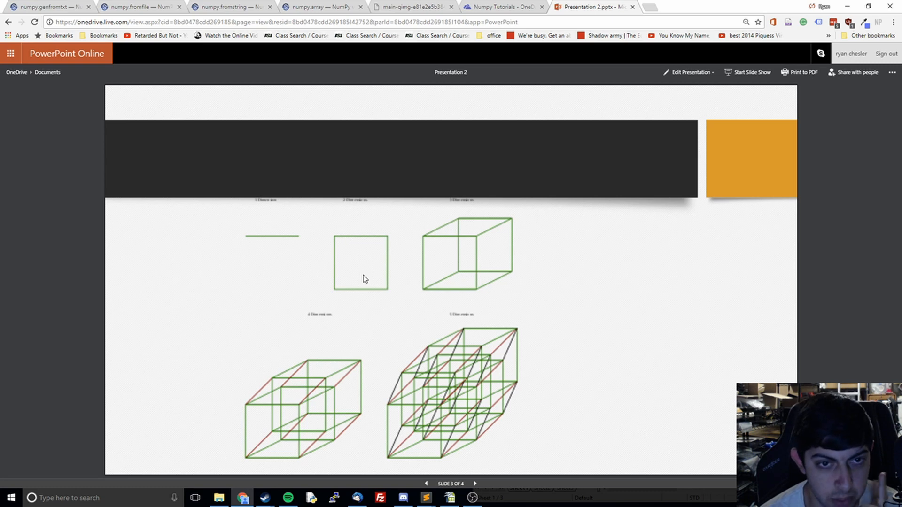
mouse_move(347, 258)
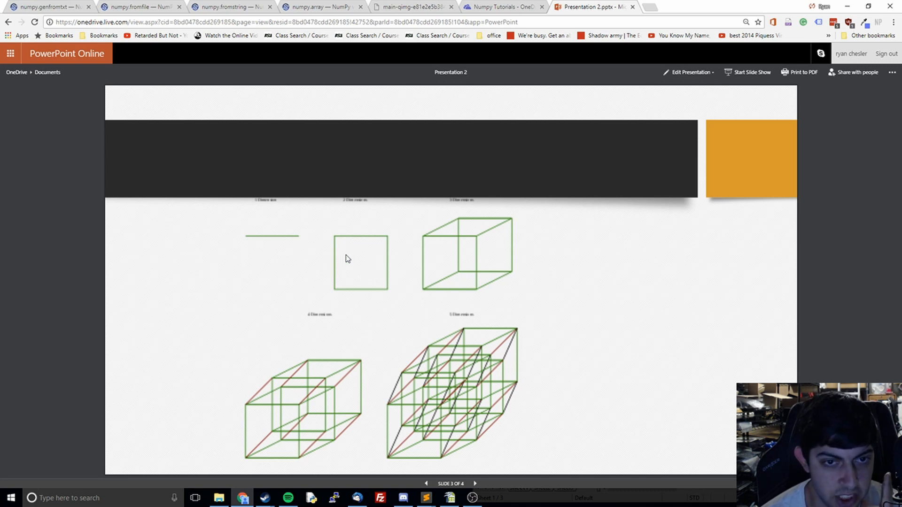
mouse_move(339, 291)
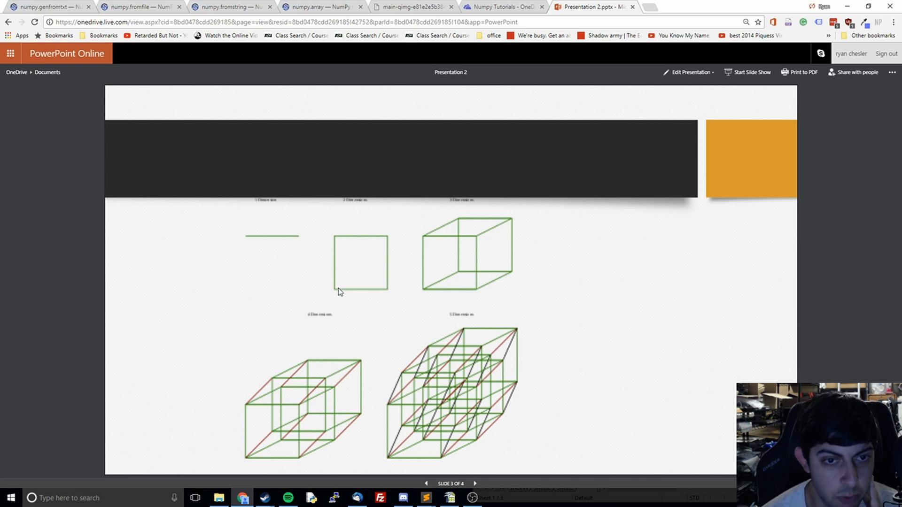
mouse_move(336, 293)
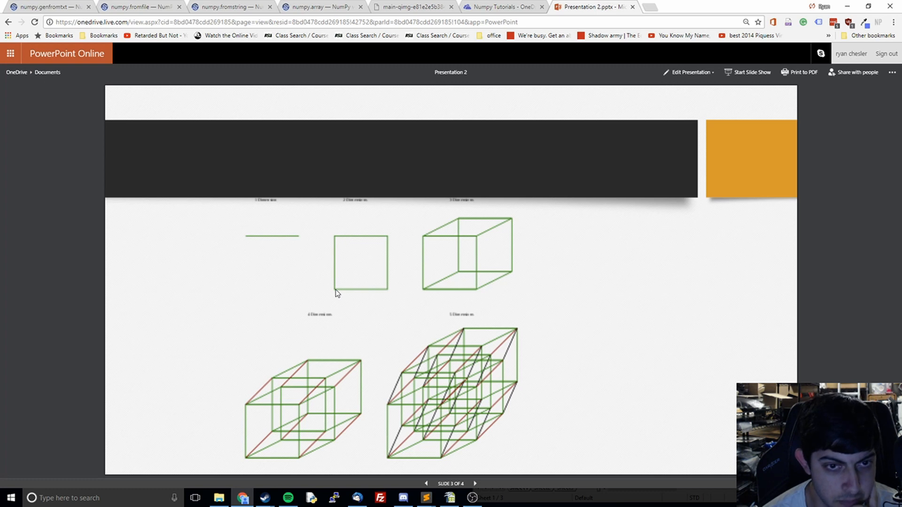
mouse_move(336, 298)
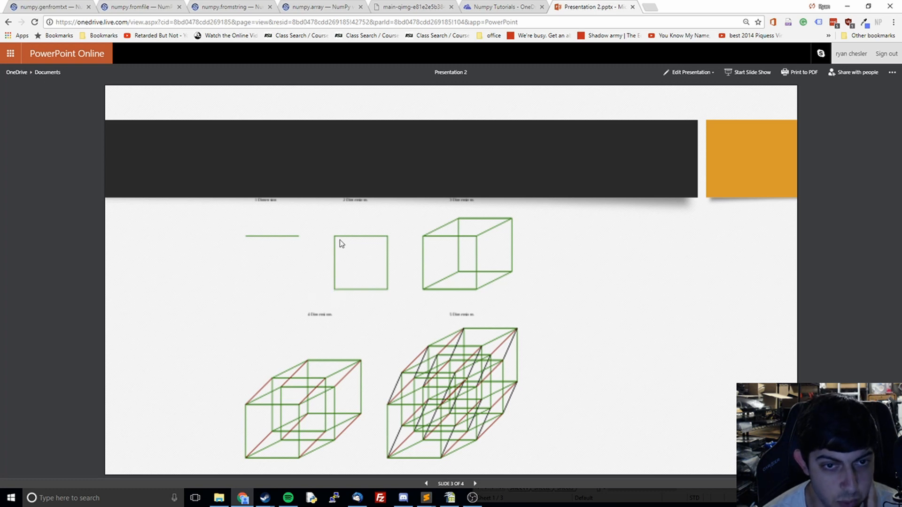
mouse_move(259, 246)
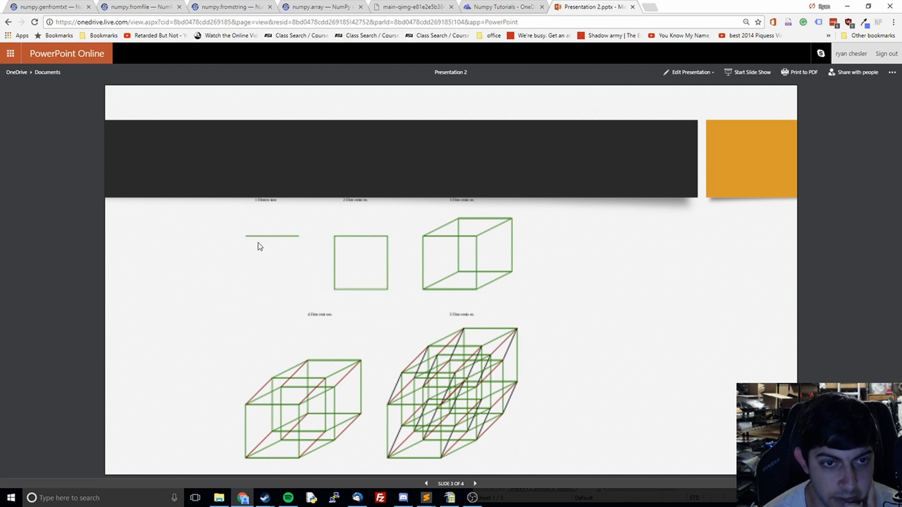
mouse_move(248, 244)
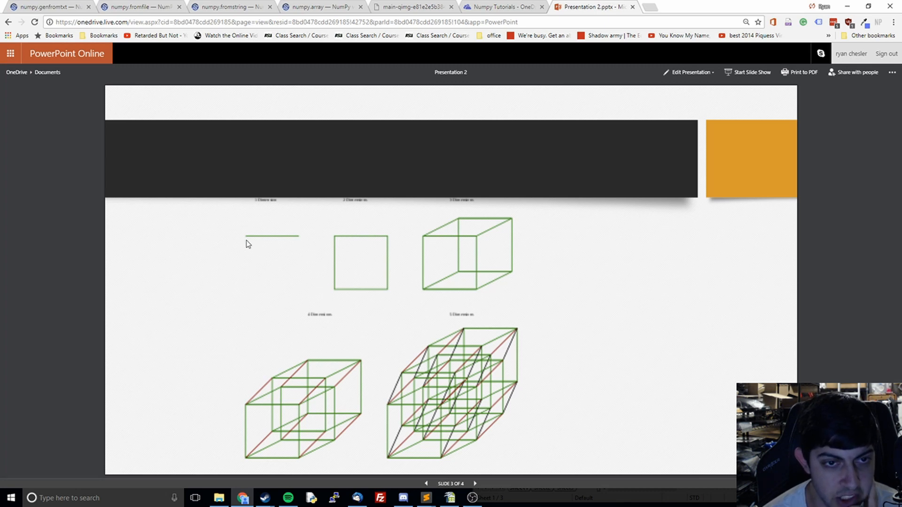
mouse_move(303, 238)
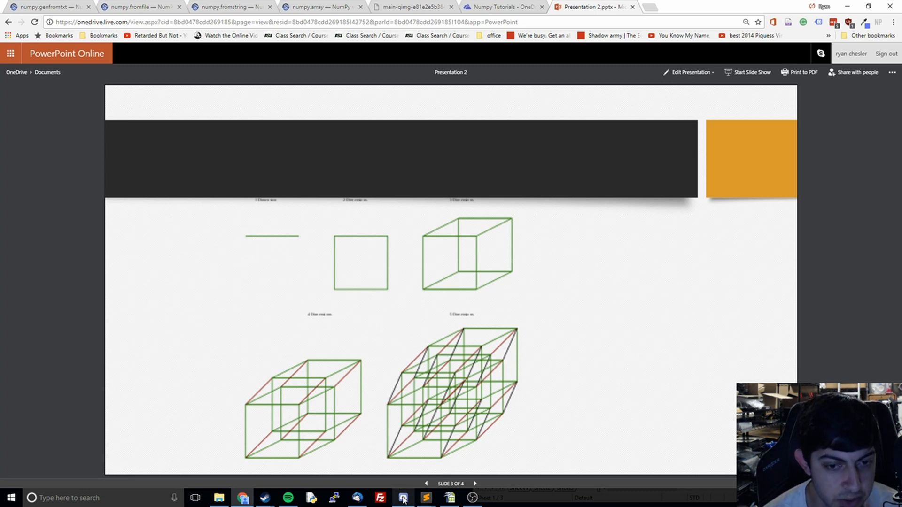
mouse_move(402, 498)
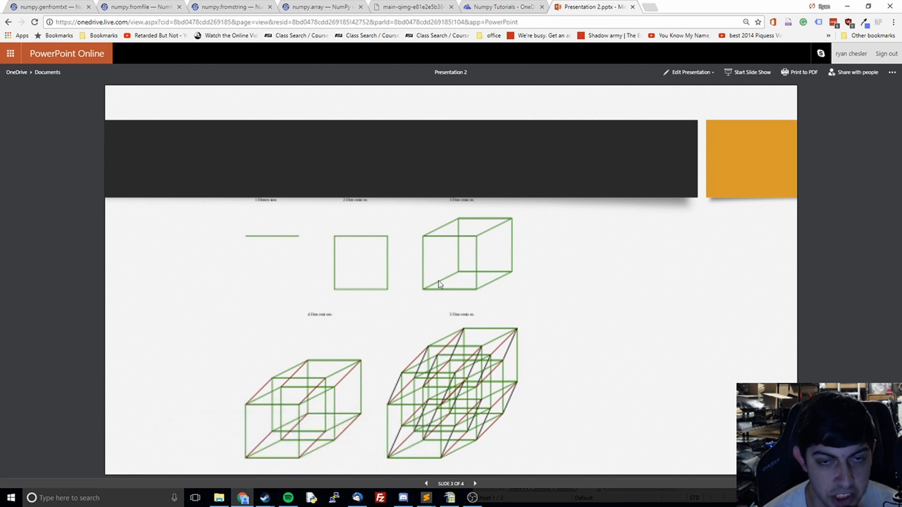
mouse_move(288, 248)
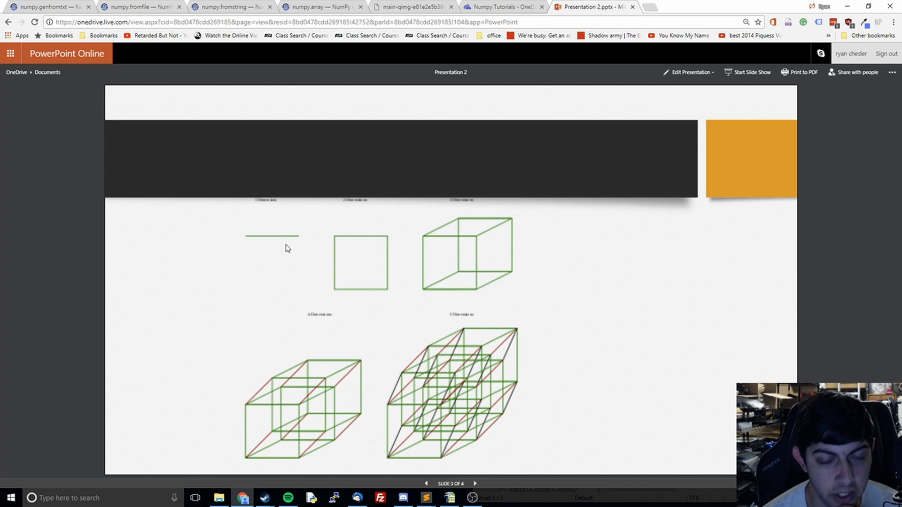
mouse_move(426, 498)
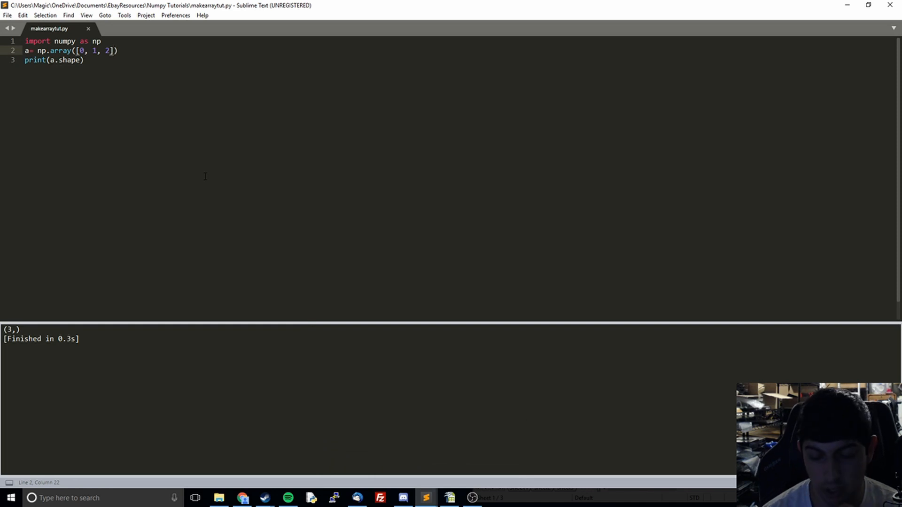
Wrap [0, 1, 2] in an extra pair of brackets so the shape prints (1, 3).
text(])
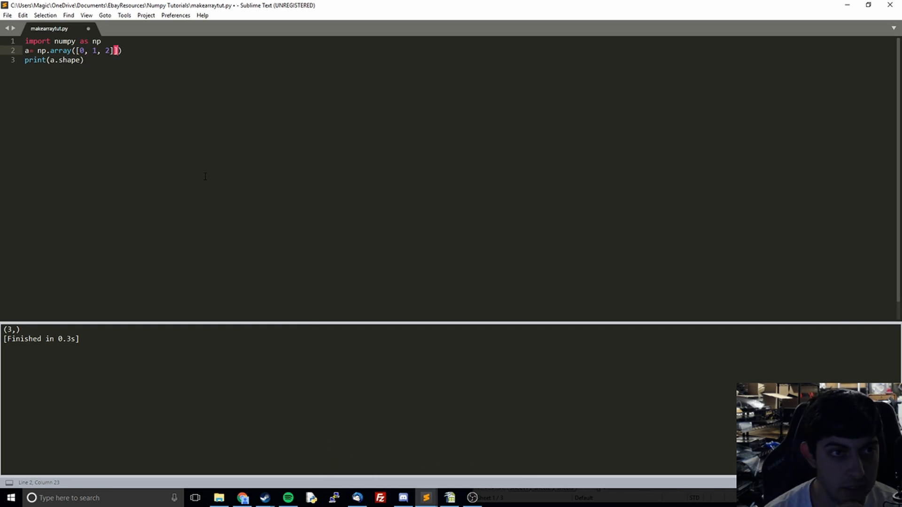
click(80, 51)
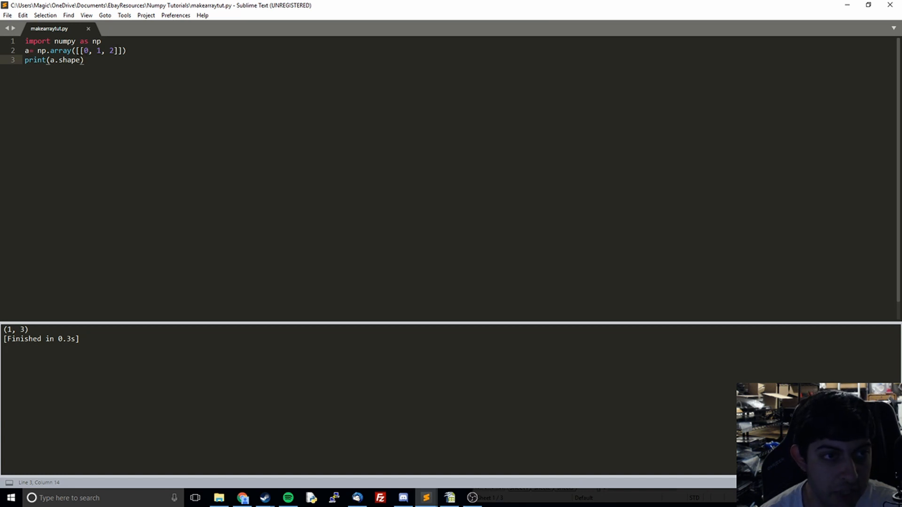
click(81, 51)
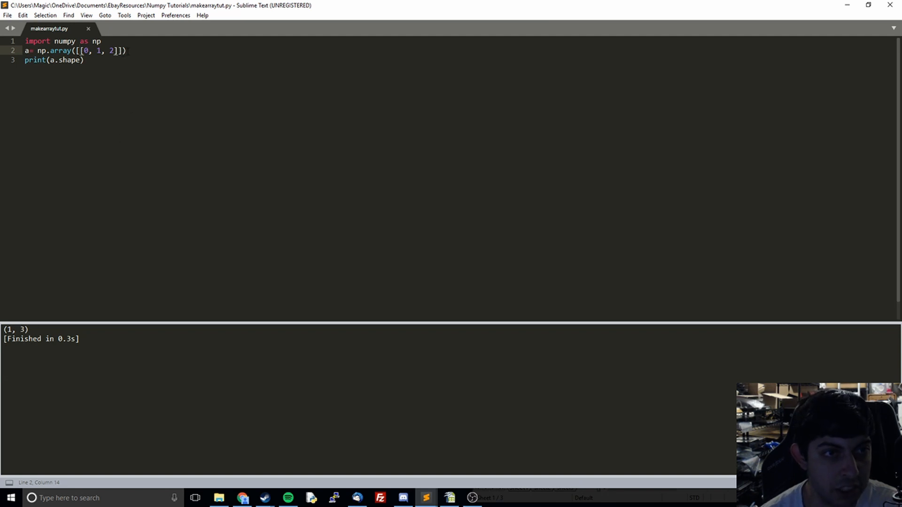
click(123, 50)
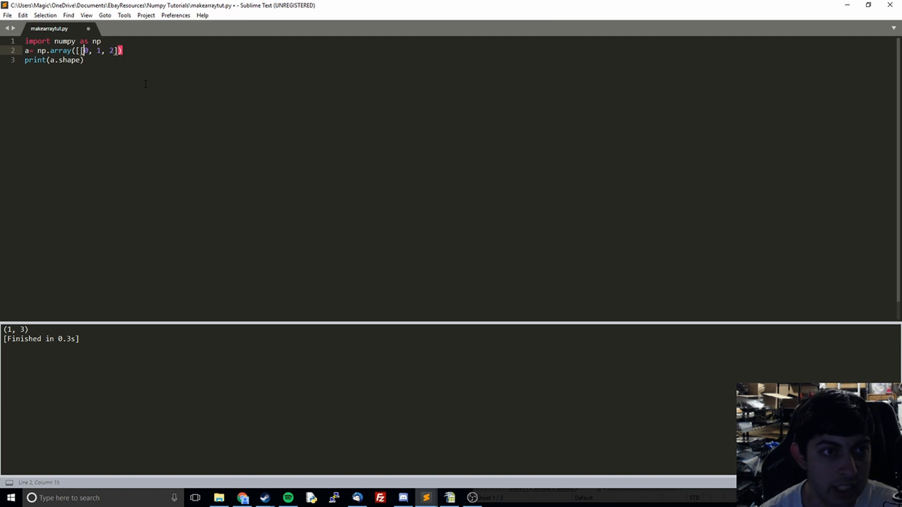
Remove the extra brackets and add ', ndmin = 2' to the np.array call.
key(Backspace)
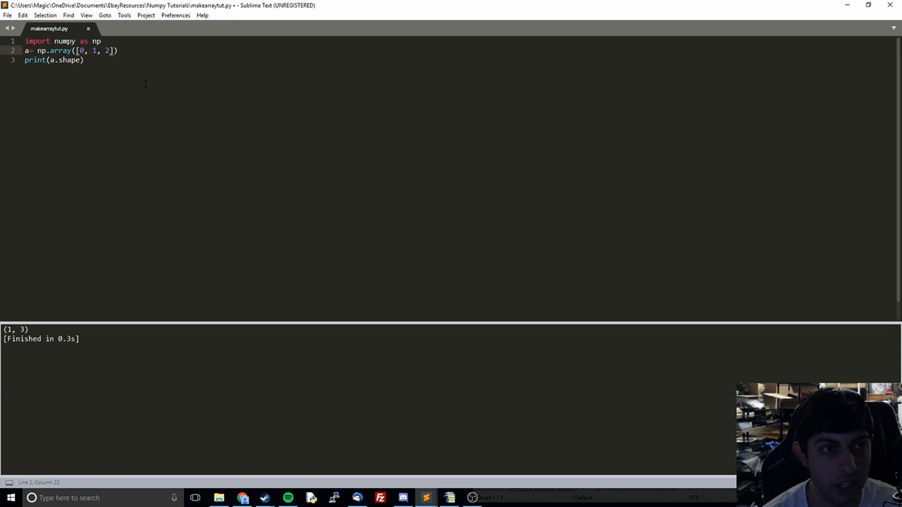
text(, nd)
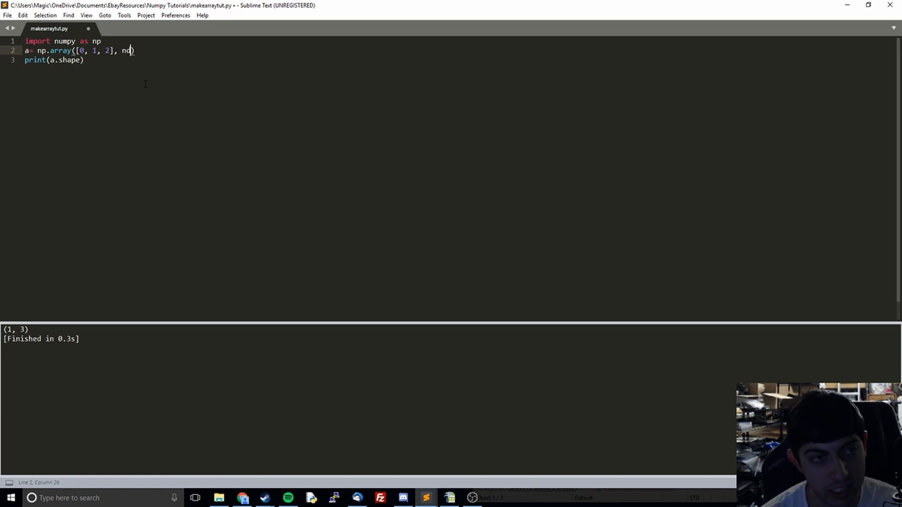
text(min)
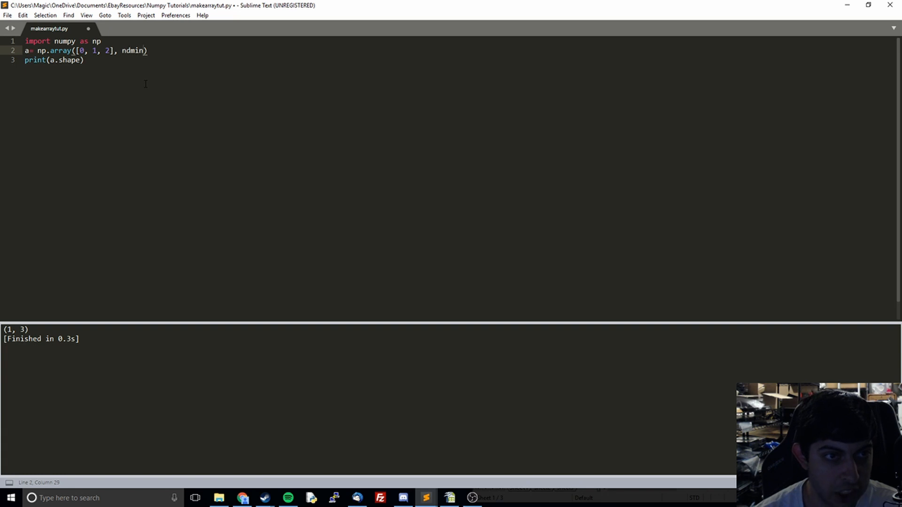
text(=)
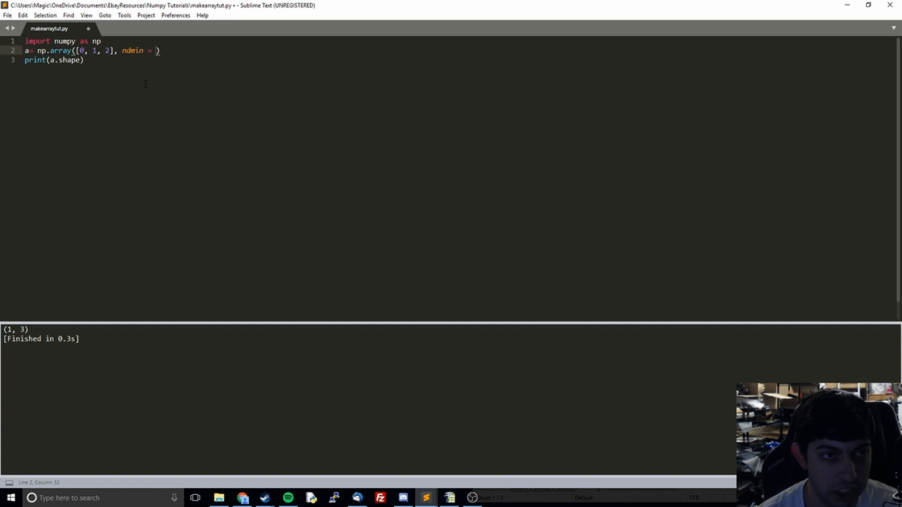
text(2)
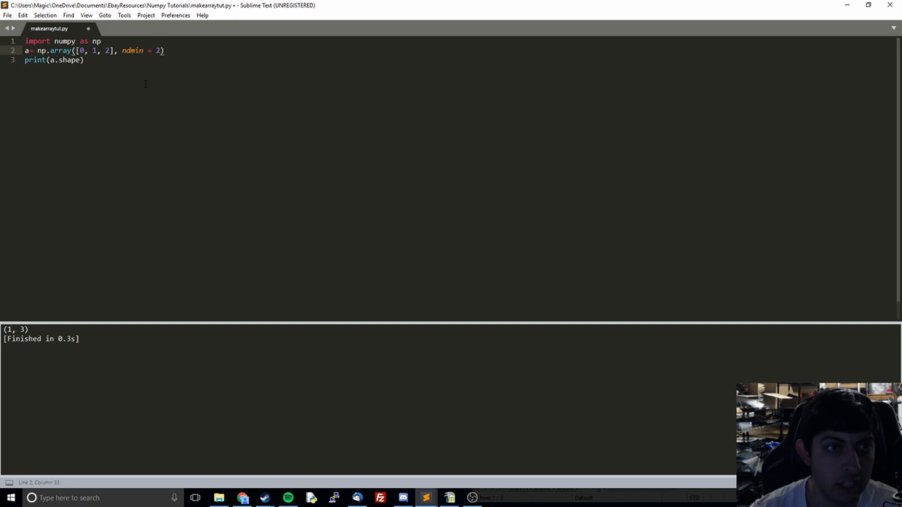
click(130, 50)
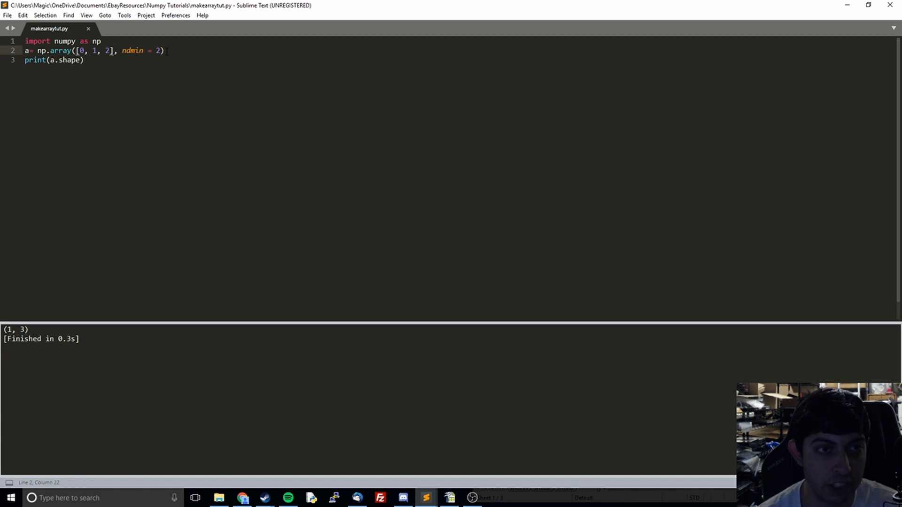
drag(122, 51, 163, 51)
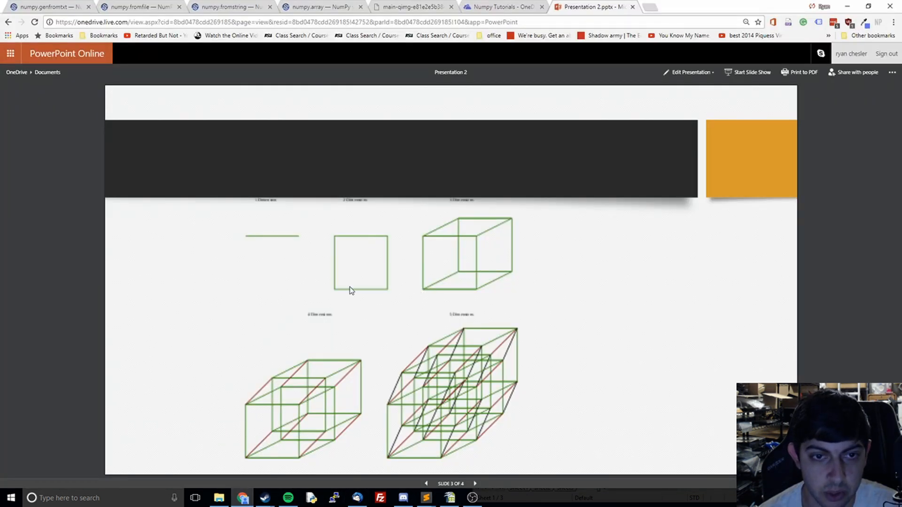
mouse_move(443, 281)
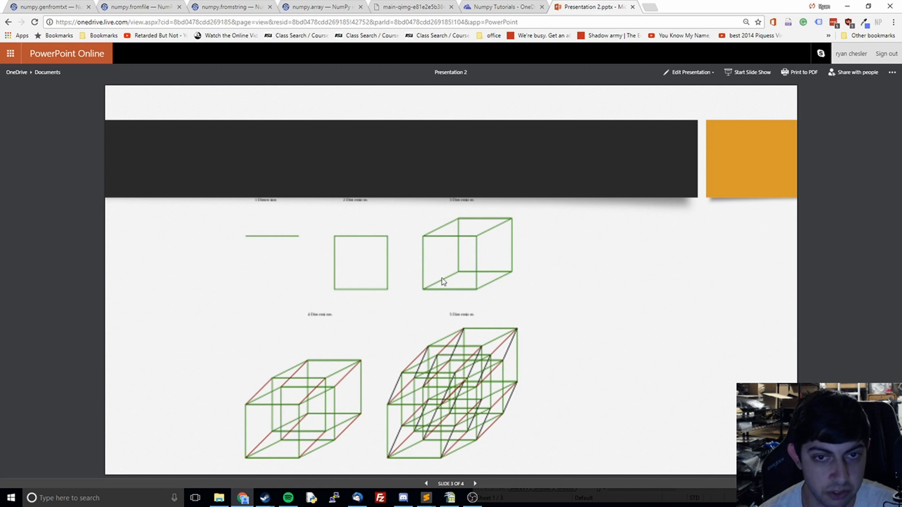
View slide 4 '3 Dimensions' with its (2, 3, 3) grids, then return to the script.
click(475, 483)
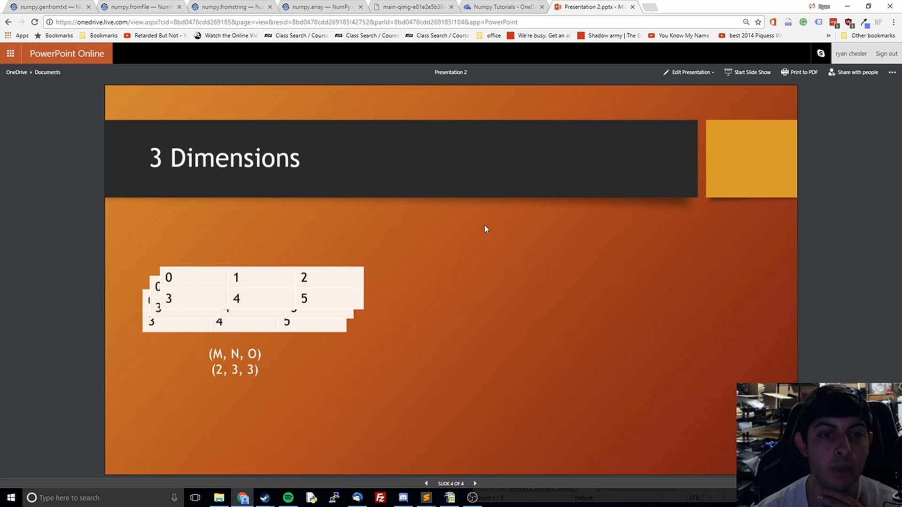
mouse_move(166, 277)
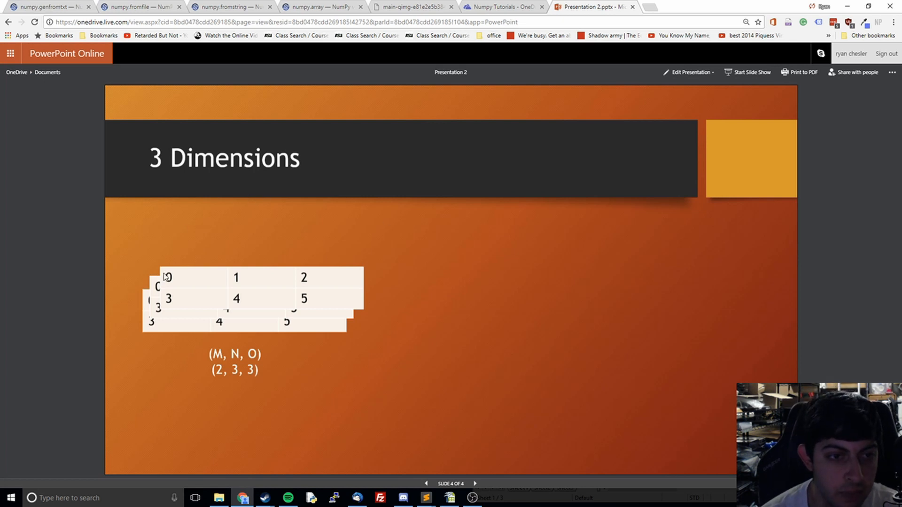
mouse_move(367, 311)
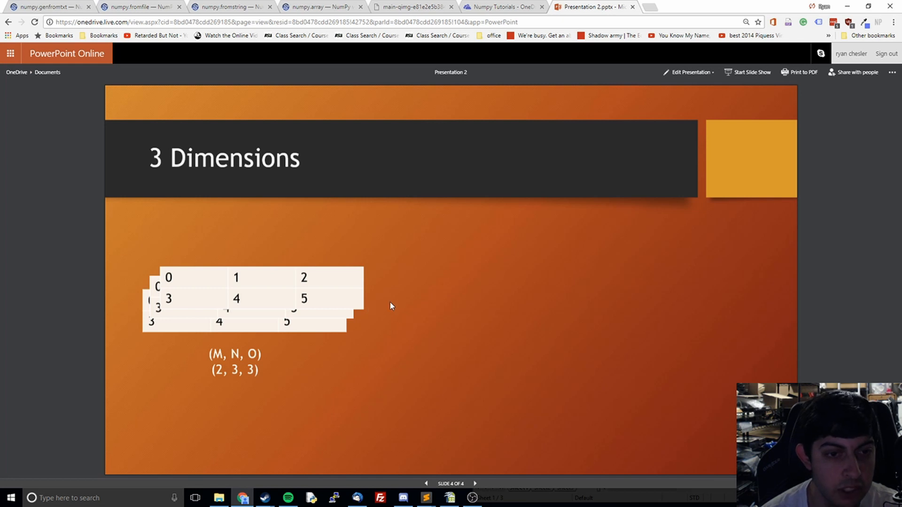
mouse_move(380, 358)
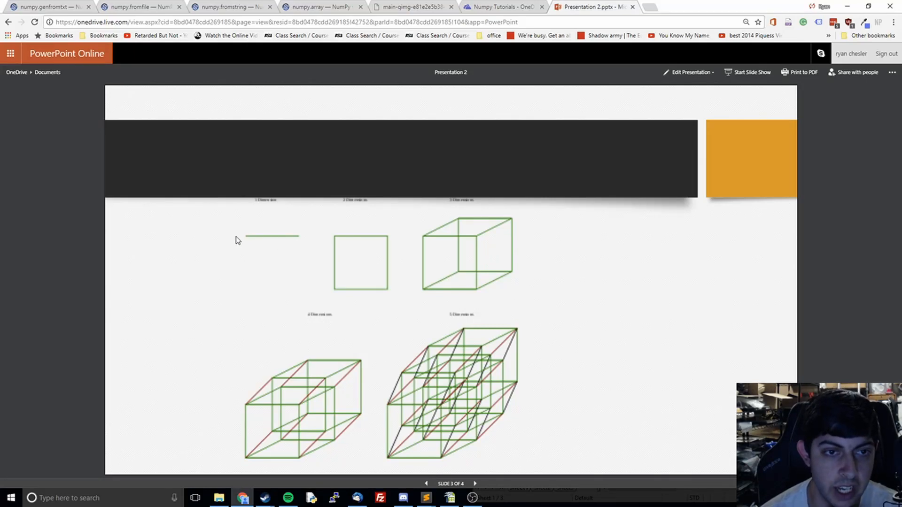
mouse_move(415, 289)
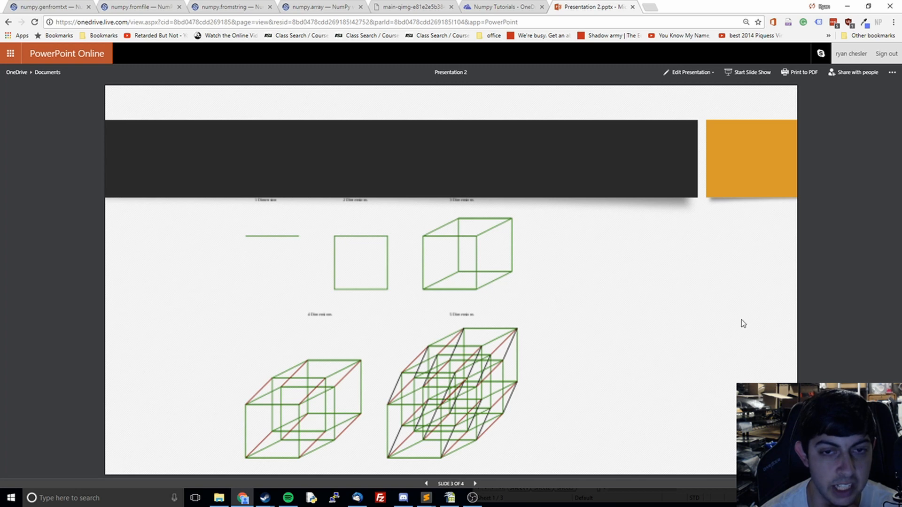
click(475, 483)
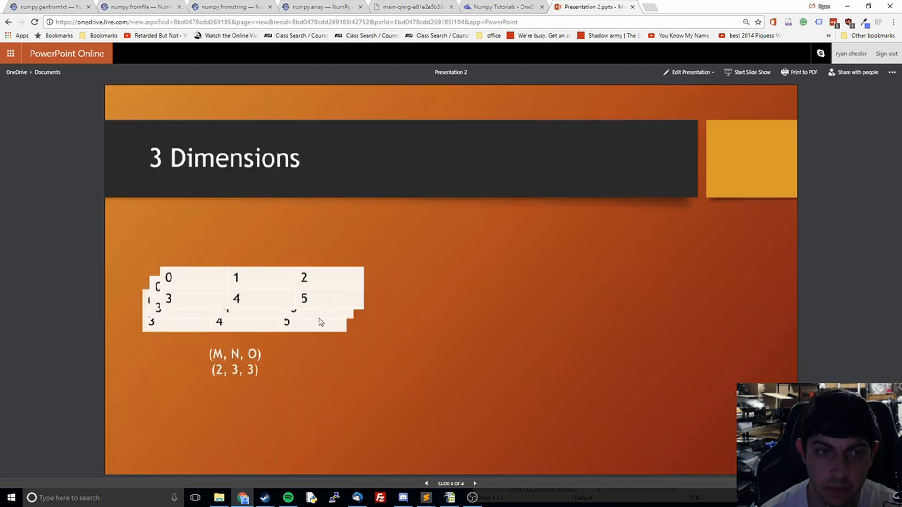
mouse_move(163, 311)
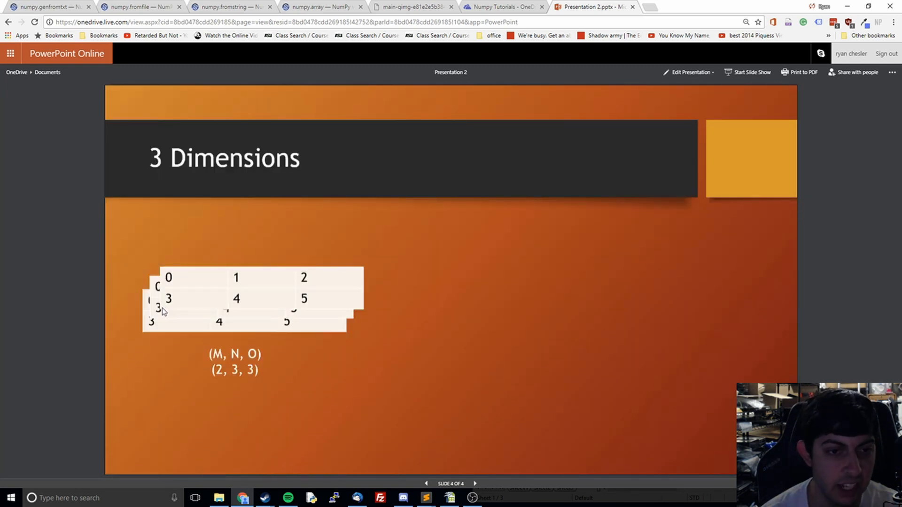
mouse_move(197, 295)
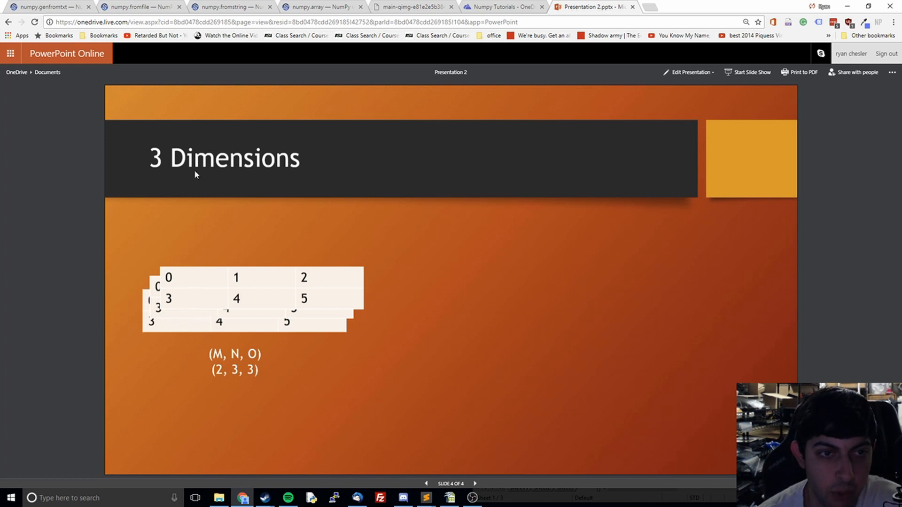
mouse_move(464, 252)
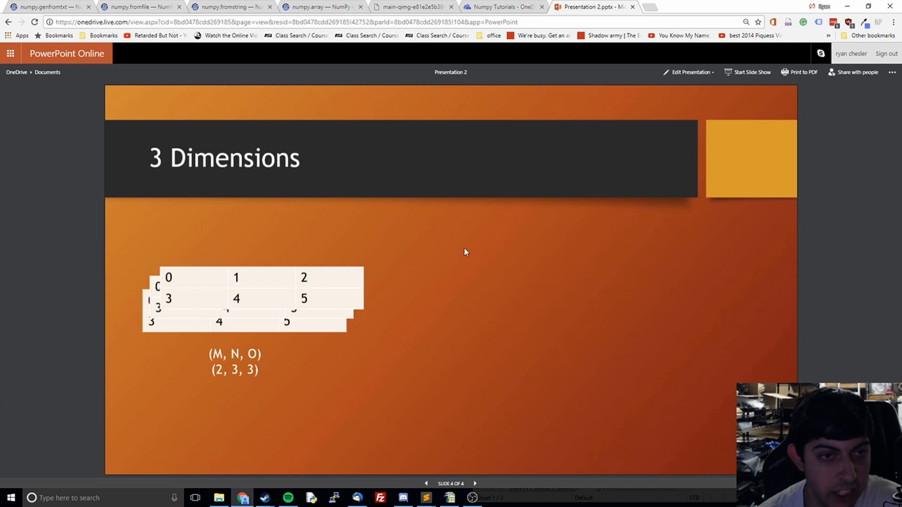
mouse_move(463, 251)
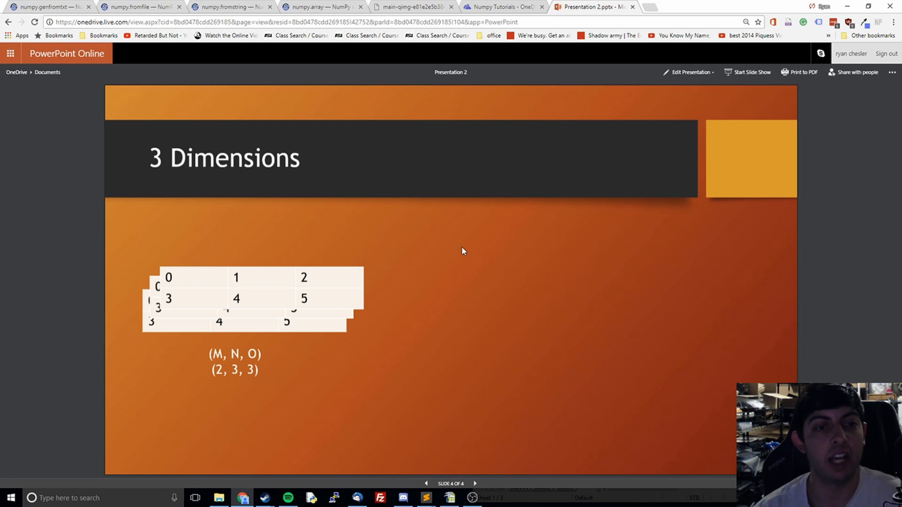
mouse_move(195, 278)
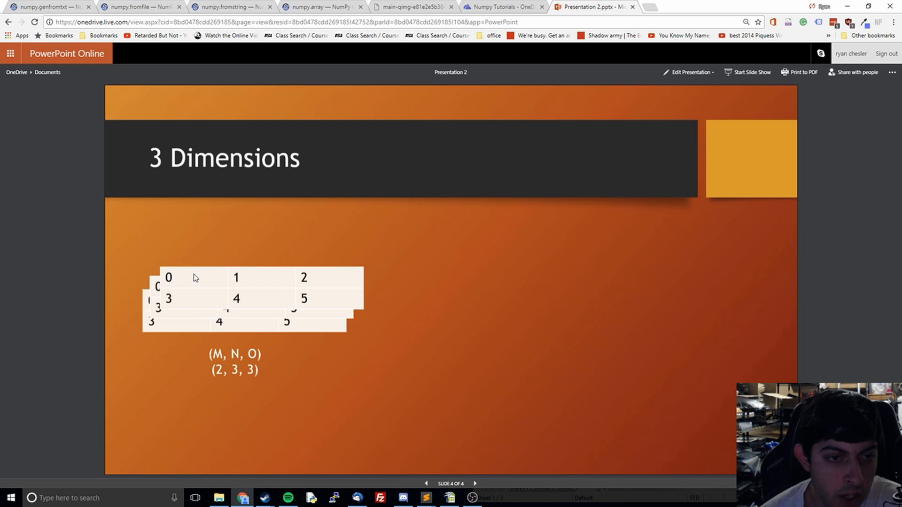
mouse_move(194, 301)
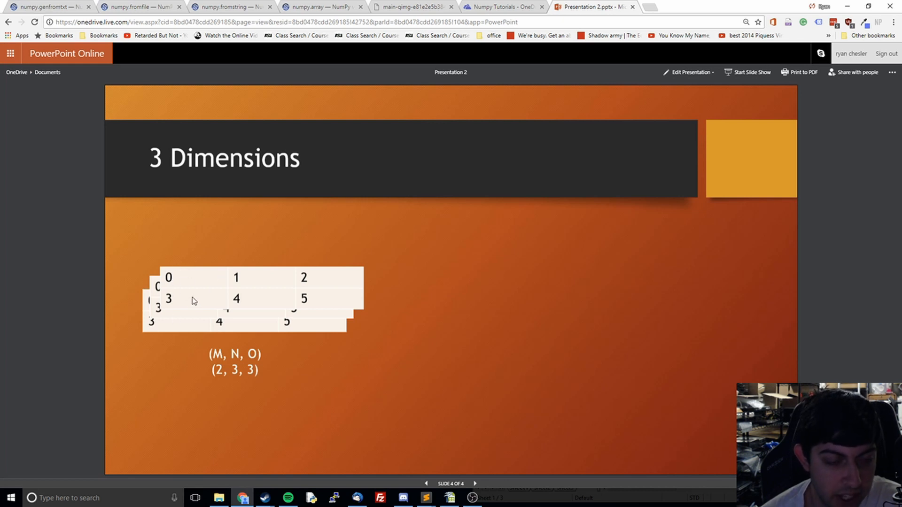
mouse_move(267, 361)
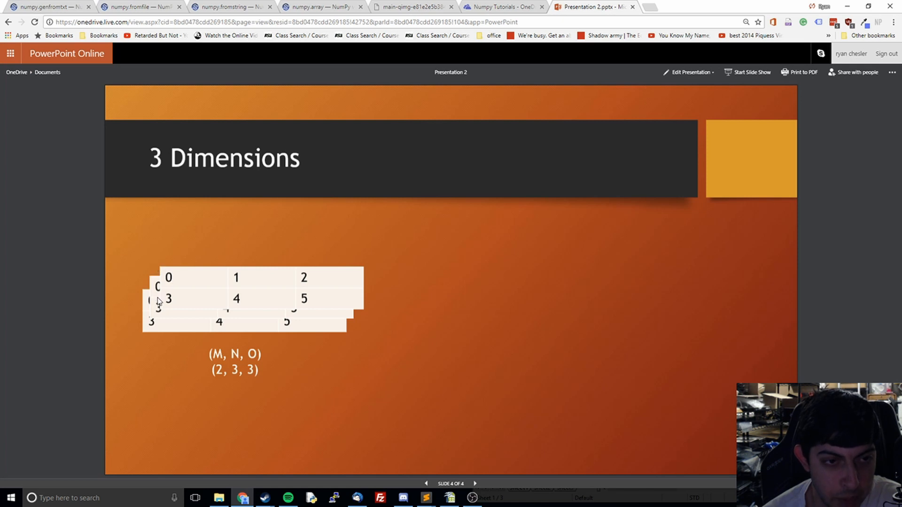
mouse_move(335, 317)
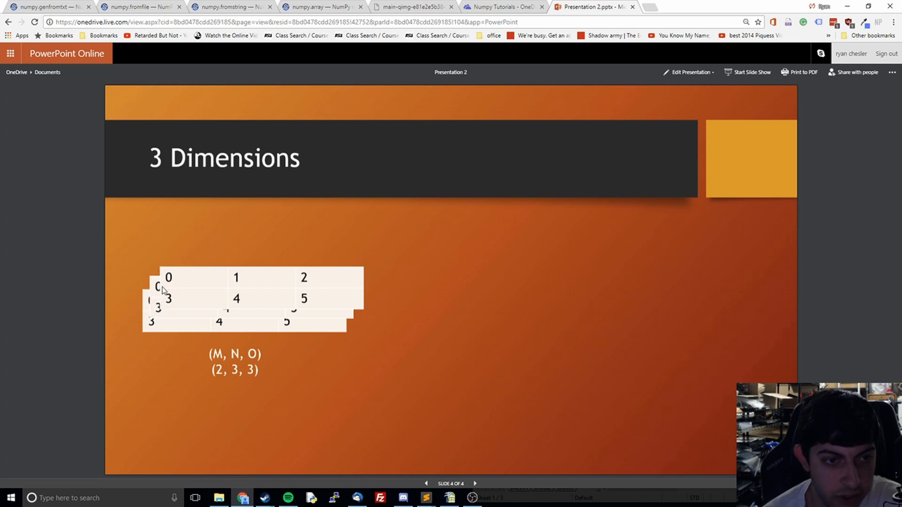
mouse_move(150, 333)
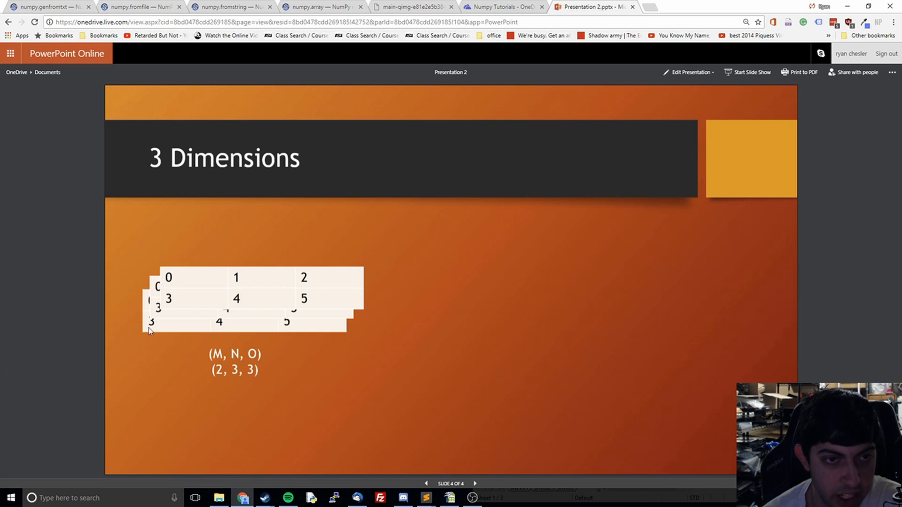
click(424, 498)
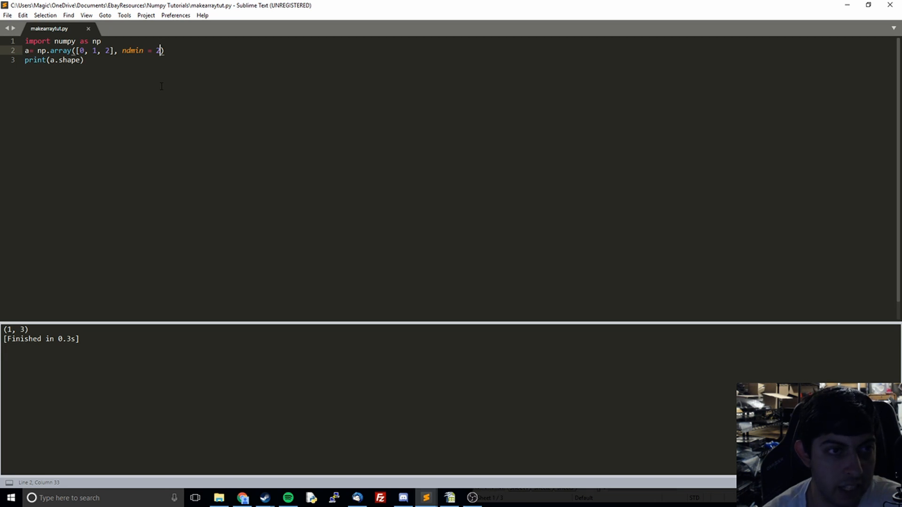
Remove the ndmin argument and write the nested list [[0, 1, 2], [3, 4, 5]].
key(Backspace)
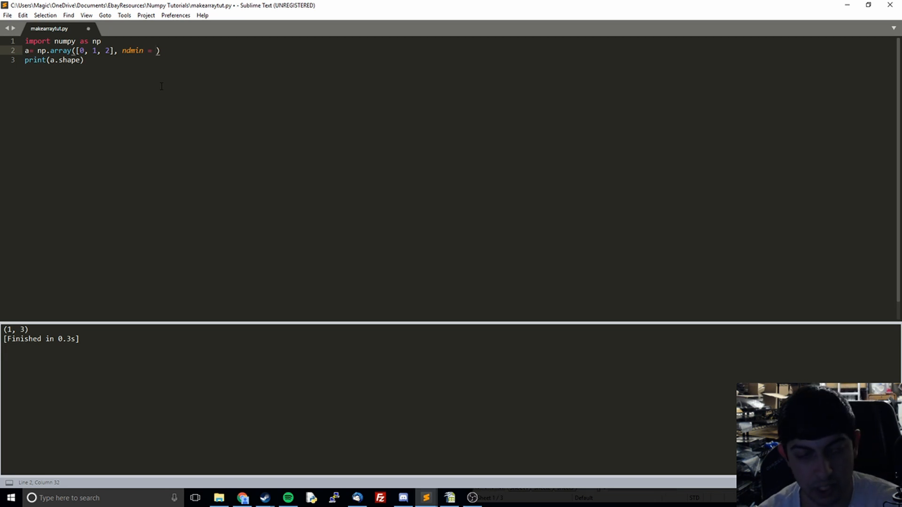
text(3)
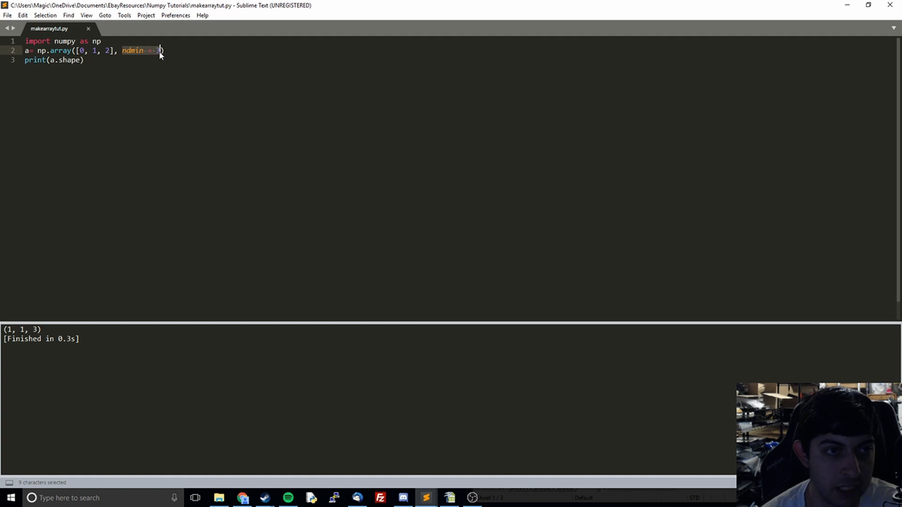
key(Delete)
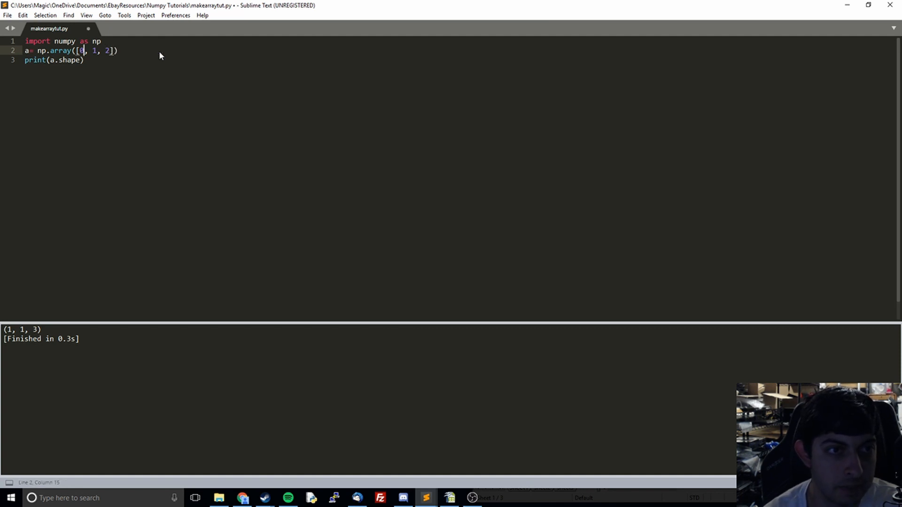
text([[)
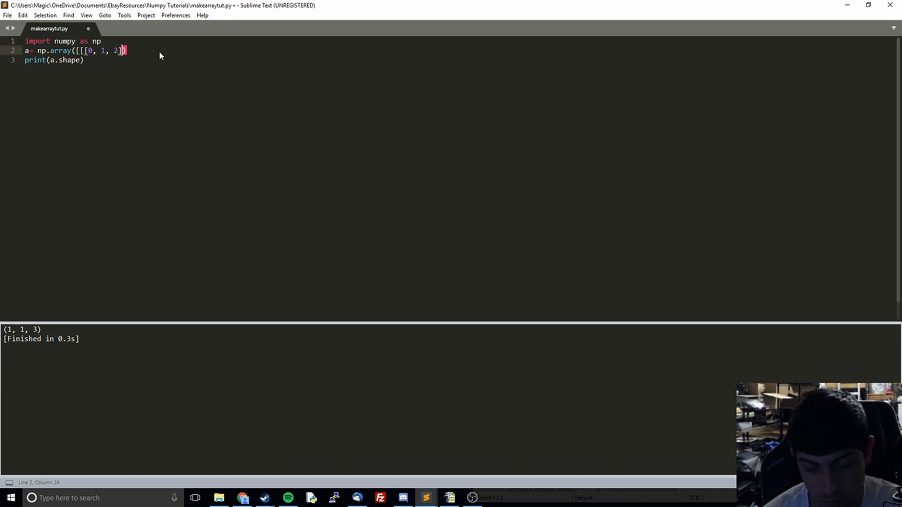
text(, [)
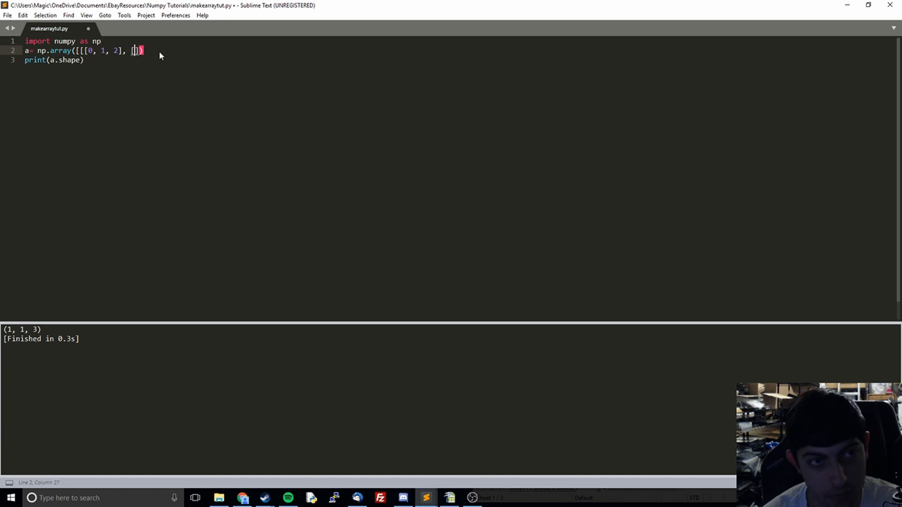
text(3)
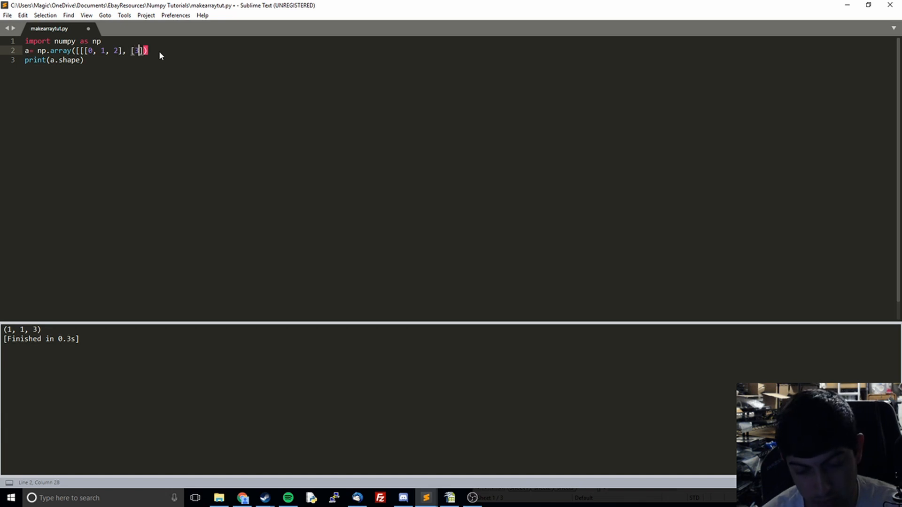
text(4, 5)
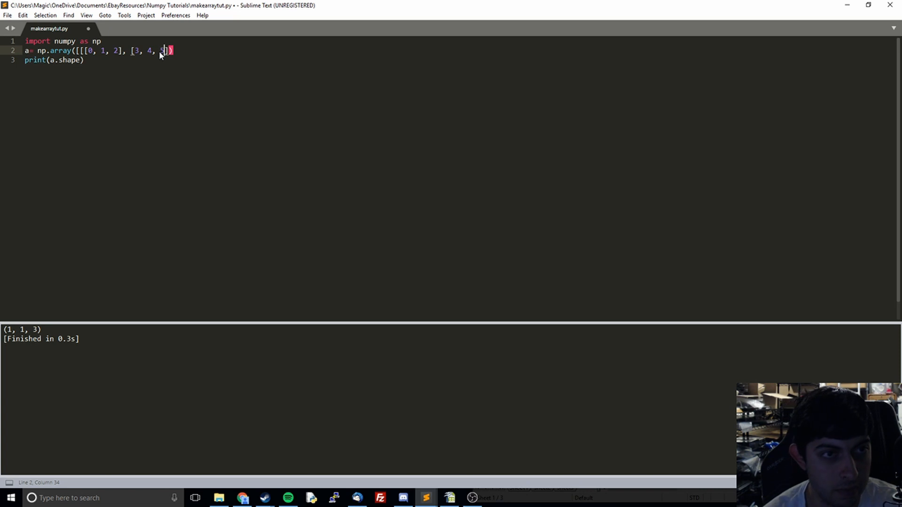
text(])
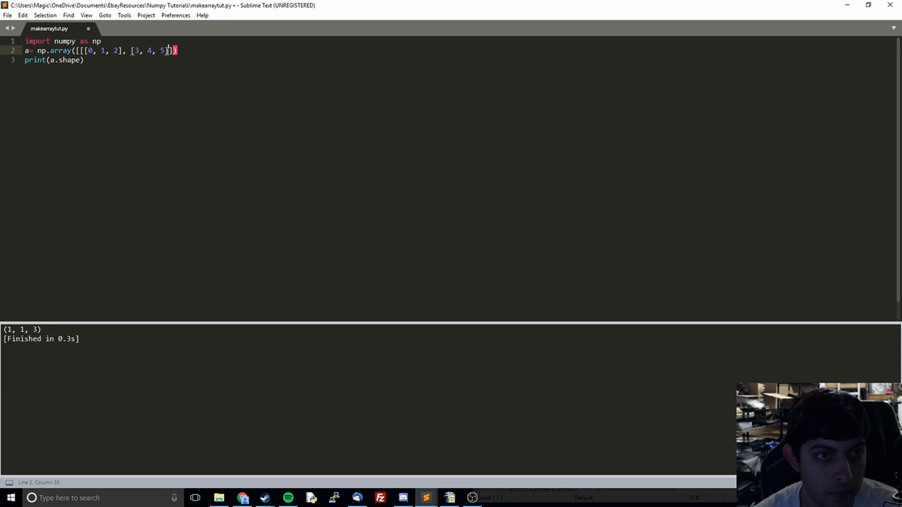
Copy the 2×3 block, close the outer bracket, and run the script.
drag(85, 50, 169, 50)
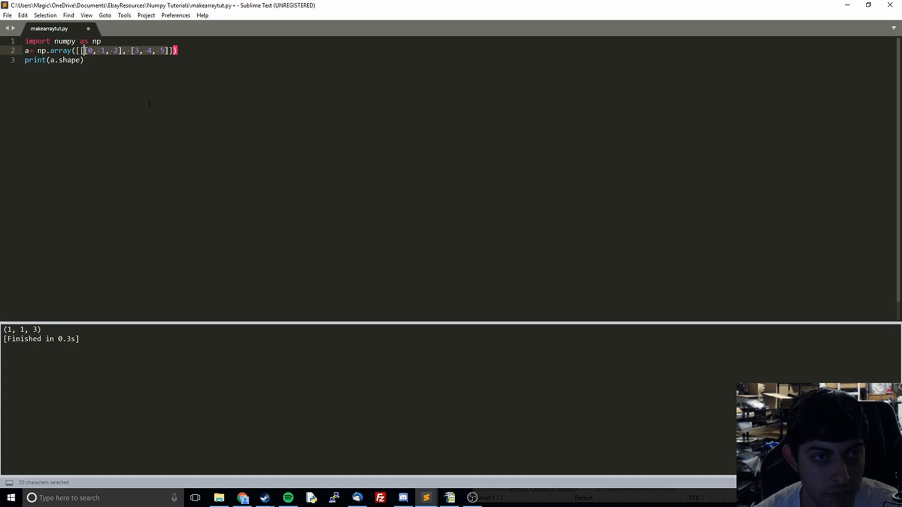
key(ctrl+c)
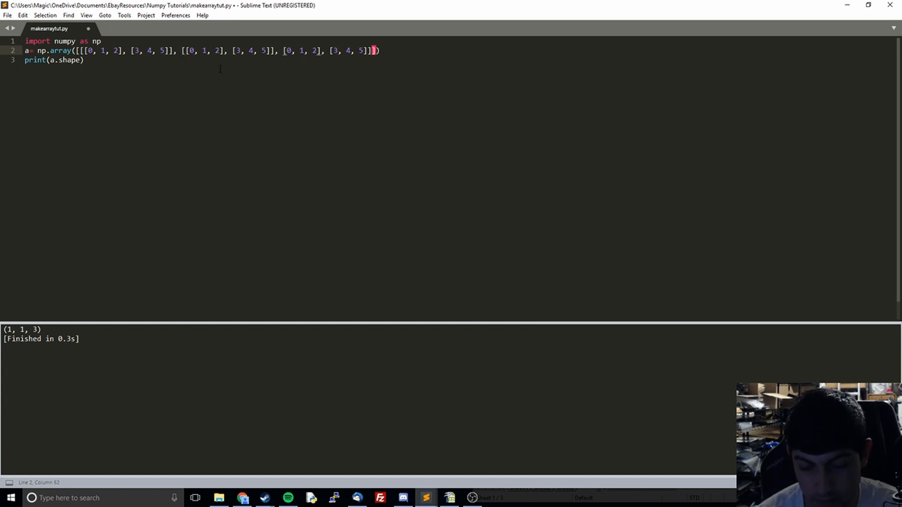
text(])
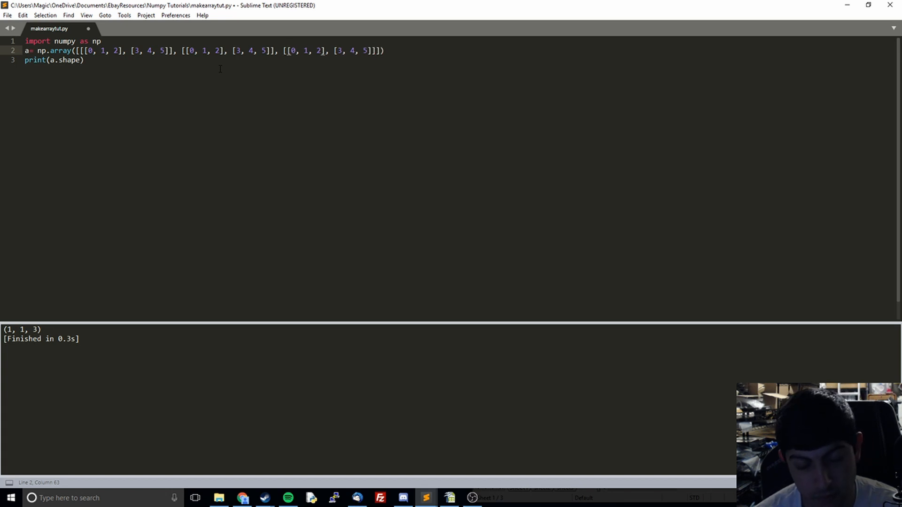
key(ctrl+b)
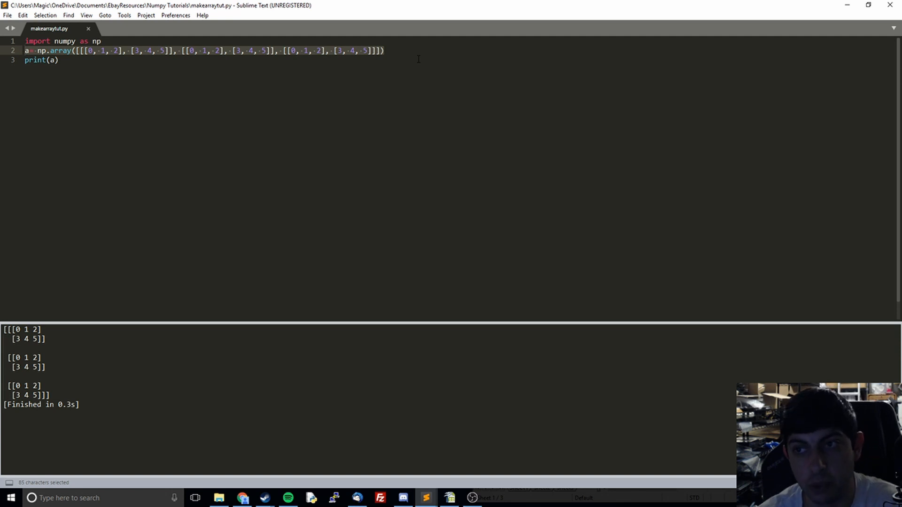
Replace the old array line with a = np.zeros(30), abandoning the np.zeros(10, 3) attempt.
key(Delete)
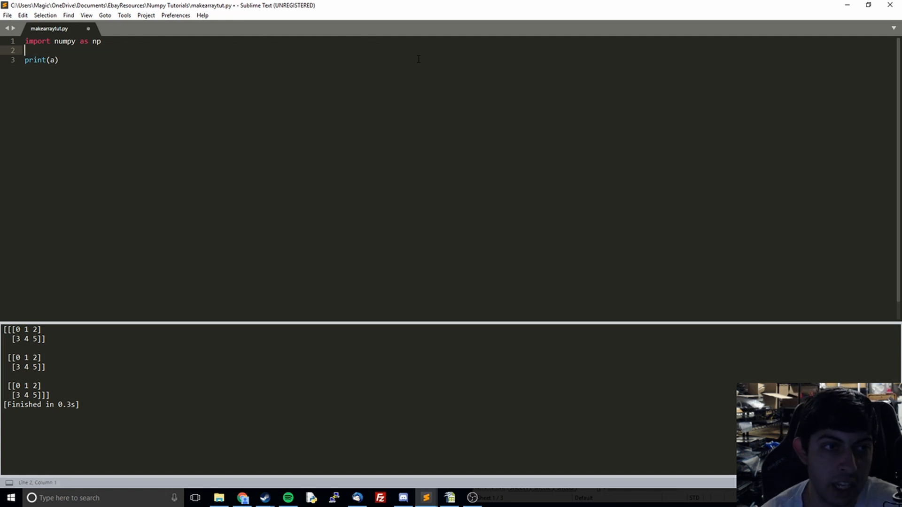
text(a =)
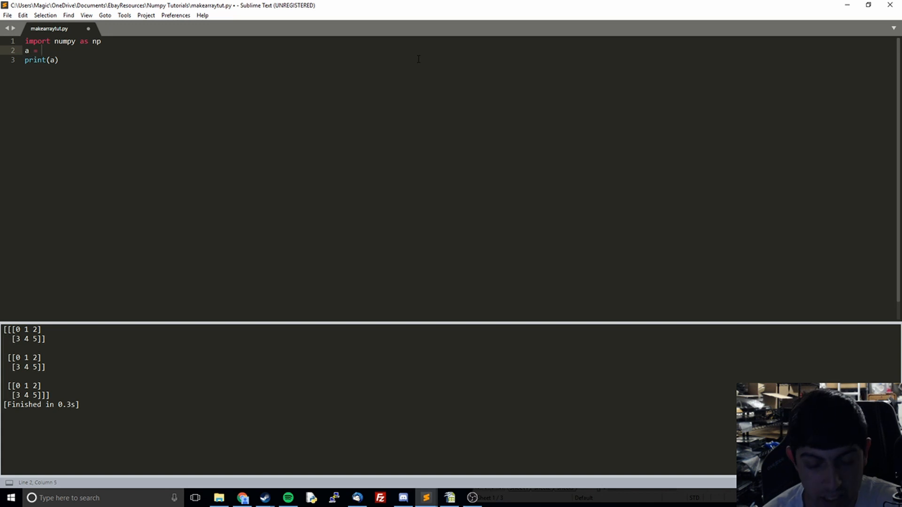
text(np.zer)
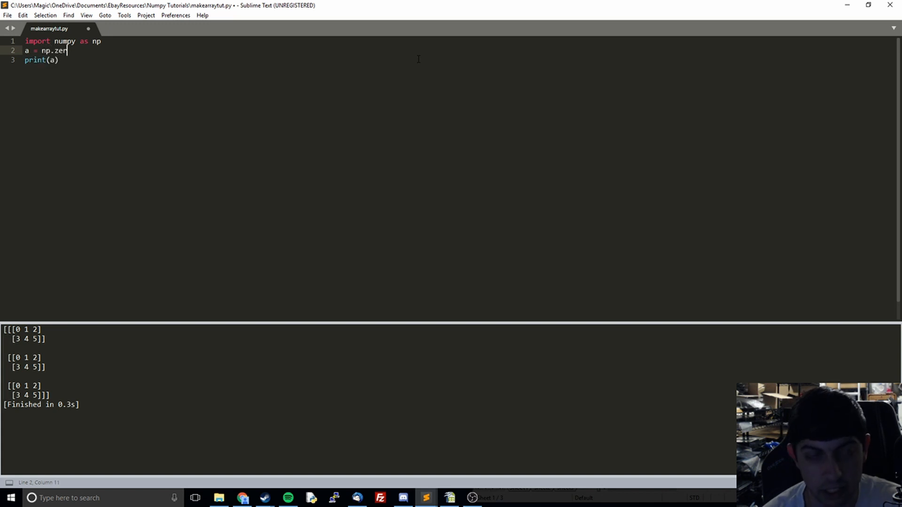
text(os)
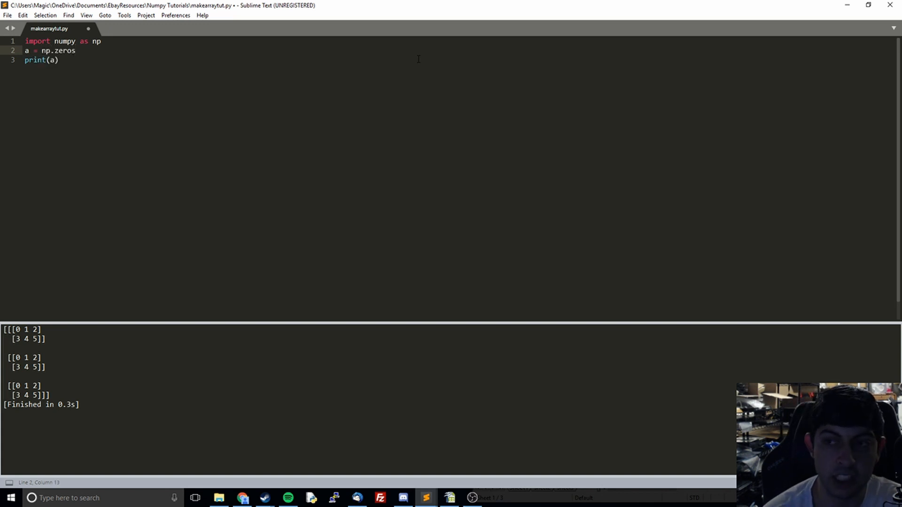
text(()
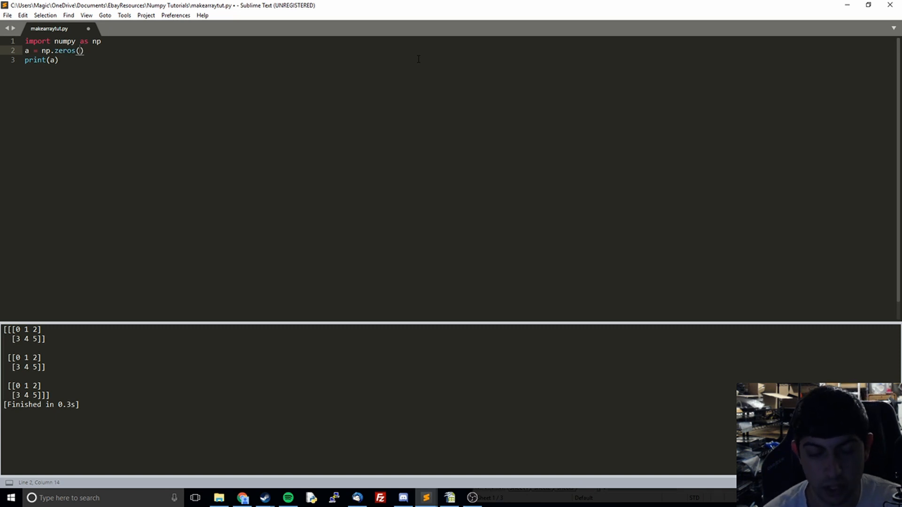
text(10)
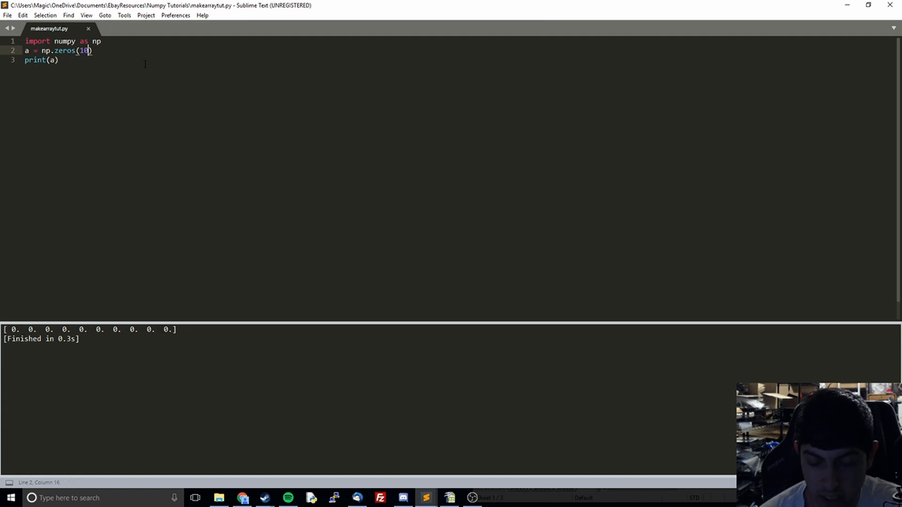
text(, 3)
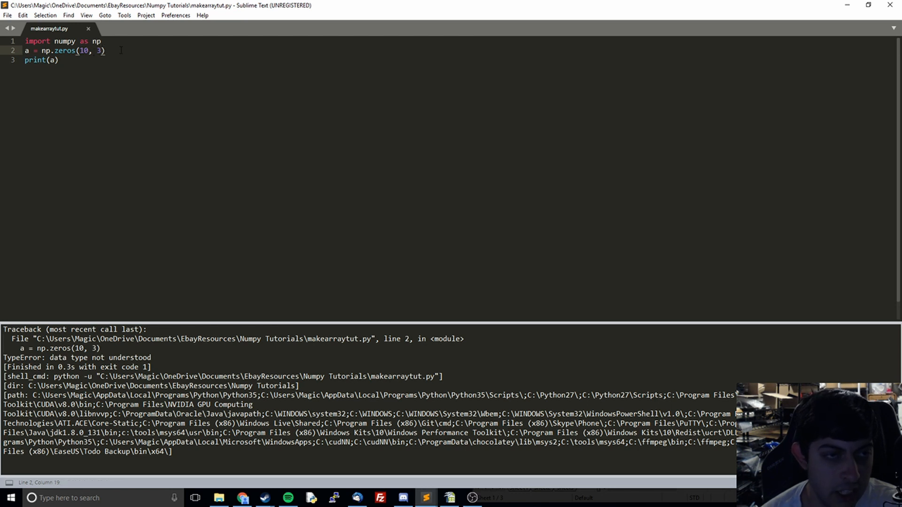
key(BackSpace)
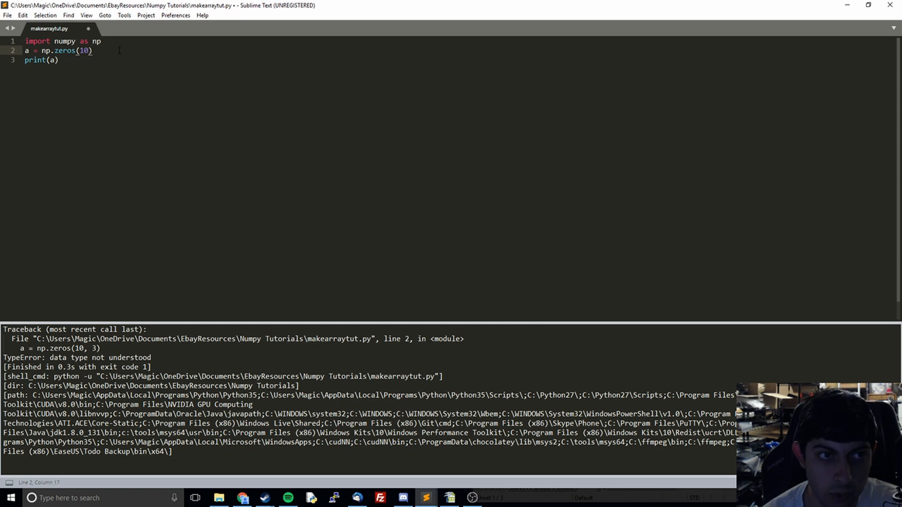
text(3)
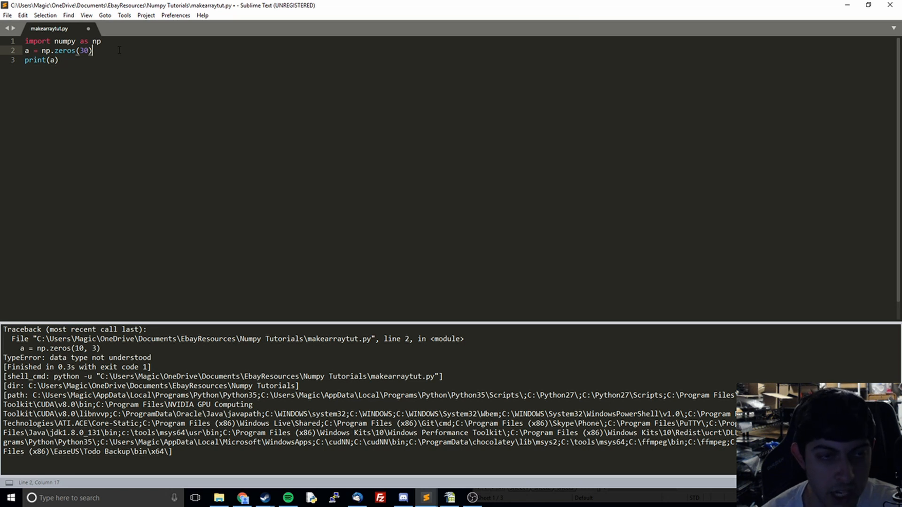
Append .reshape(3, 10) to np.zeros(30).
text(.r)
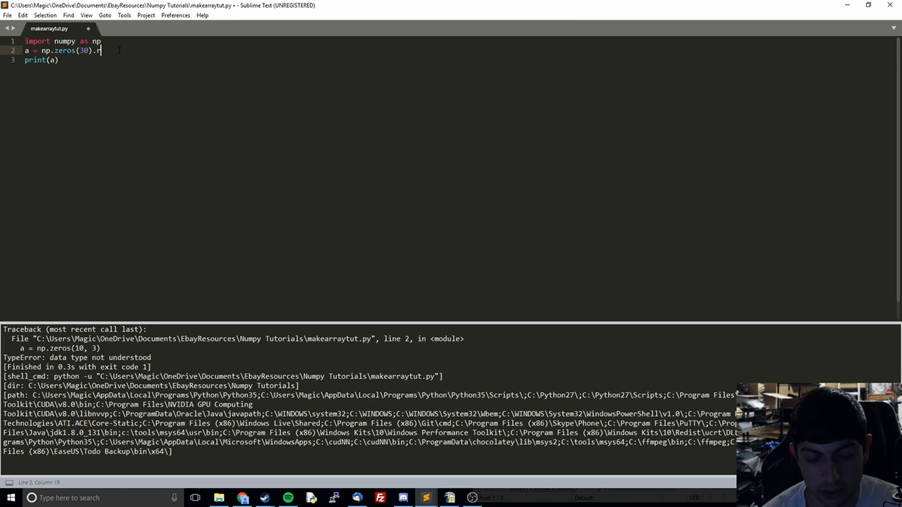
text(eshape)
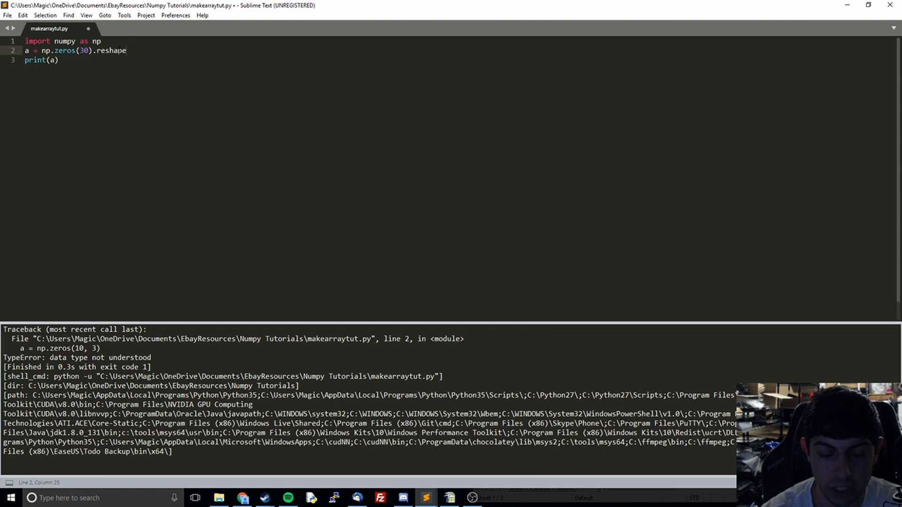
text(())
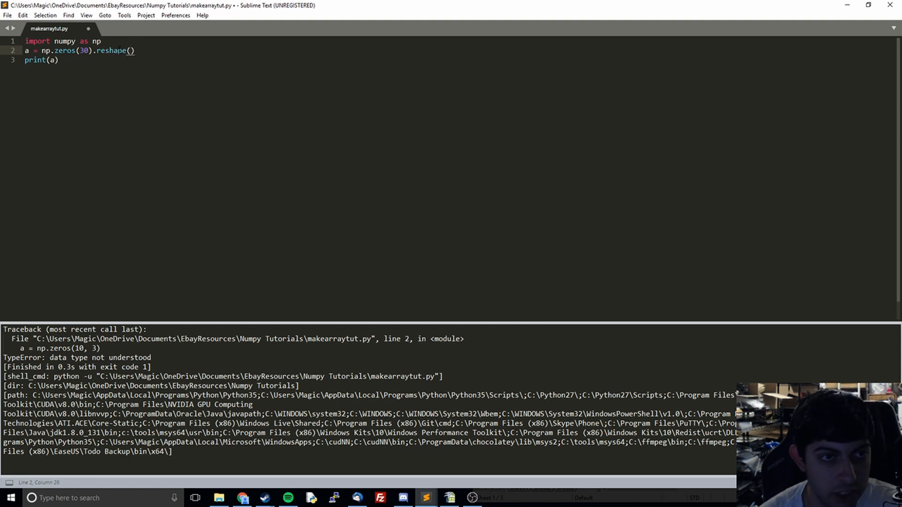
text(3,)
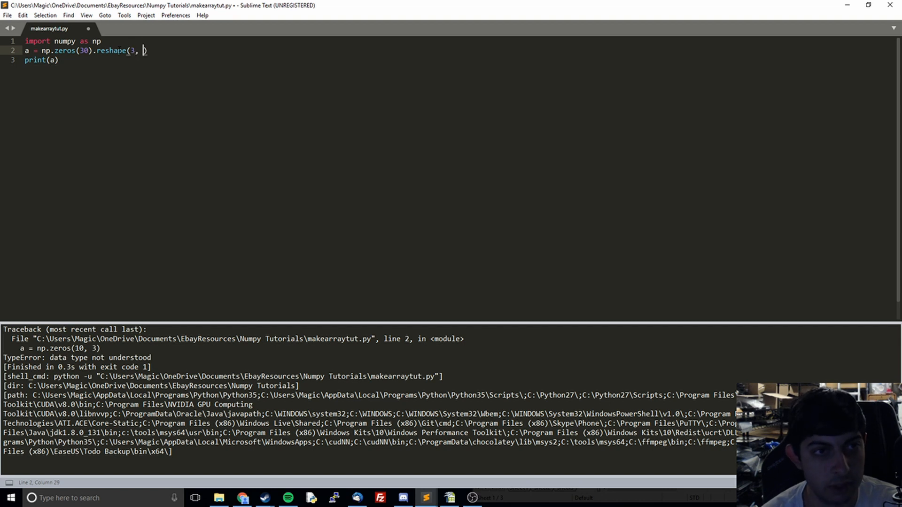
text(10)
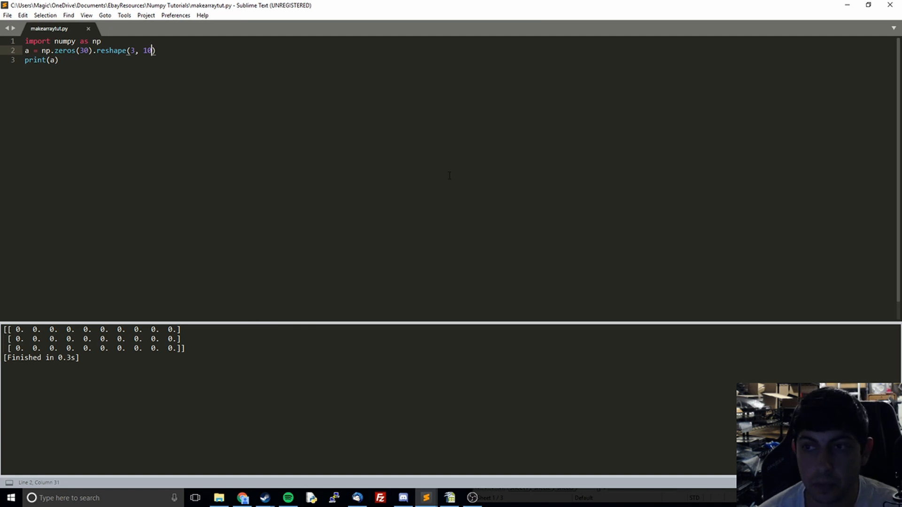
mouse_move(169, 59)
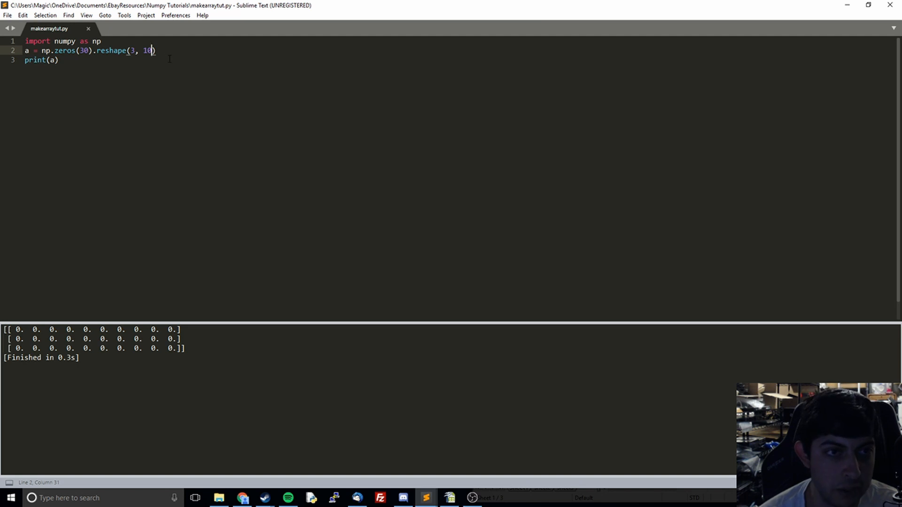
Change print(a) to print(a.size) to show the element count of 30.
click(51, 60)
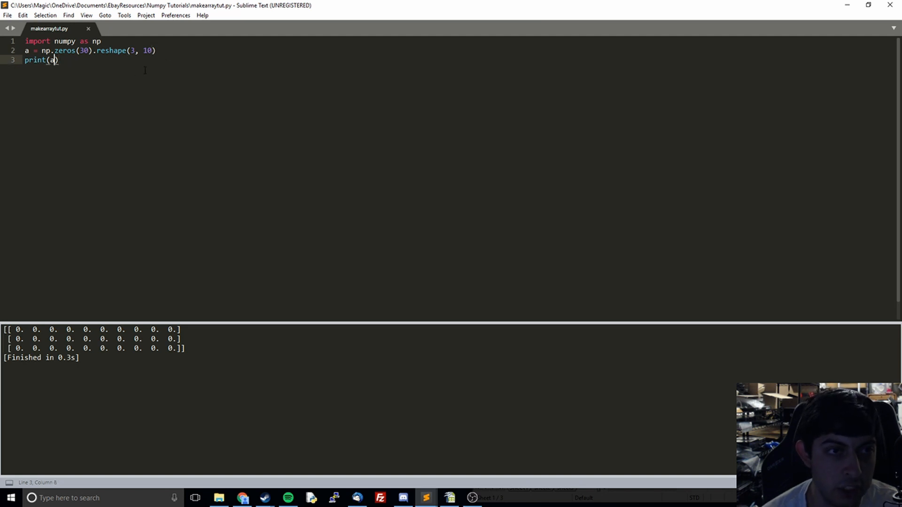
text(.)
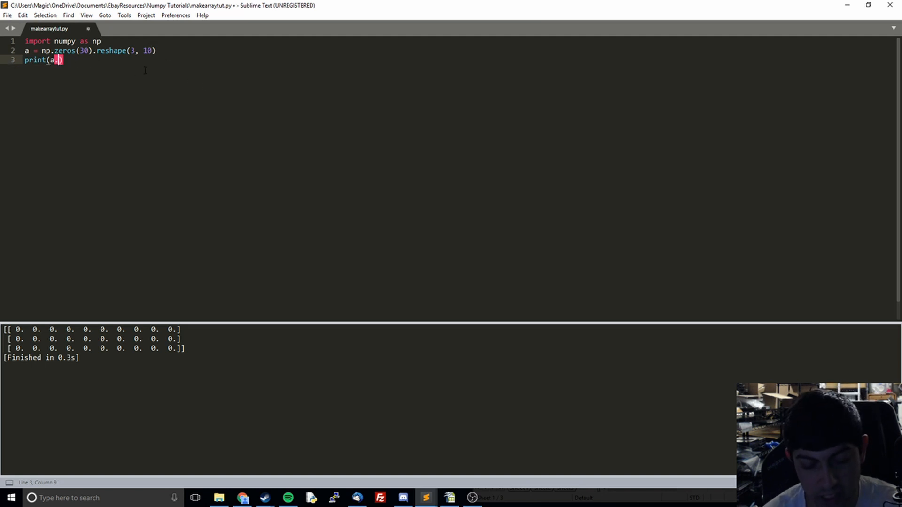
text(.size)
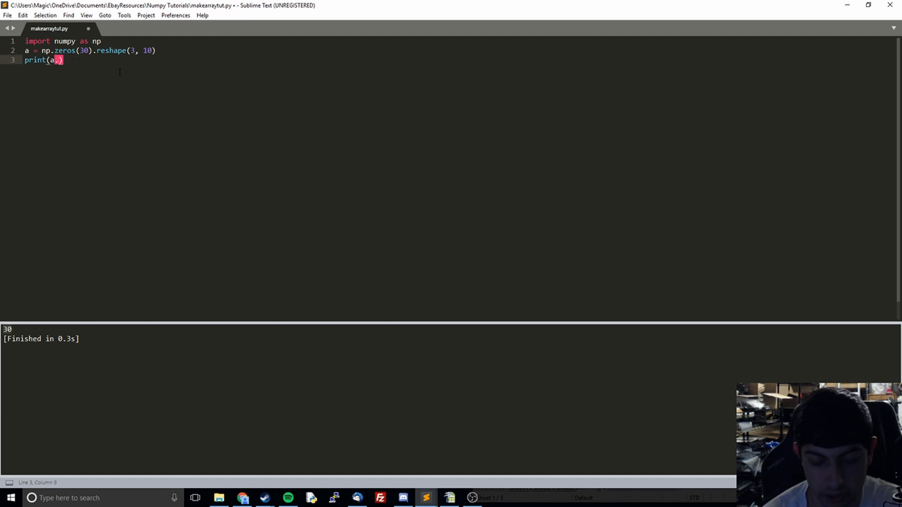
Print a.ndim instead, run the script, and begin selecting the array lines.
text(.ndim)
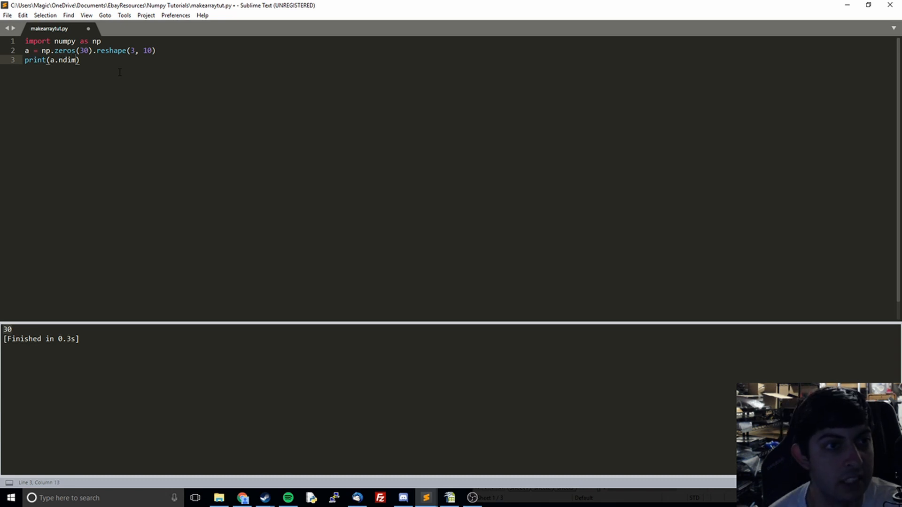
key(ctrl+b)
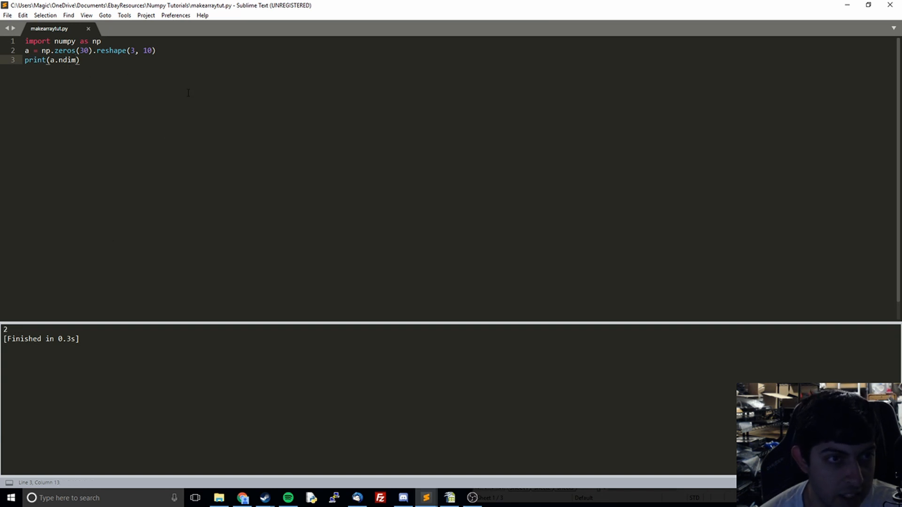
mouse_move(274, 182)
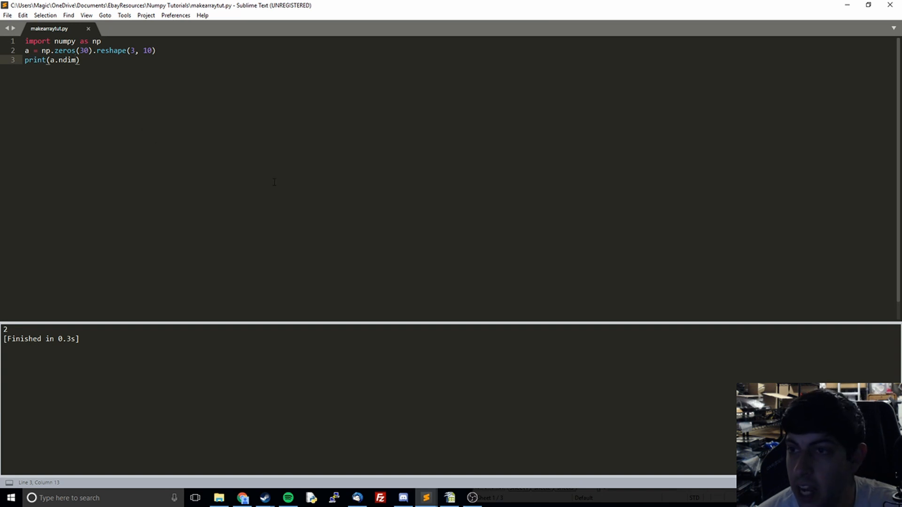
mouse_move(179, 111)
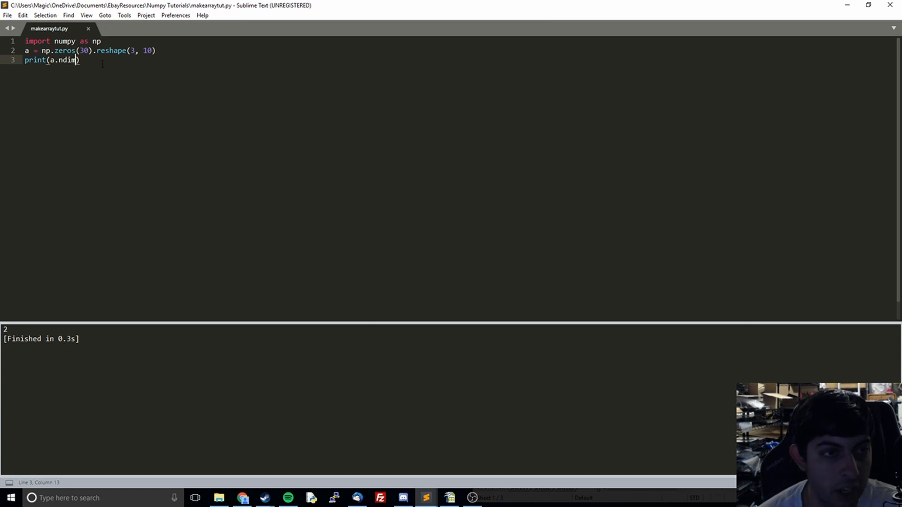
double_click(62, 59)
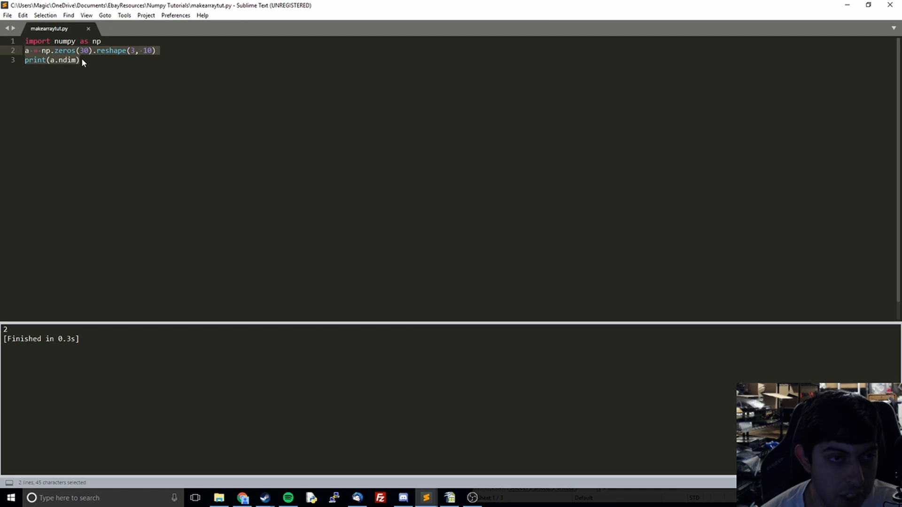
mouse_move(156, 149)
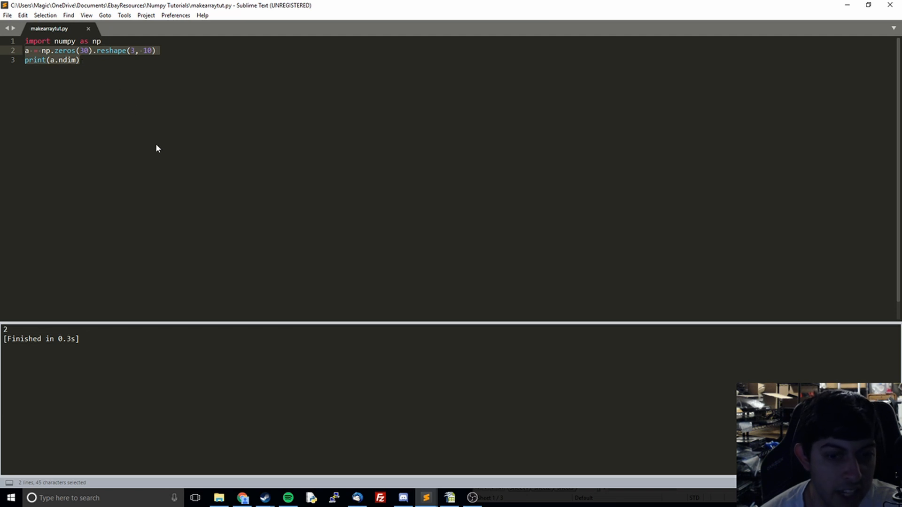
mouse_move(133, 173)
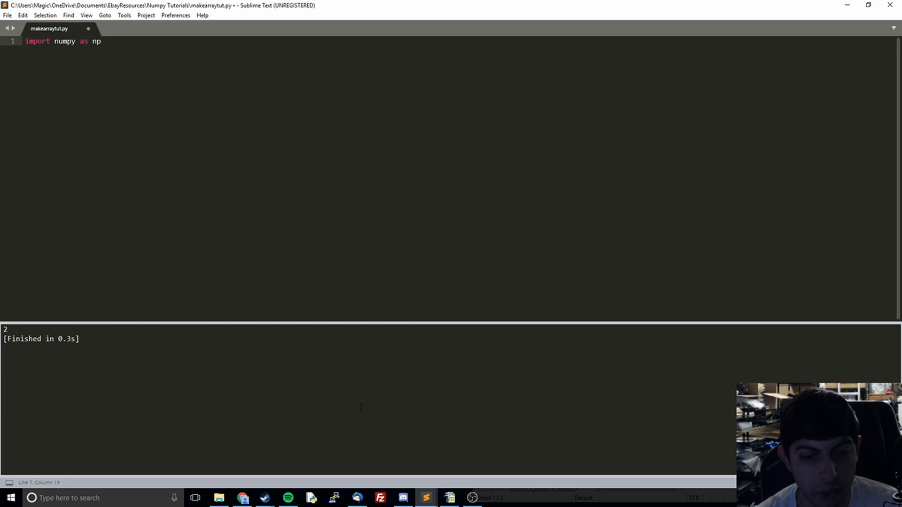
click(448, 497)
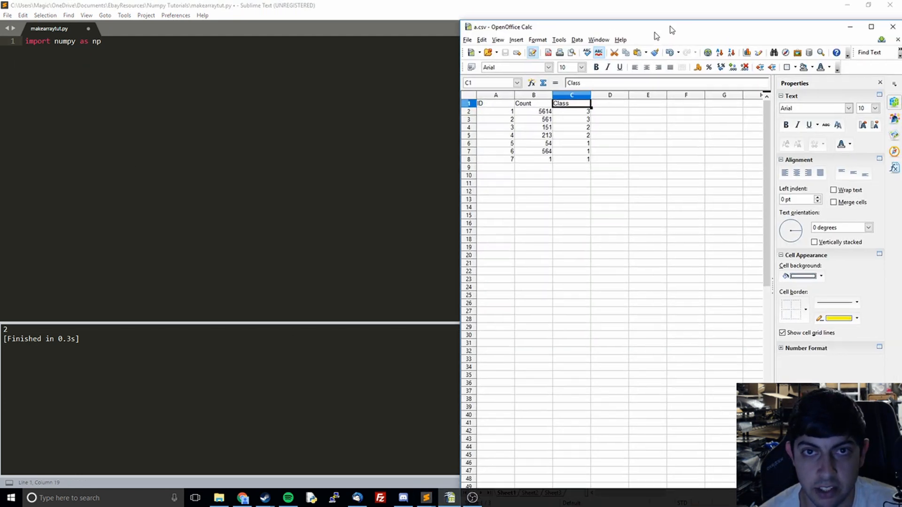
click(871, 26)
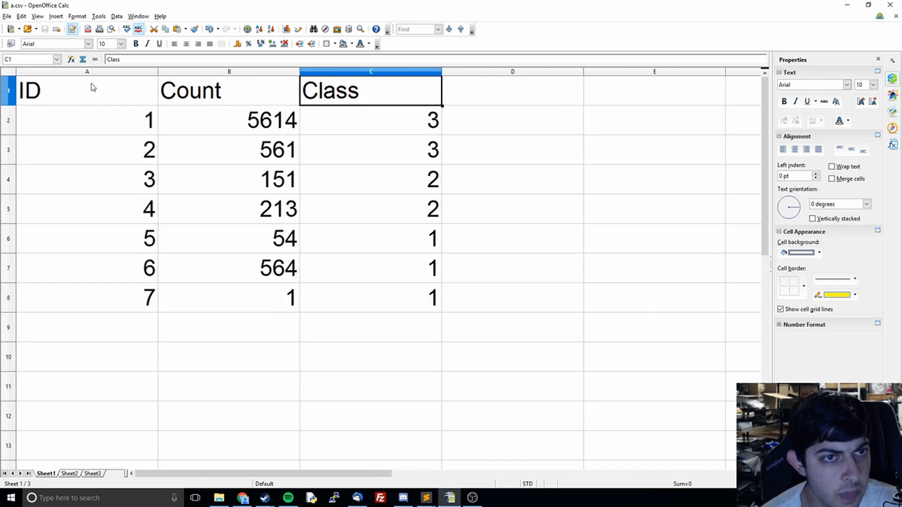
mouse_move(121, 108)
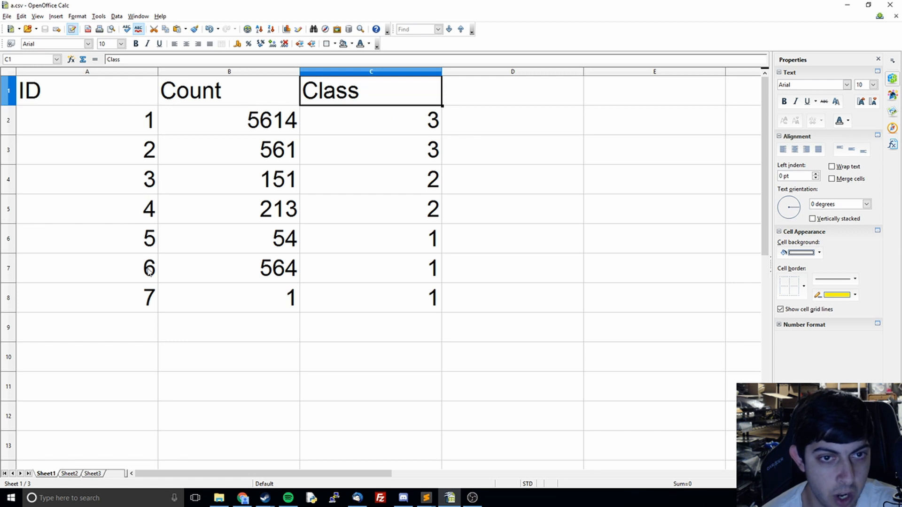
mouse_move(311, 271)
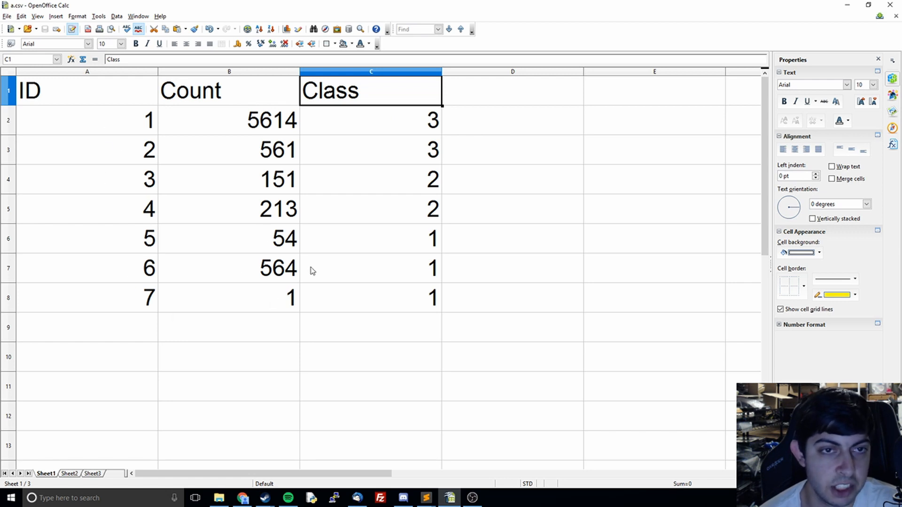
mouse_move(303, 268)
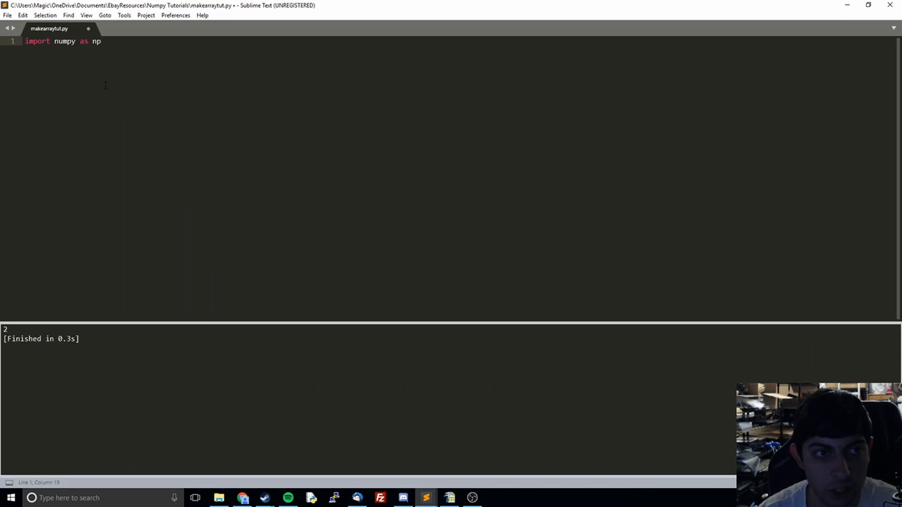
Add a line loading the CSV: mydata = np.genfromtxt('a.csv').
key(enter)
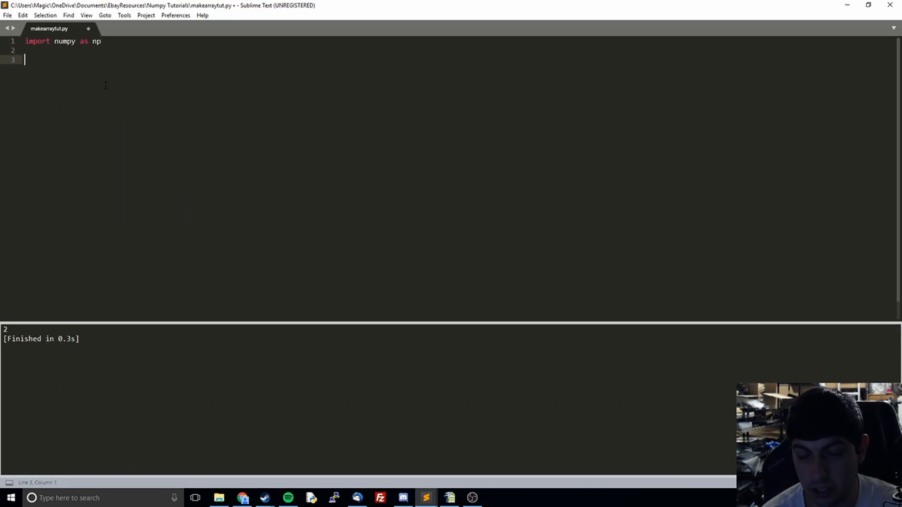
text(np.g)
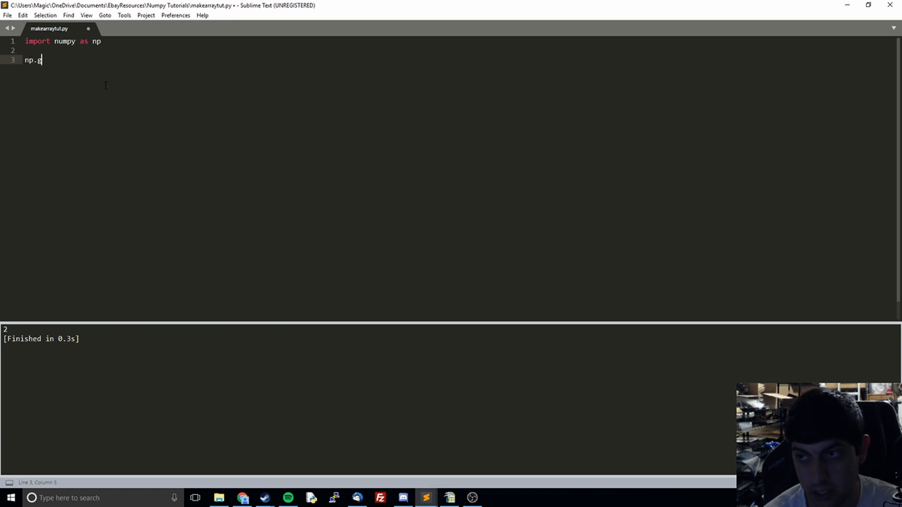
text(enfro)
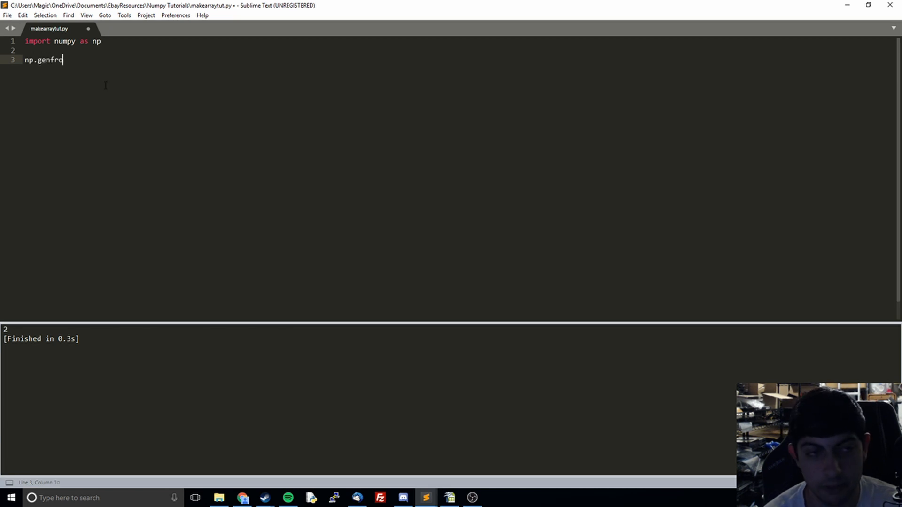
text(mtxt)
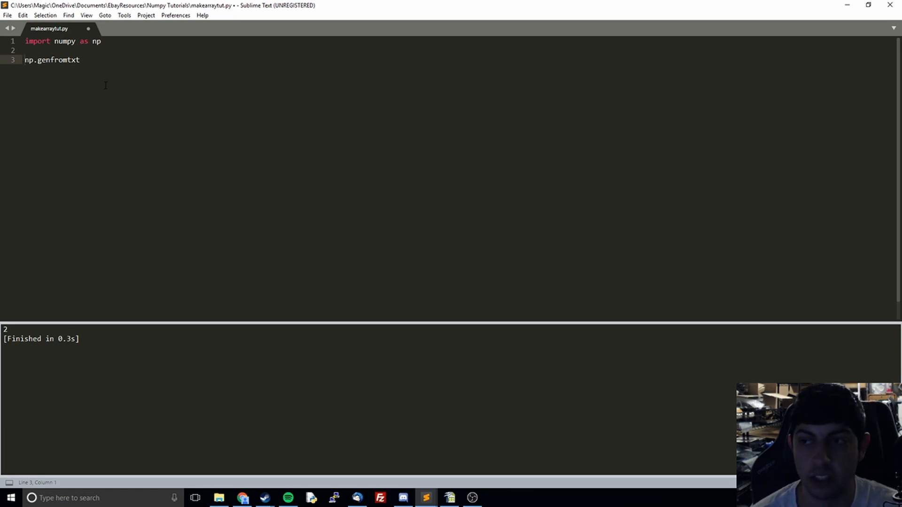
text(my)
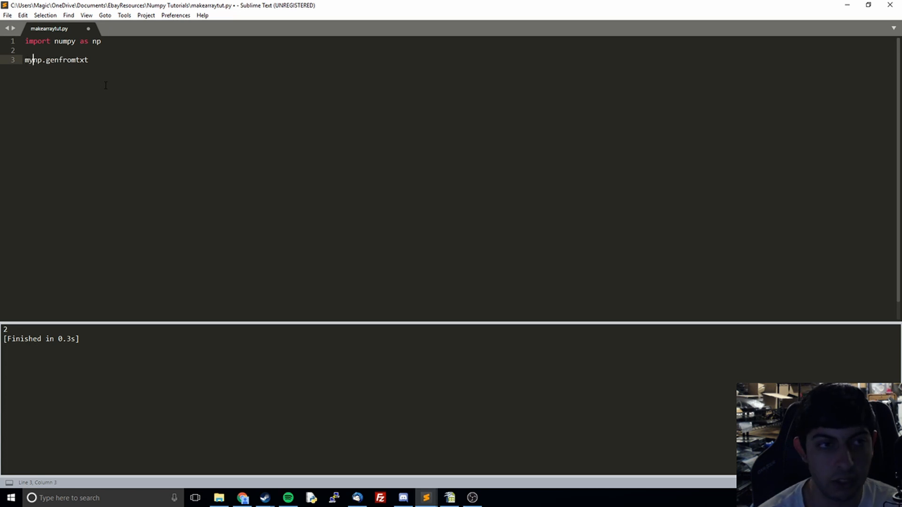
text(data =)
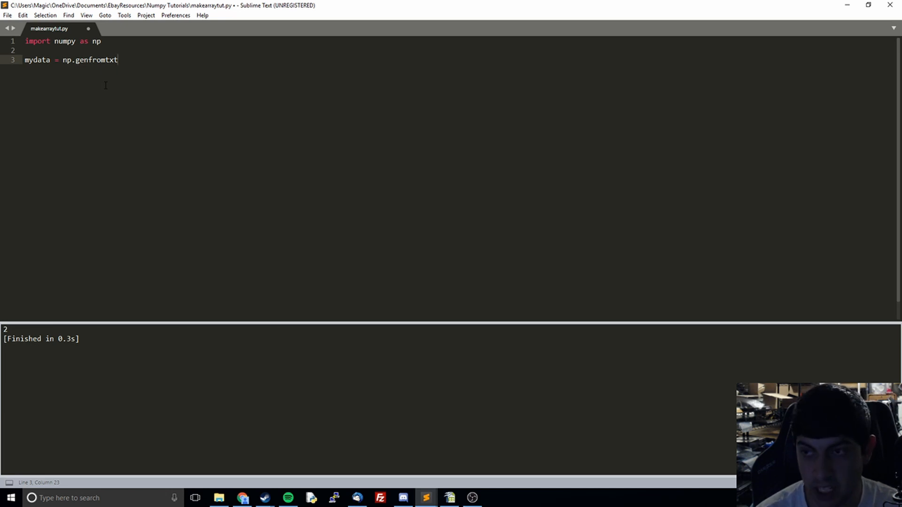
text(())
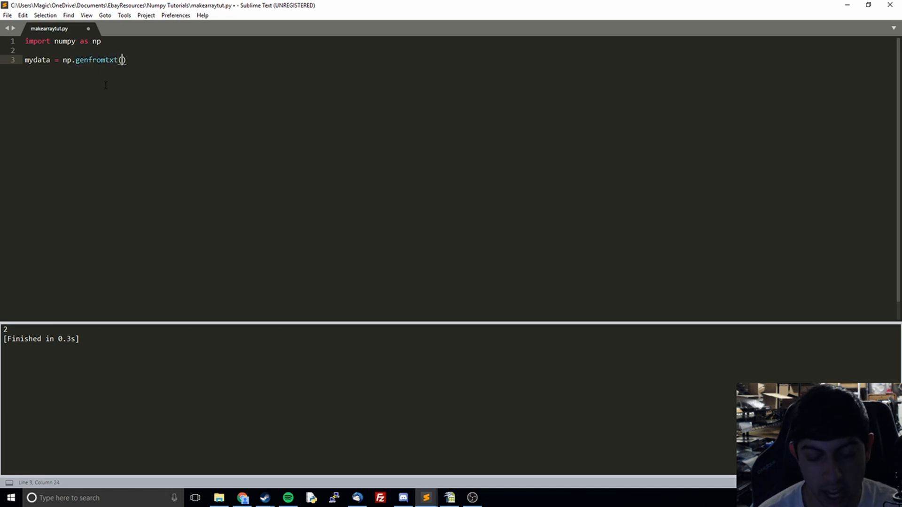
text('a.)
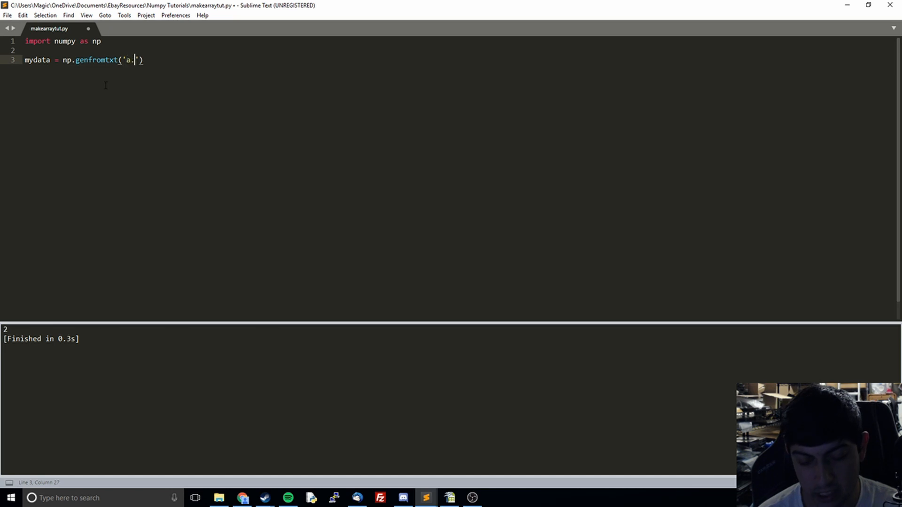
text(csv)
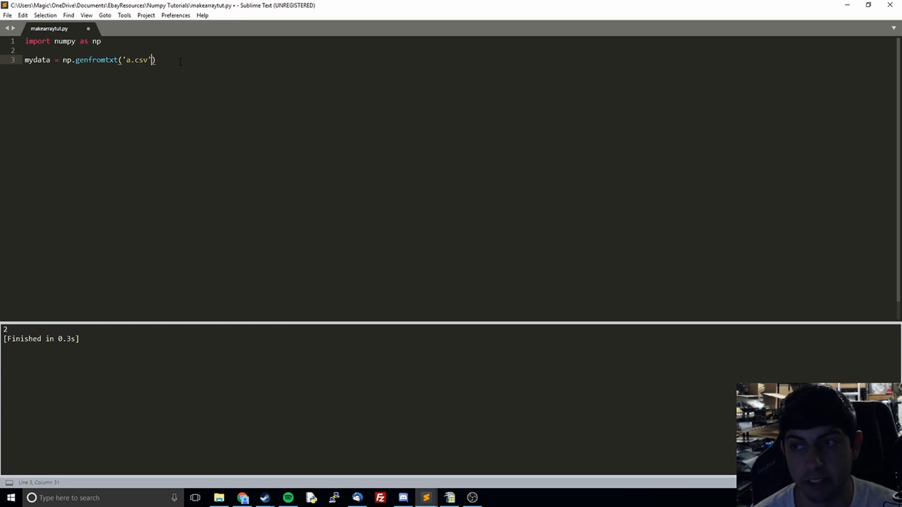
text())
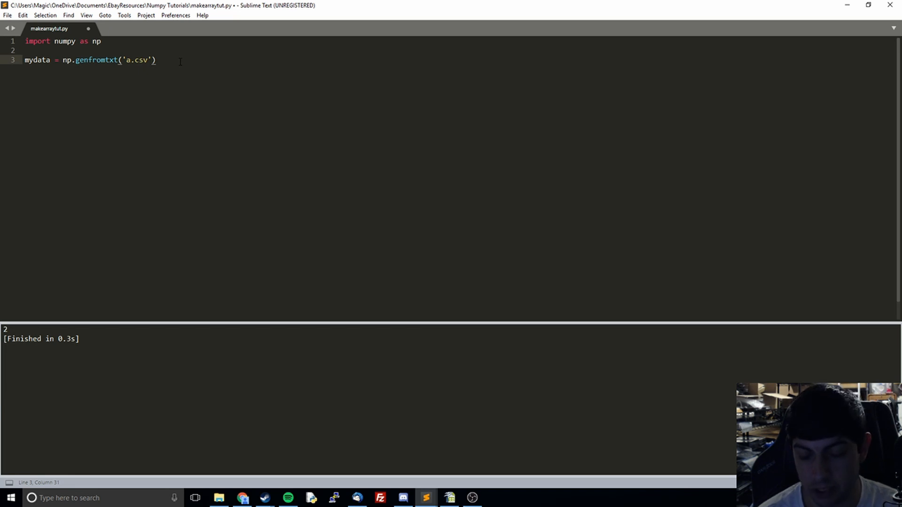
Add delimiter = ',' to the genfromtxt call and type print(mydata) below.
text(, d)
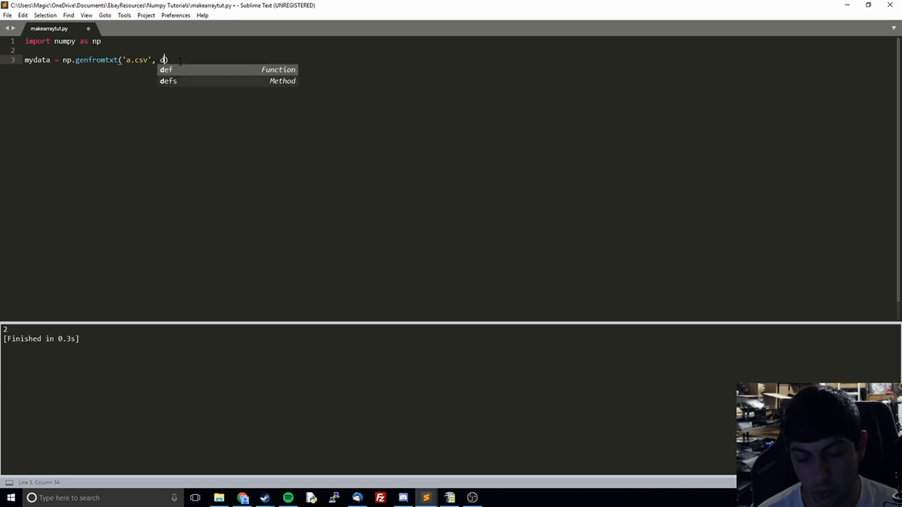
text(elimiter =)
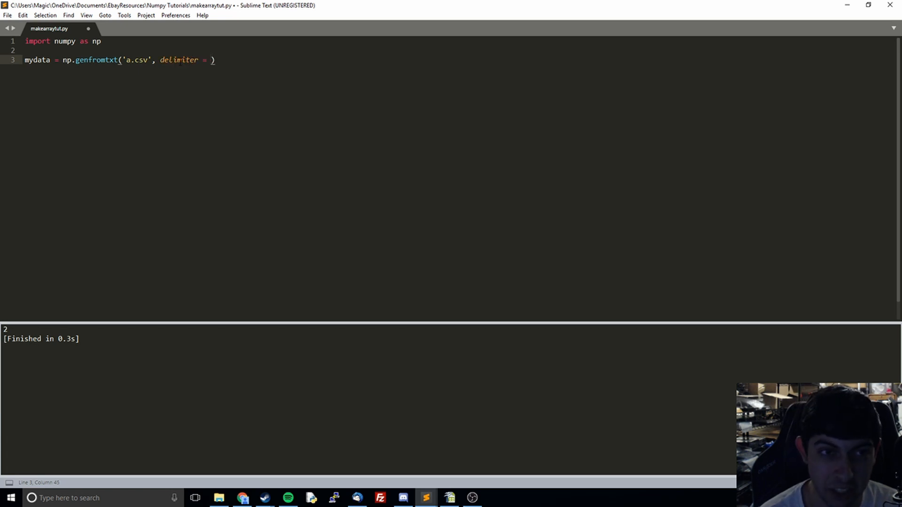
text(',')
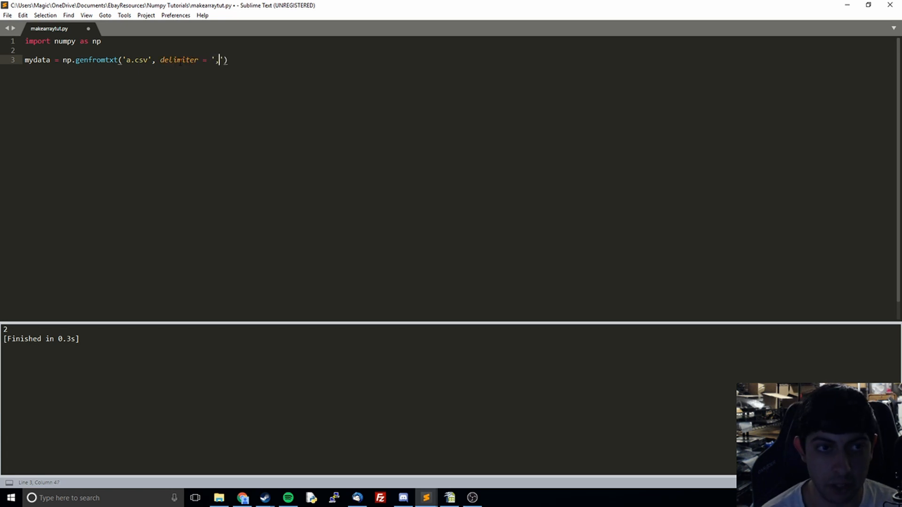
text(,)
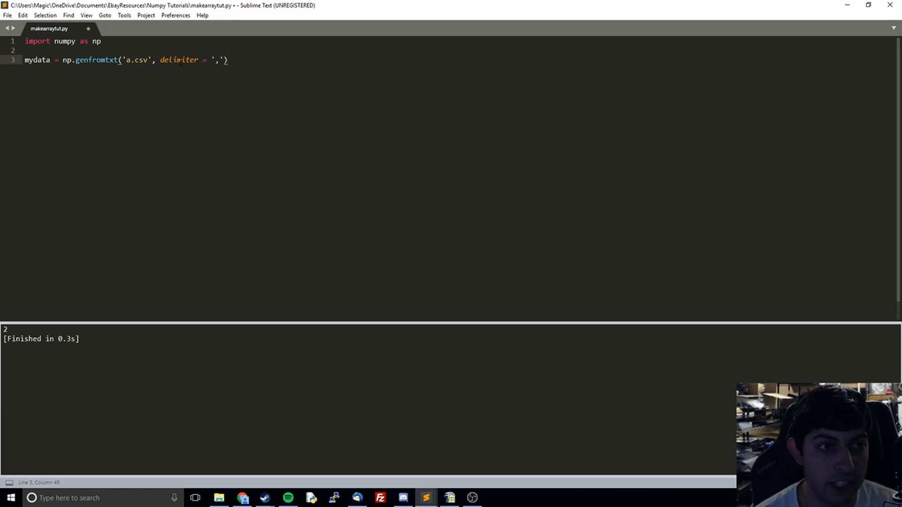
text(prin)
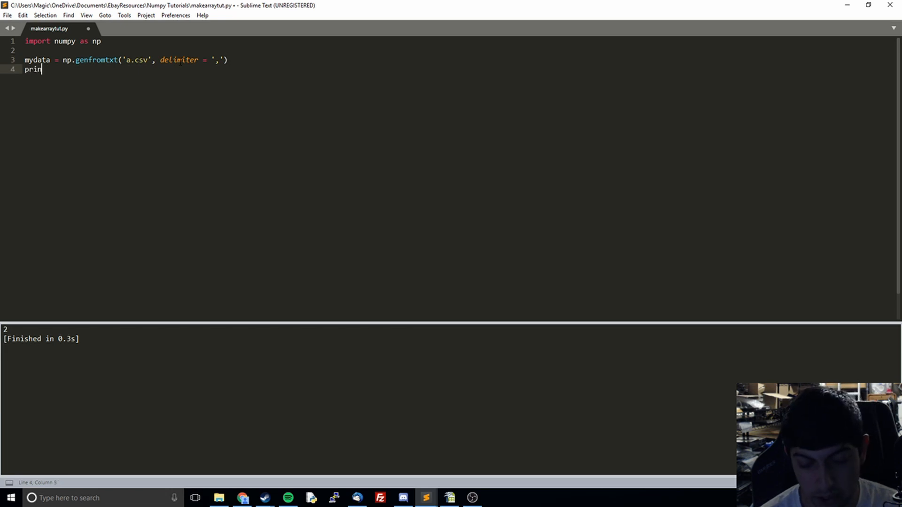
text(t(mydata))
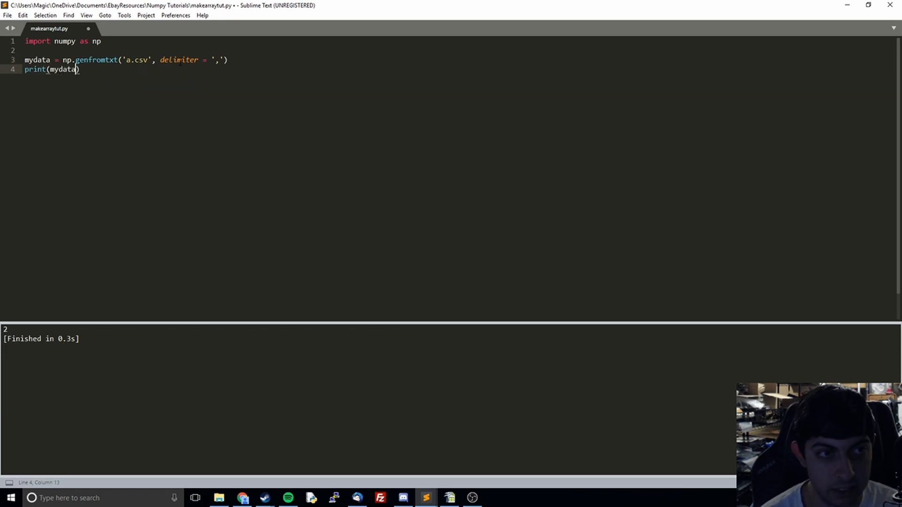
Run the script and check the ID and Class header cells of a.csv in Calc.
key(ctrl+b)
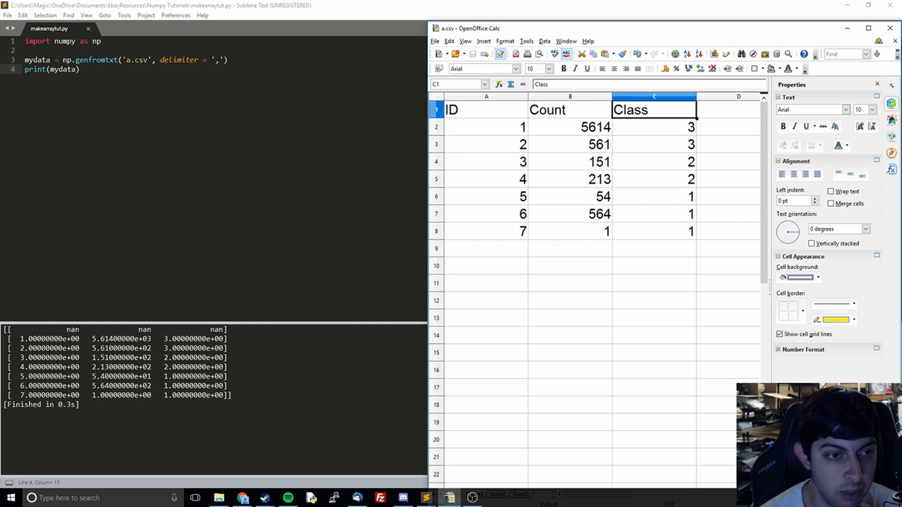
mouse_move(517, 158)
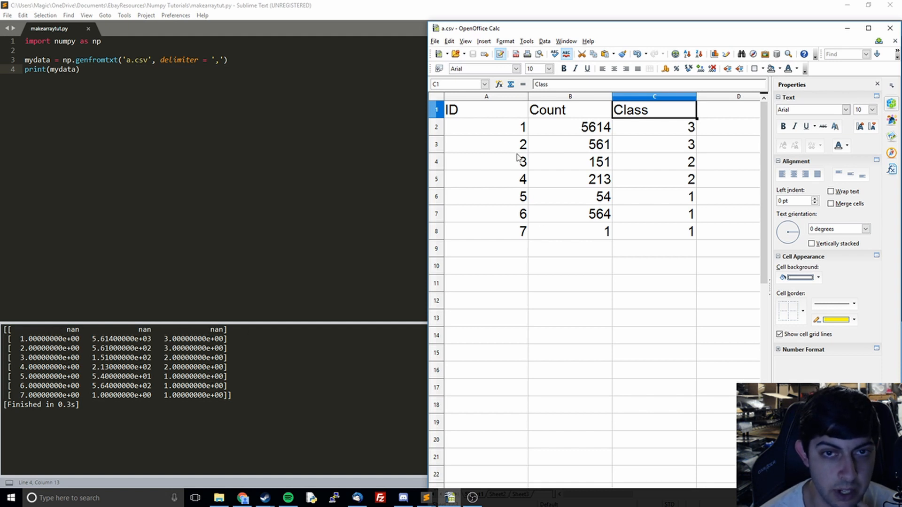
click(487, 110)
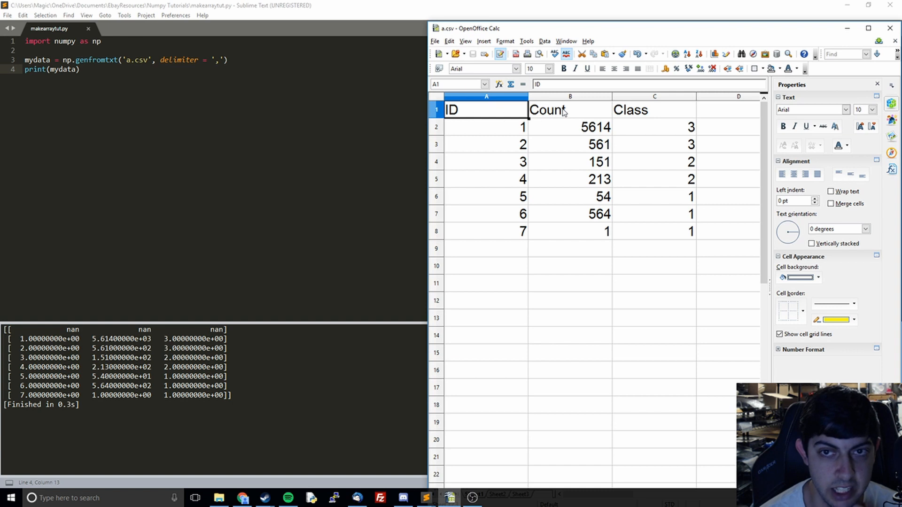
click(631, 110)
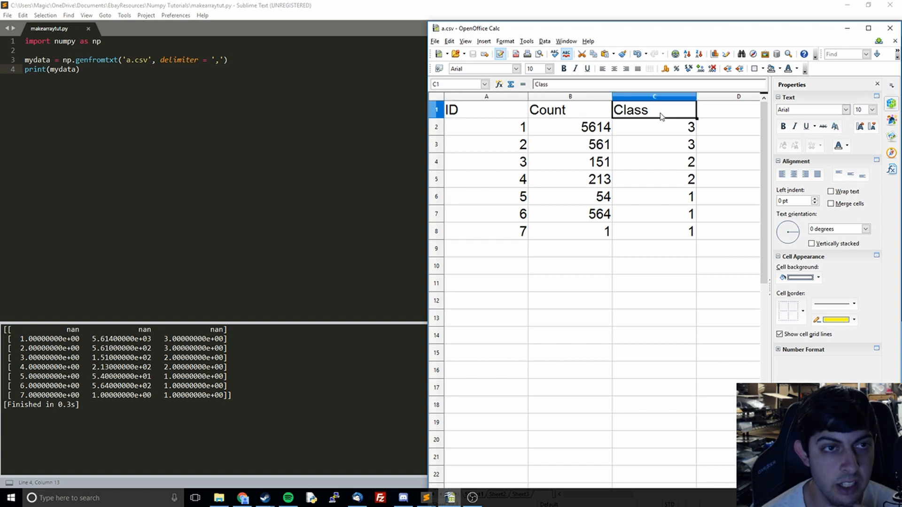
mouse_move(320, 228)
text(, )
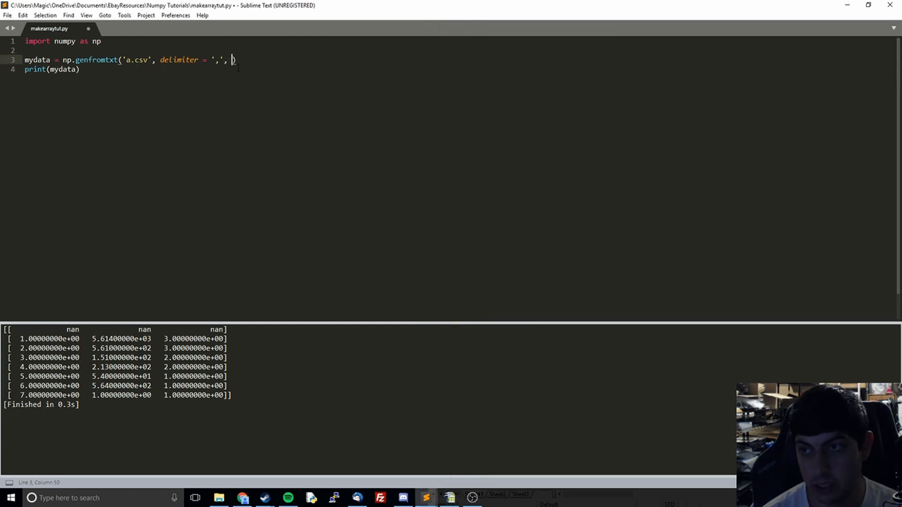
Add skip_header = 1 to the np.genfromtxt arguments.
text(skip)
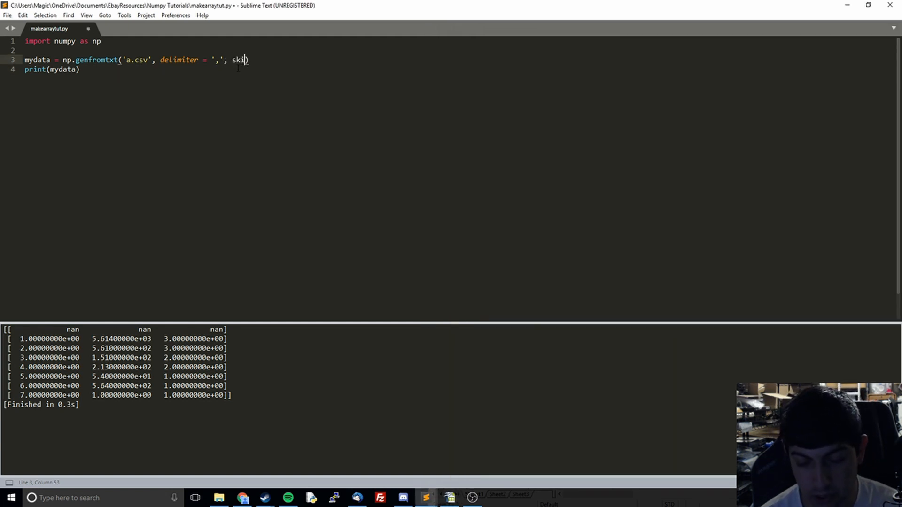
text(p_header)
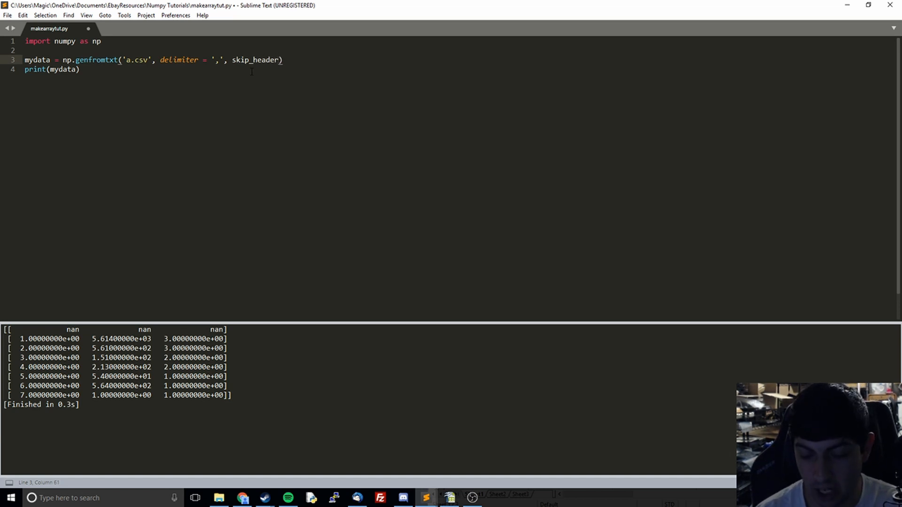
text(= 1)
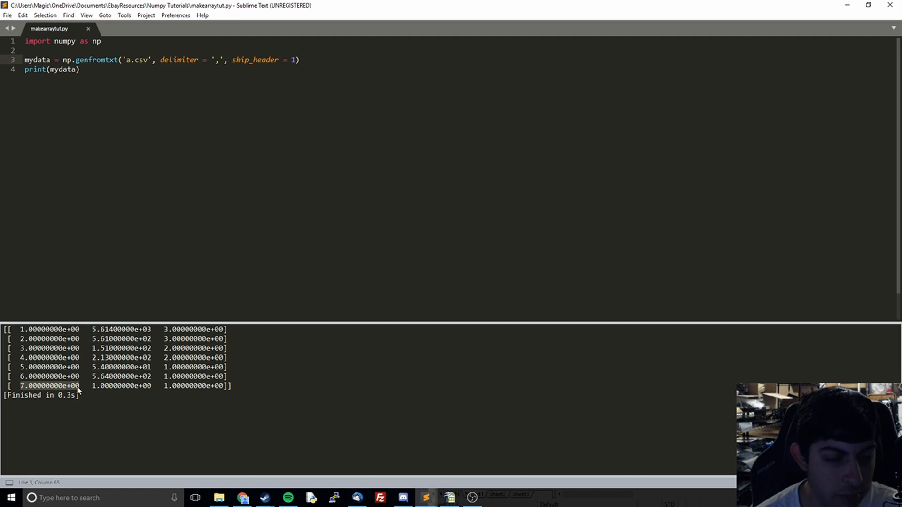
mouse_move(31, 390)
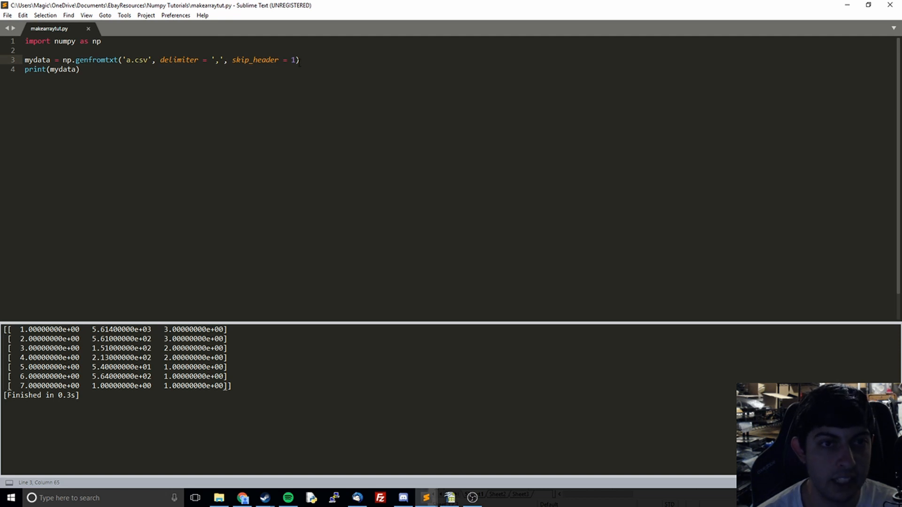
Append dtype = 'int' to the np.genfromtxt call so values load as integers.
text(,)
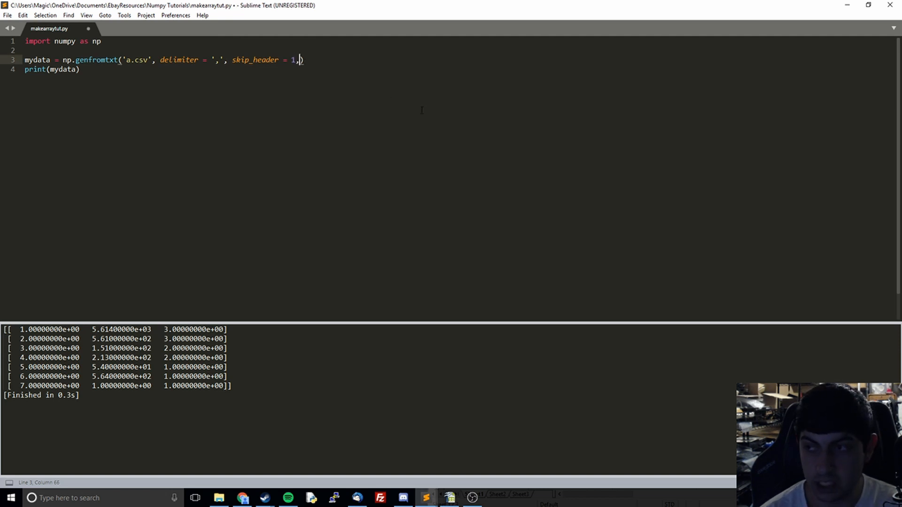
text(dty)
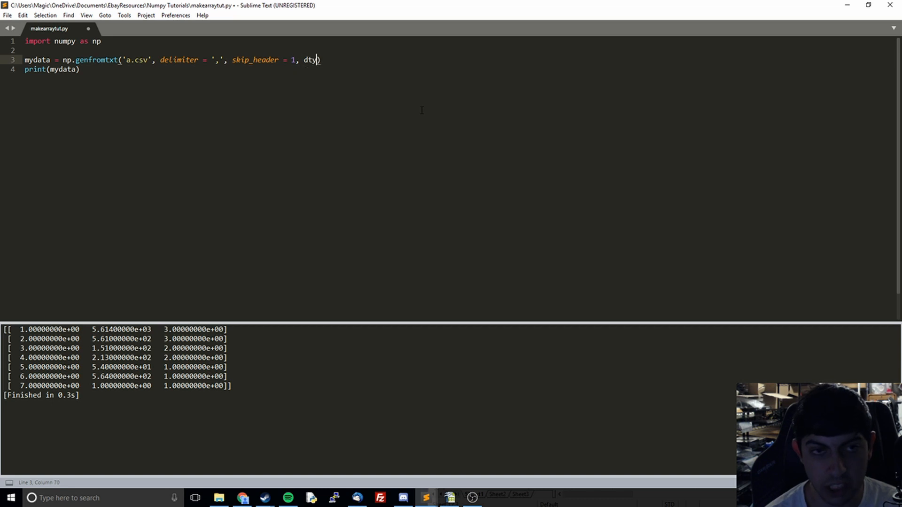
text(pe)
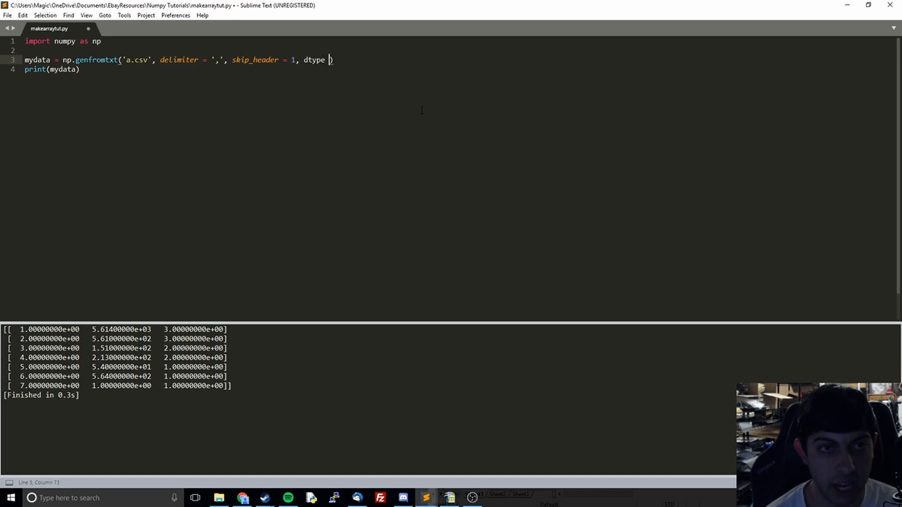
text(=)
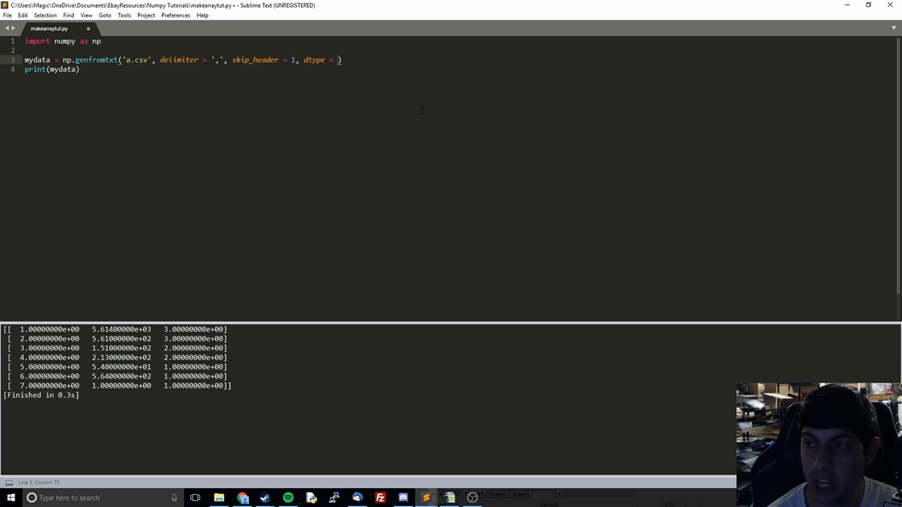
text('int')
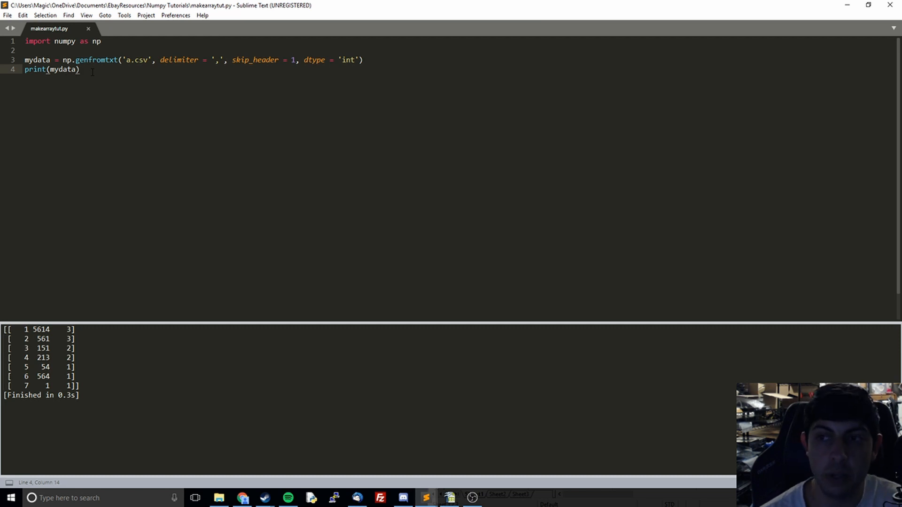
mouse_move(124, 94)
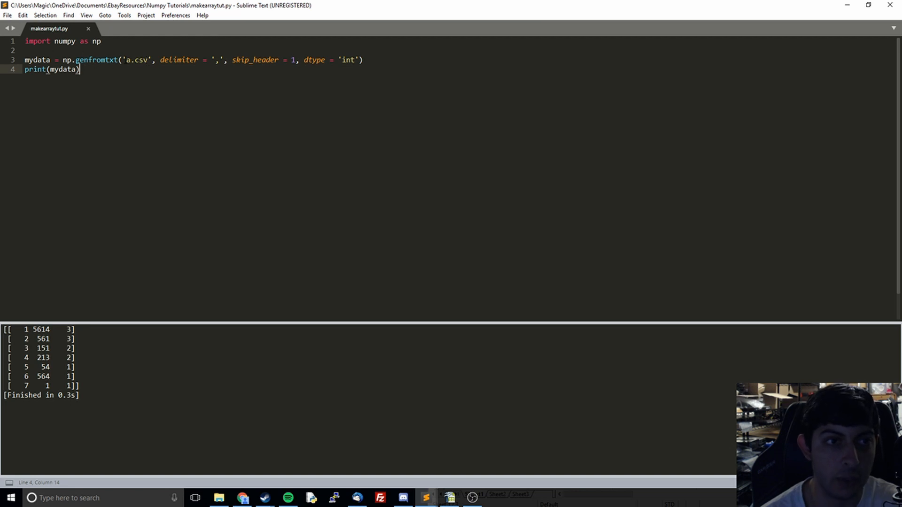
mouse_move(81, 70)
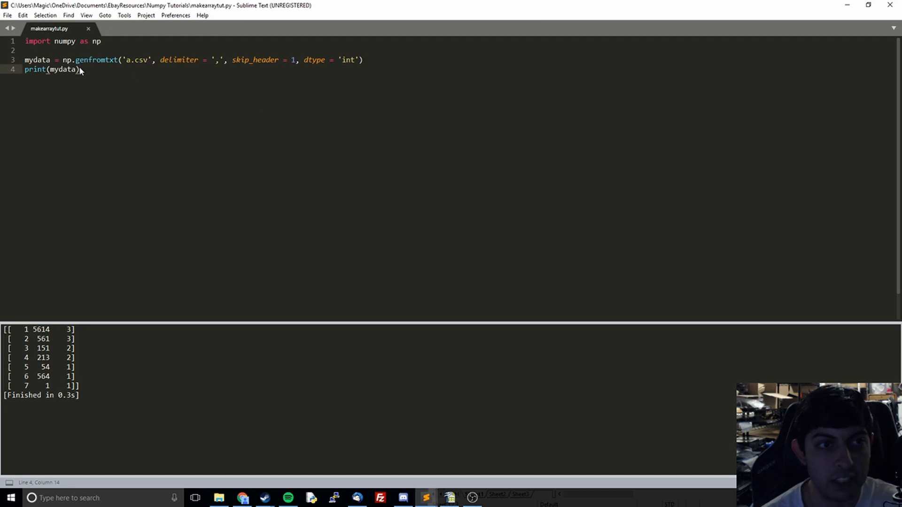
mouse_move(102, 112)
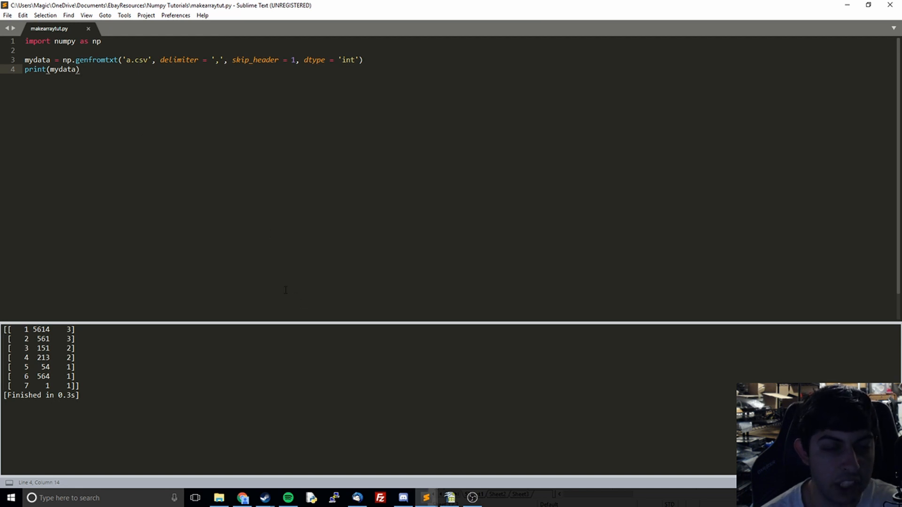
mouse_move(251, 268)
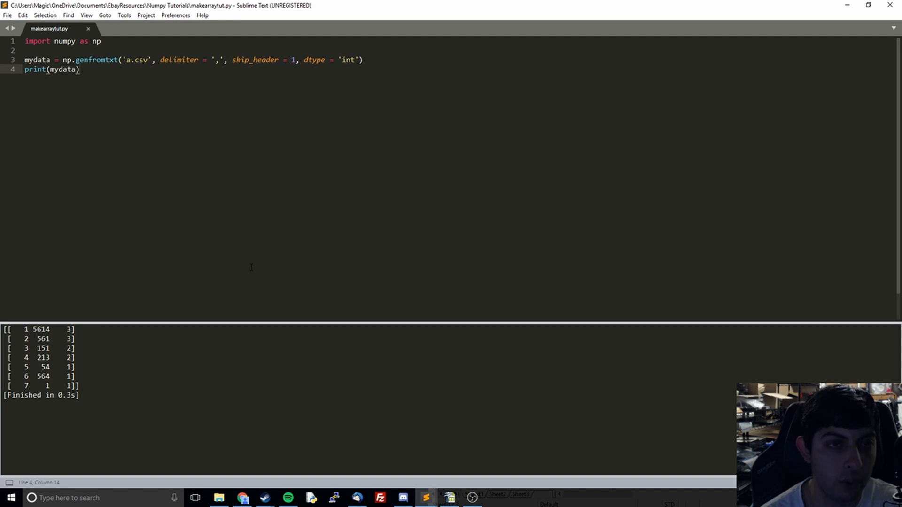